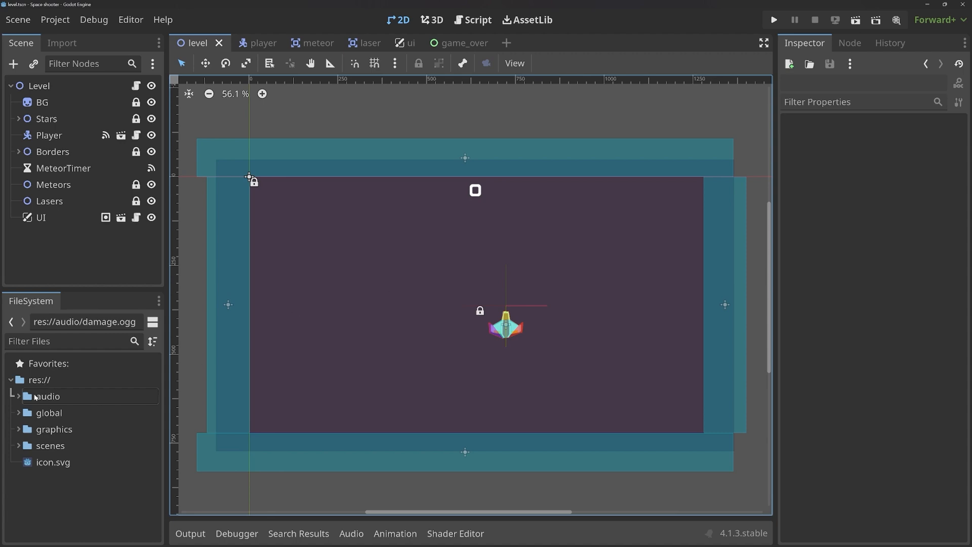
- Browse the audio folder's title_music.wav, laser.wav and damage.ogg files in the FileSystem dock
{"action": "left_click", "coordinate": [73, 414]}
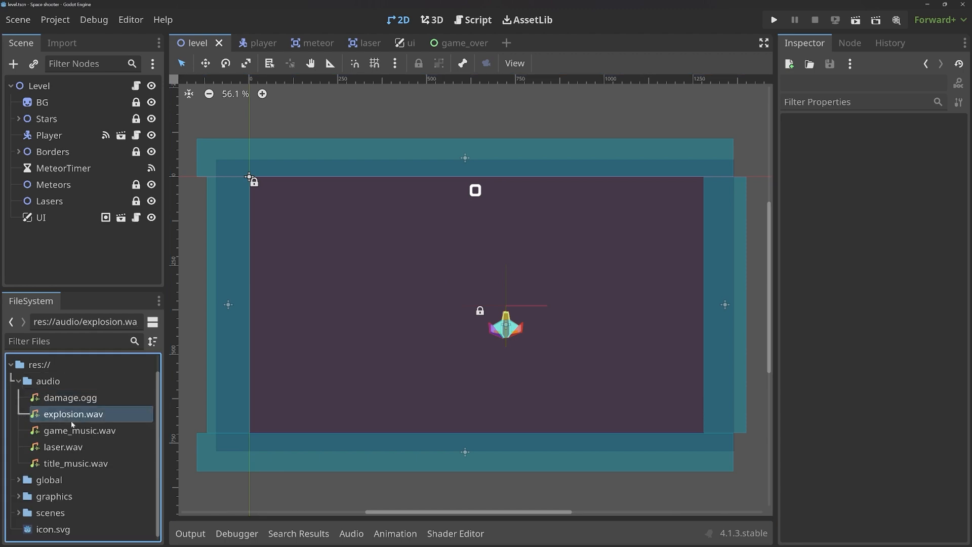
{"action": "left_click", "coordinate": [76, 463]}
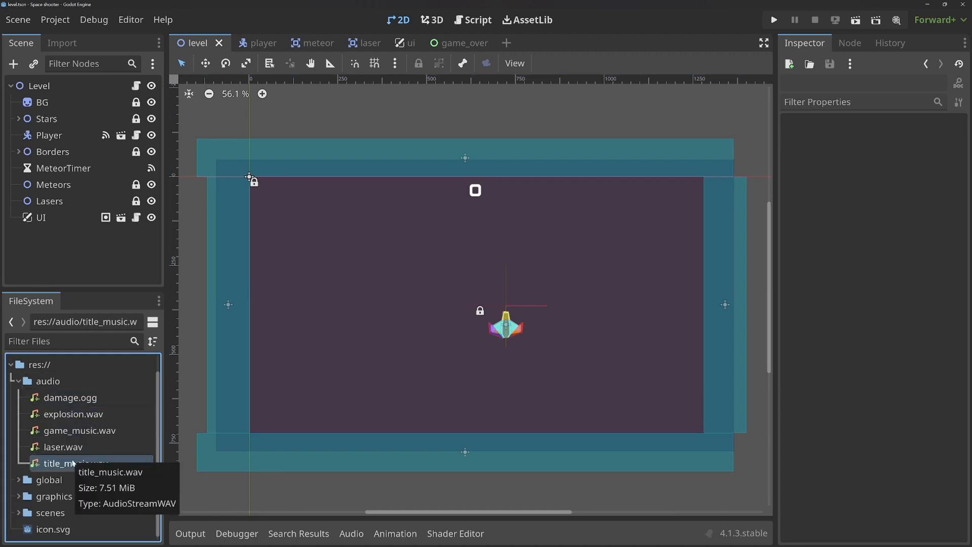
{"action": "left_click", "coordinate": [62, 447]}
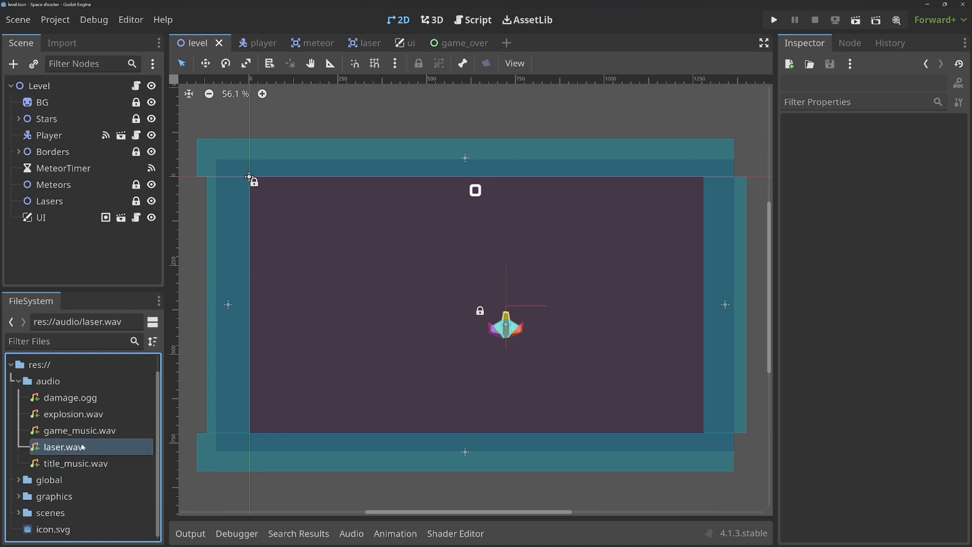
{"action": "left_click", "coordinate": [70, 398]}
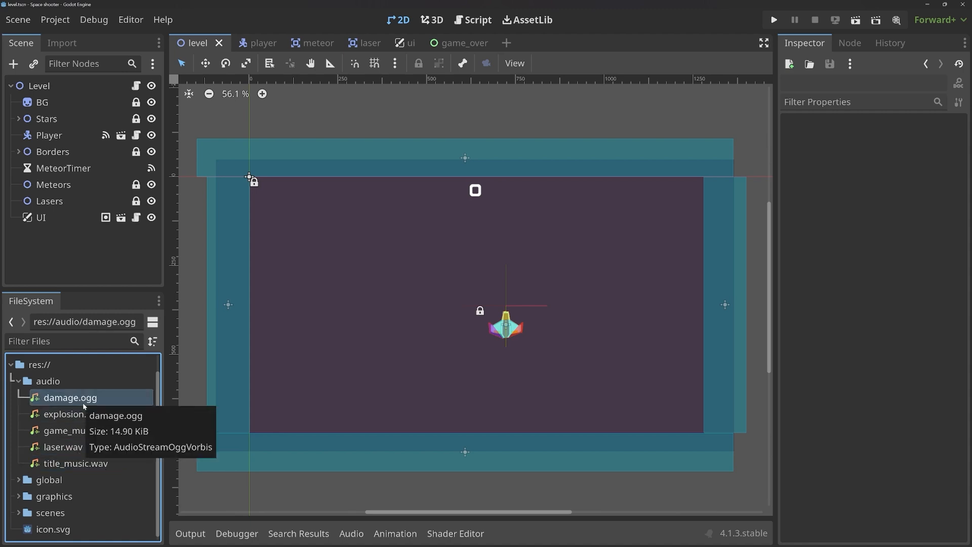
{"action": "mouse_move", "coordinate": [88, 387]}
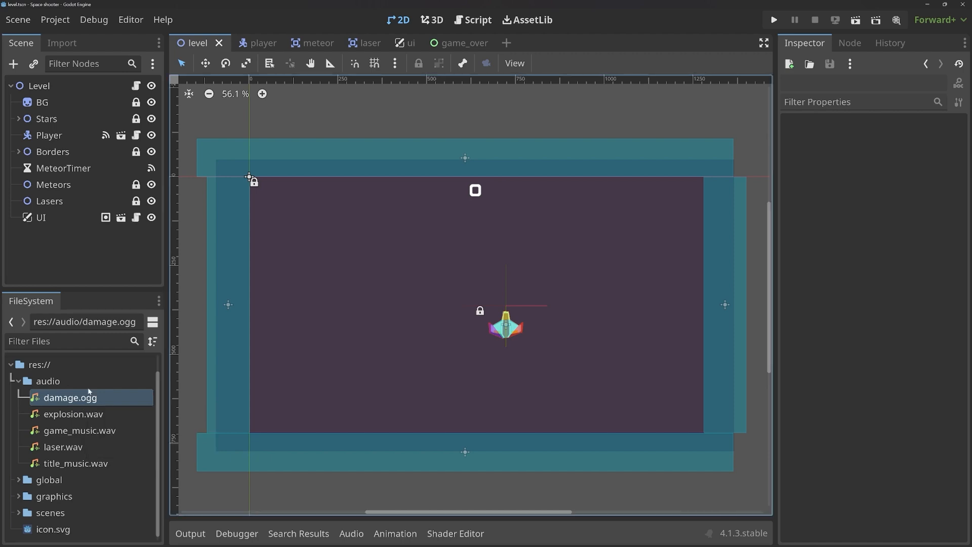
- Switch to the player scene and search Create New Node for 'audiostreamplayer'
{"action": "left_click", "coordinate": [246, 43]}
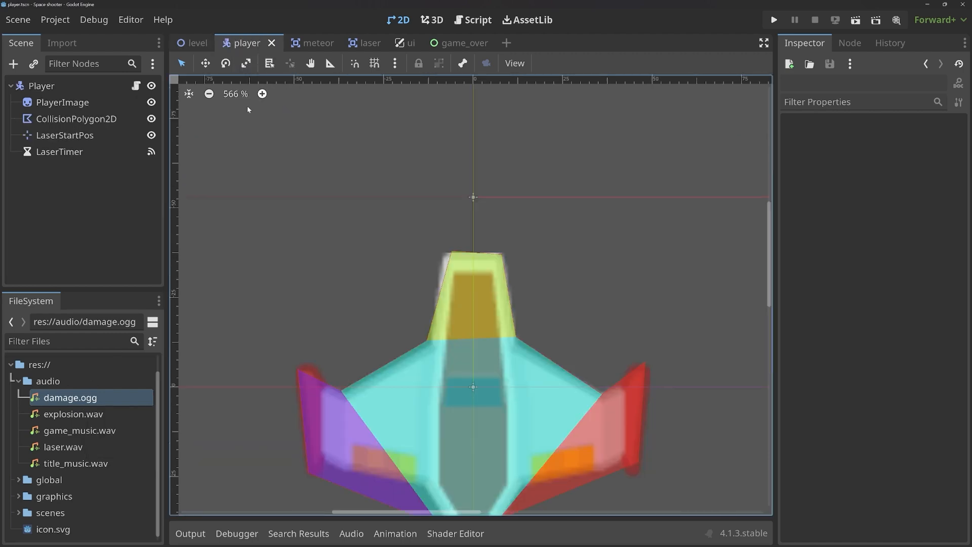
{"action": "left_click", "coordinate": [473, 19]}
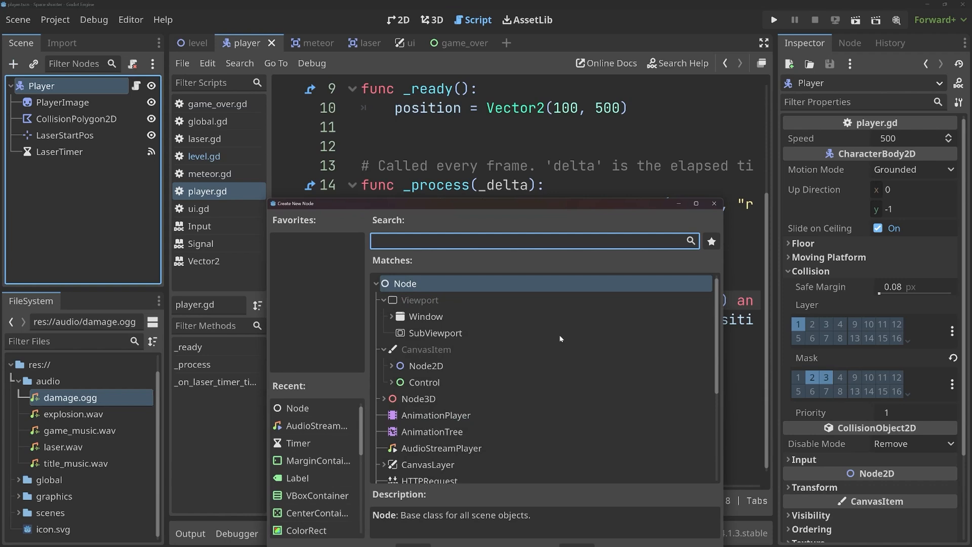
{"action": "type", "text": "audiostreamplay"}
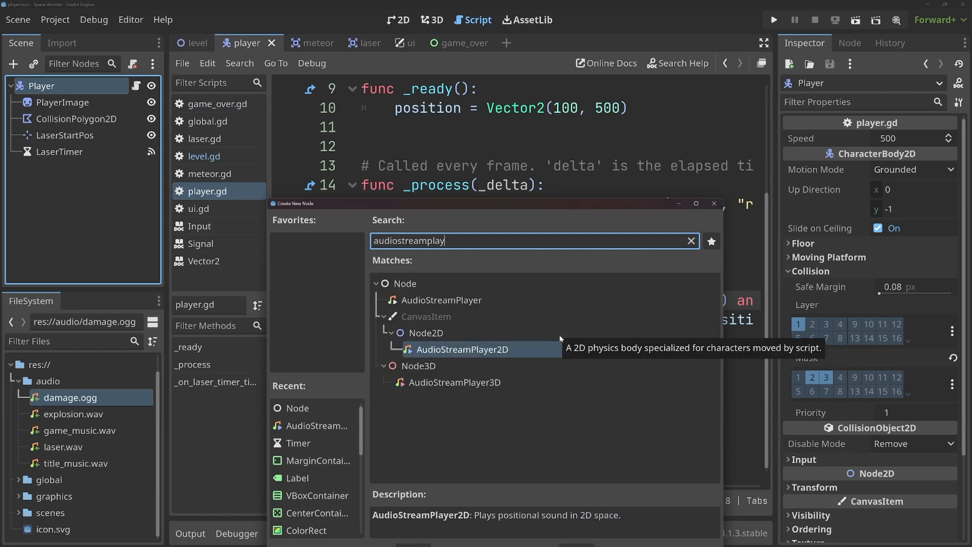
{"action": "type", "text": "er"}
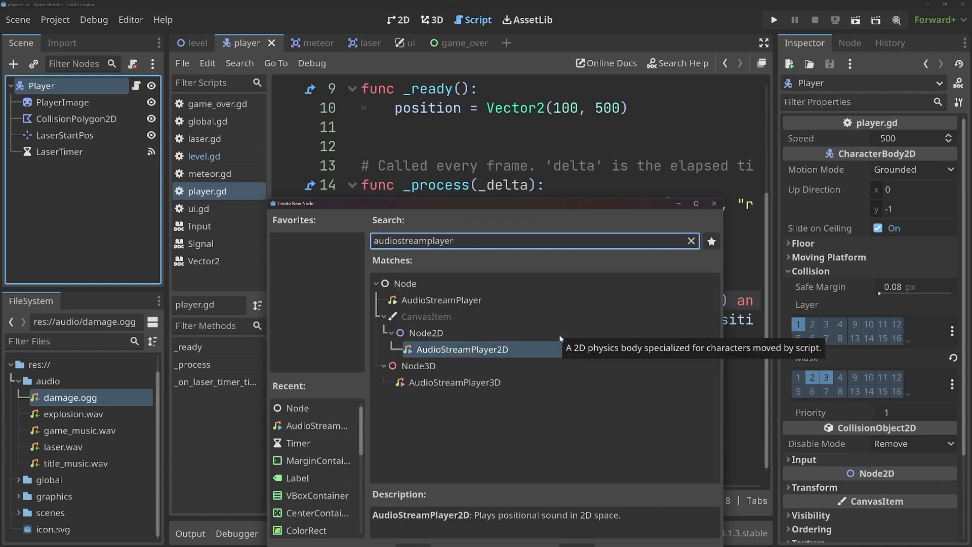
{"action": "mouse_move", "coordinate": [459, 337]}
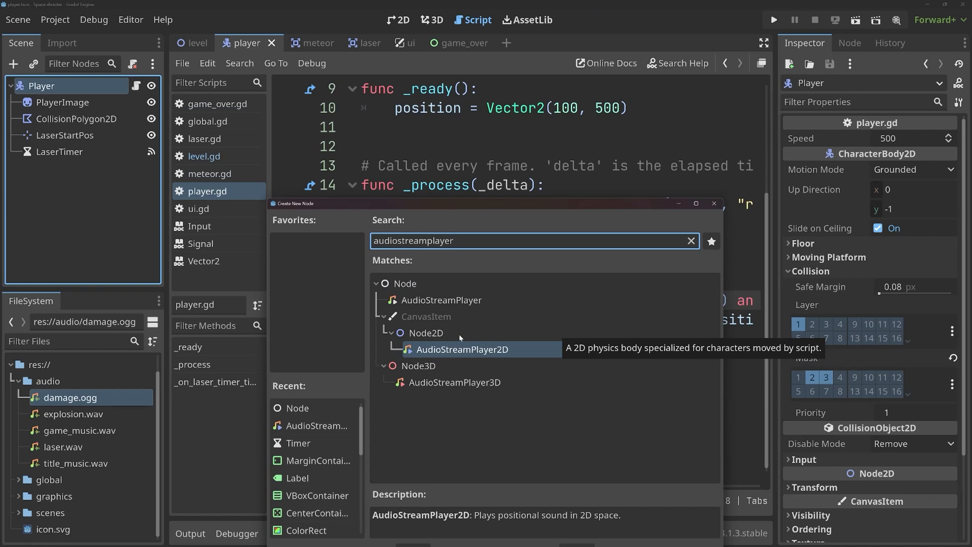
- Compare the AudioStreamPlayer, 2D and 3D descriptions, then add an AudioStreamPlayer2D
{"action": "left_click", "coordinate": [441, 299]}
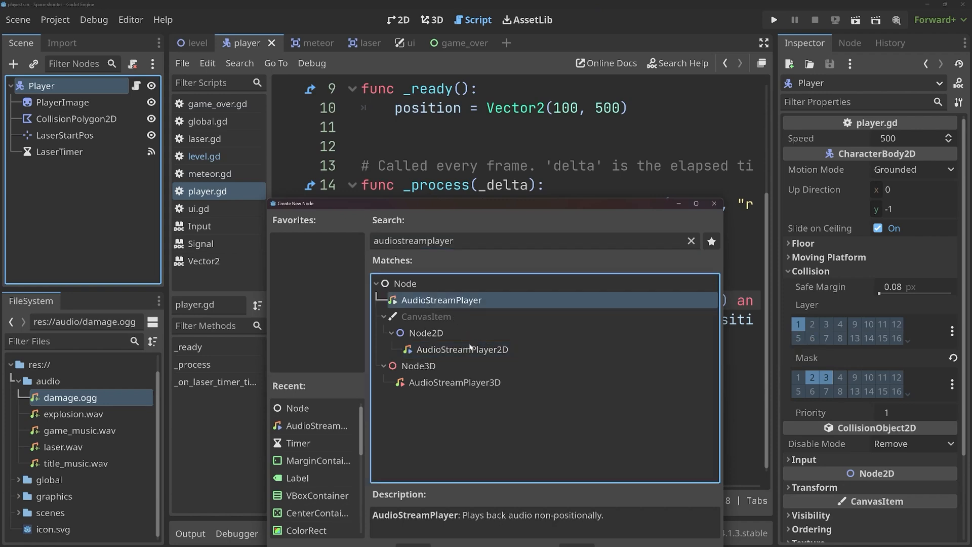
{"action": "left_click", "coordinate": [461, 349]}
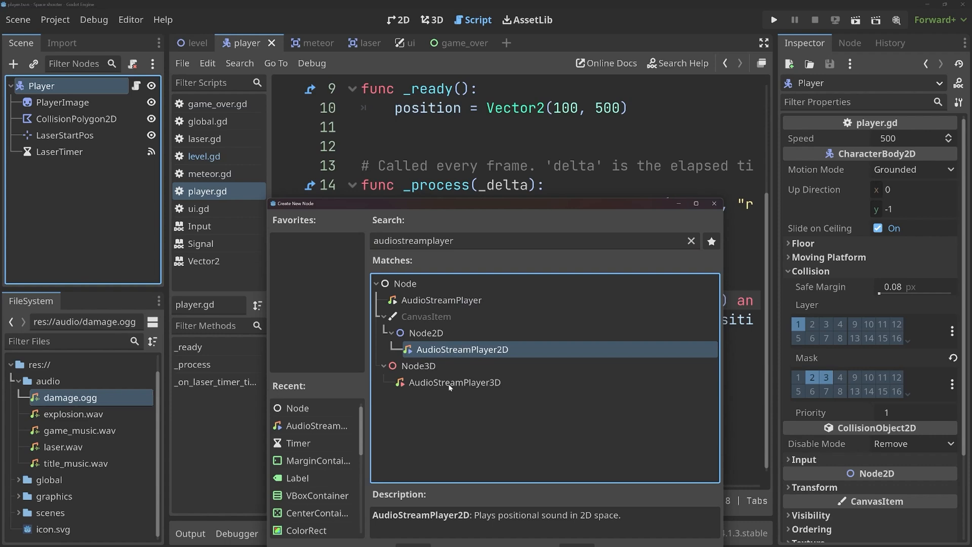
{"action": "left_click", "coordinate": [455, 381]}
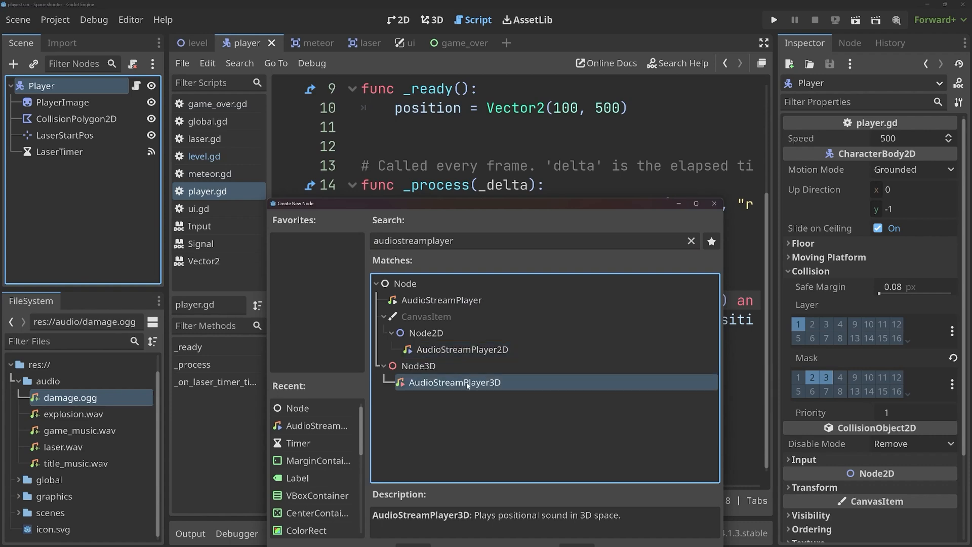
{"action": "mouse_move", "coordinate": [462, 365]}
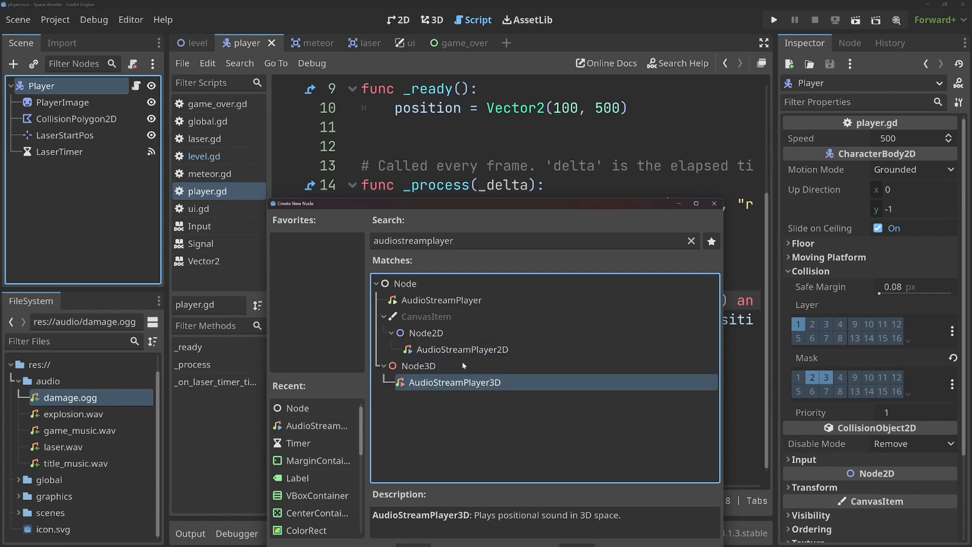
{"action": "left_click", "coordinate": [441, 300]}
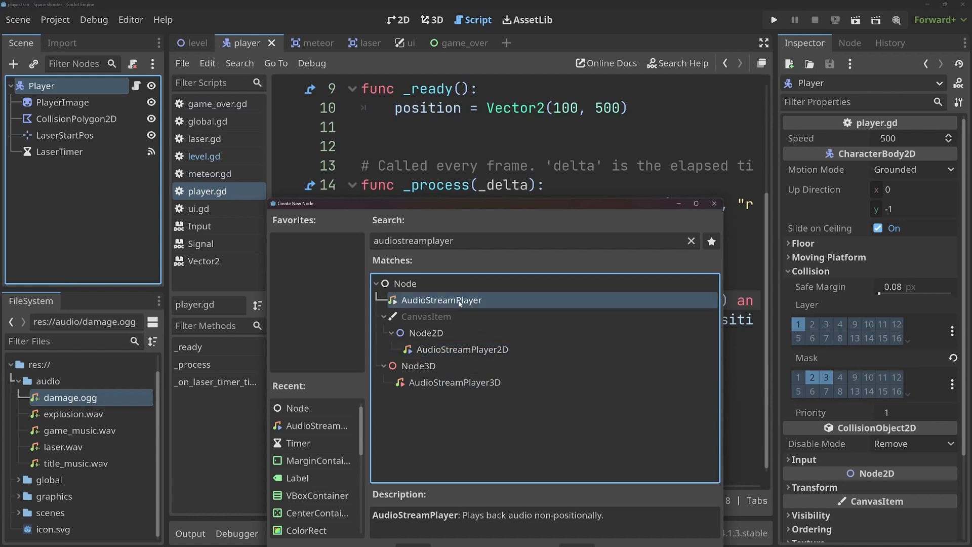
{"action": "mouse_move", "coordinate": [483, 356]}
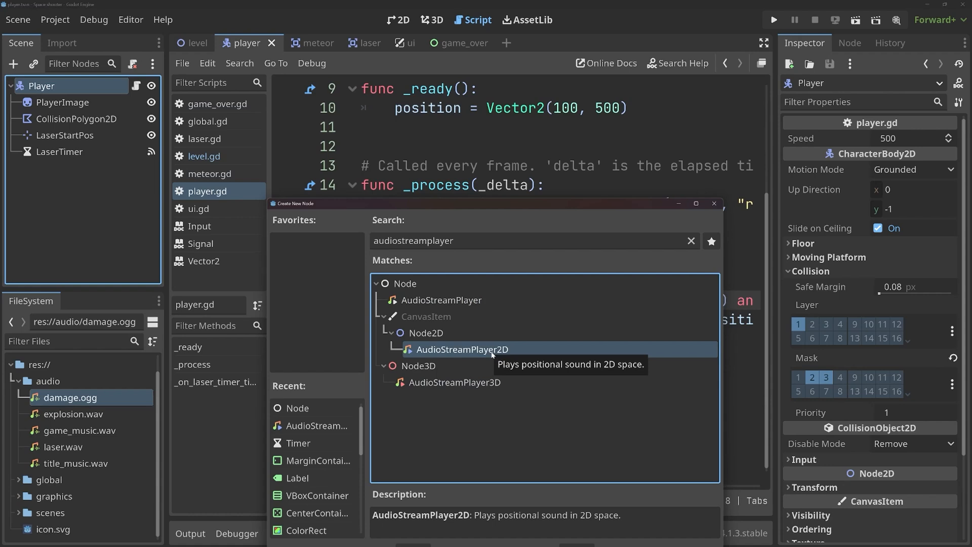
{"action": "left_click", "coordinate": [441, 299]}
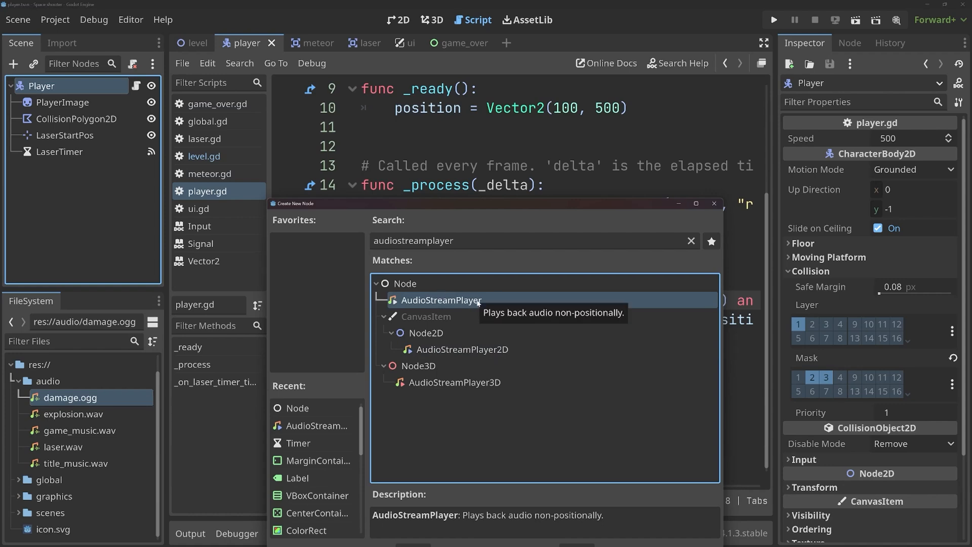
{"action": "left_click", "coordinate": [461, 349]}
{"action": "type", "text": "LaserSound"}
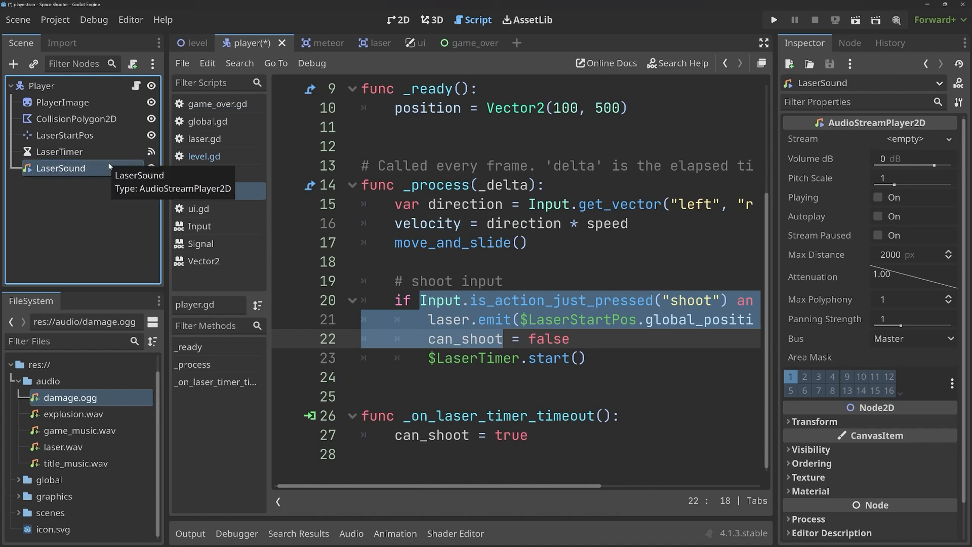
- Quick Load laser.wav as LaserSound's Stream, preview it, and keep Volume at 0 dB
{"action": "left_click", "coordinate": [60, 168]}
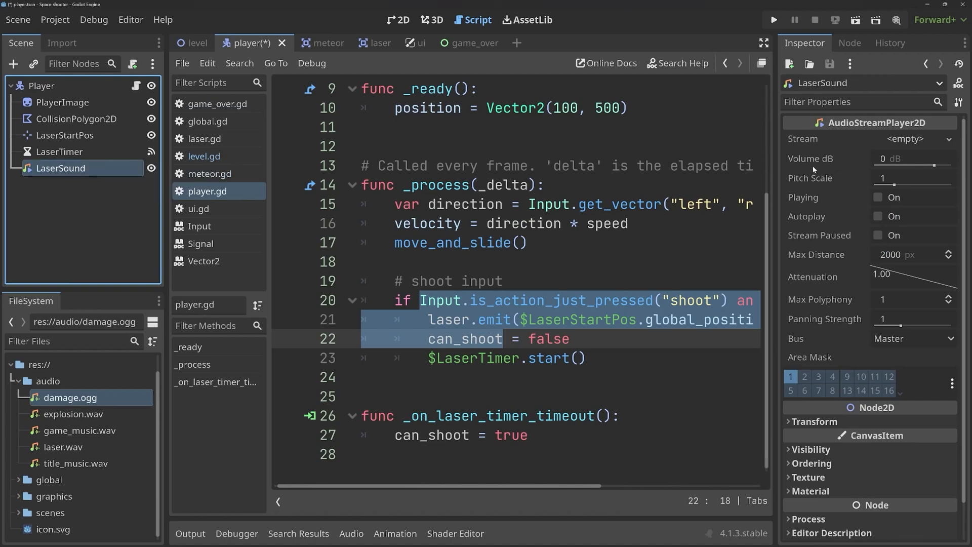
{"action": "left_click", "coordinate": [804, 138]}
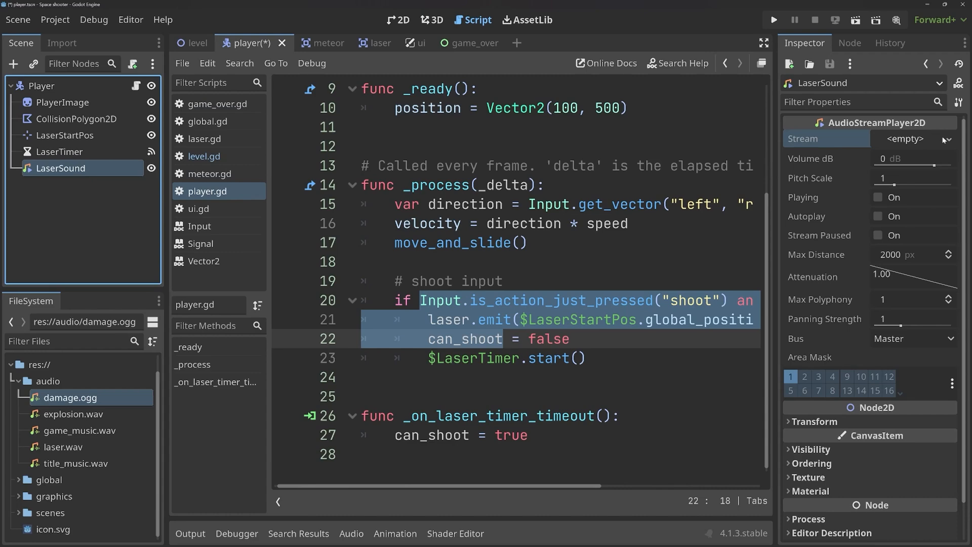
{"action": "left_click", "coordinate": [948, 138]}
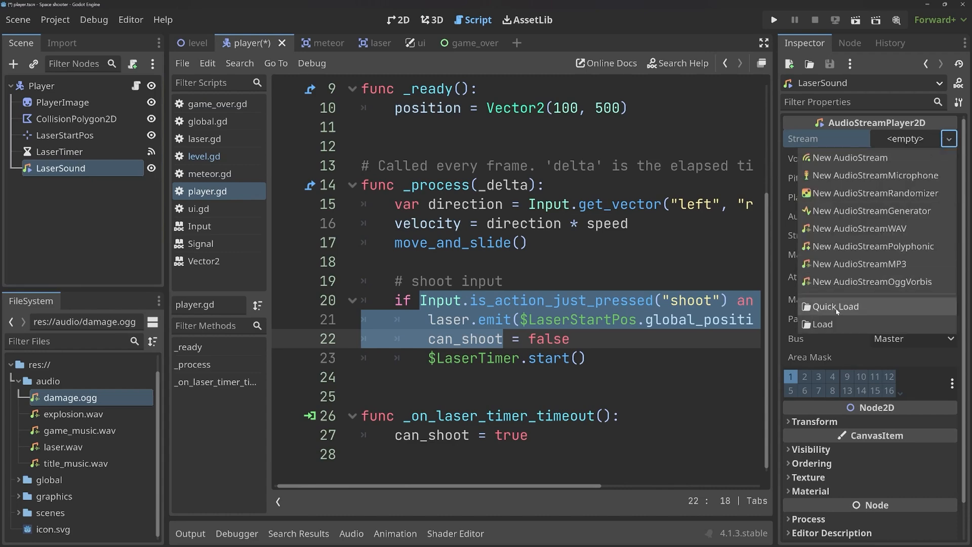
{"action": "left_click", "coordinate": [833, 306]}
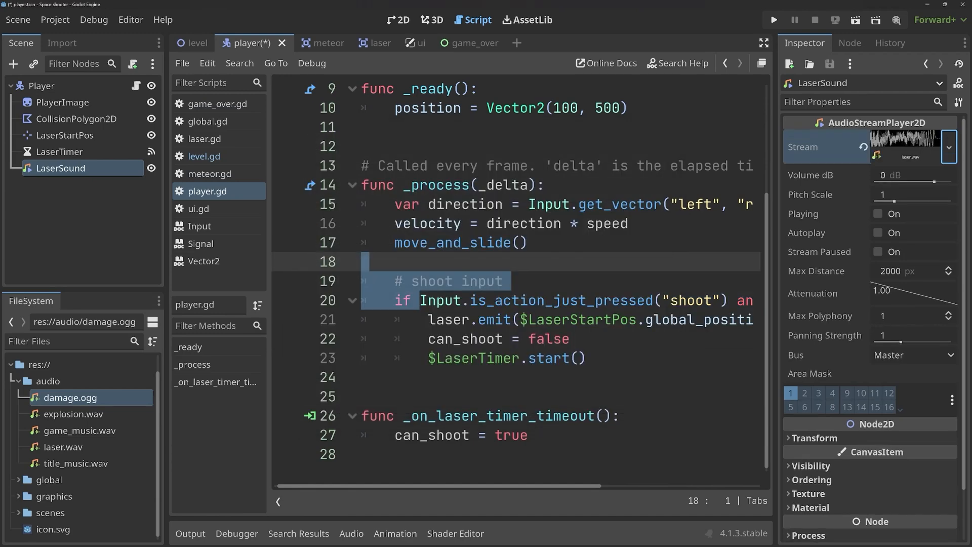
{"action": "left_click", "coordinate": [878, 213]}
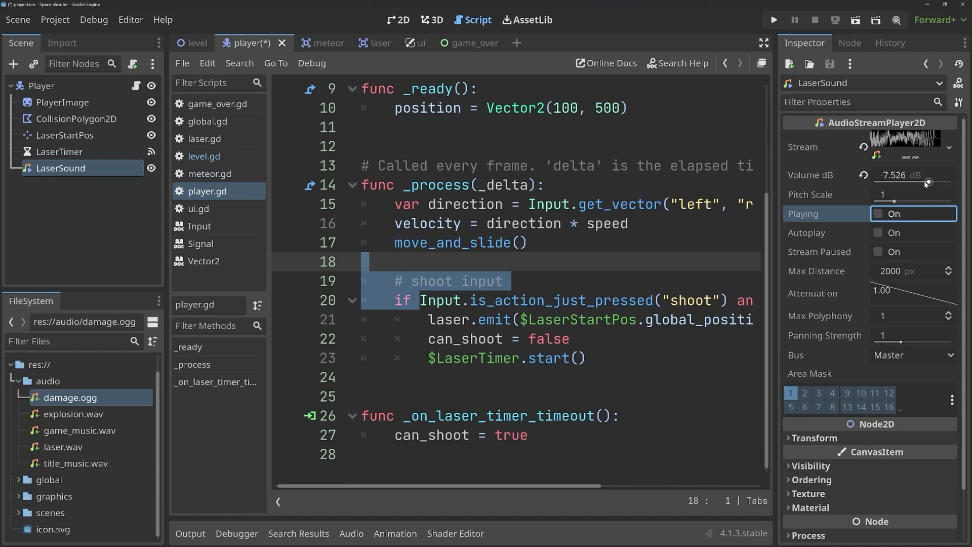
{"action": "left_click_drag", "start_coordinate": [929, 182], "coordinate": [923, 182]}
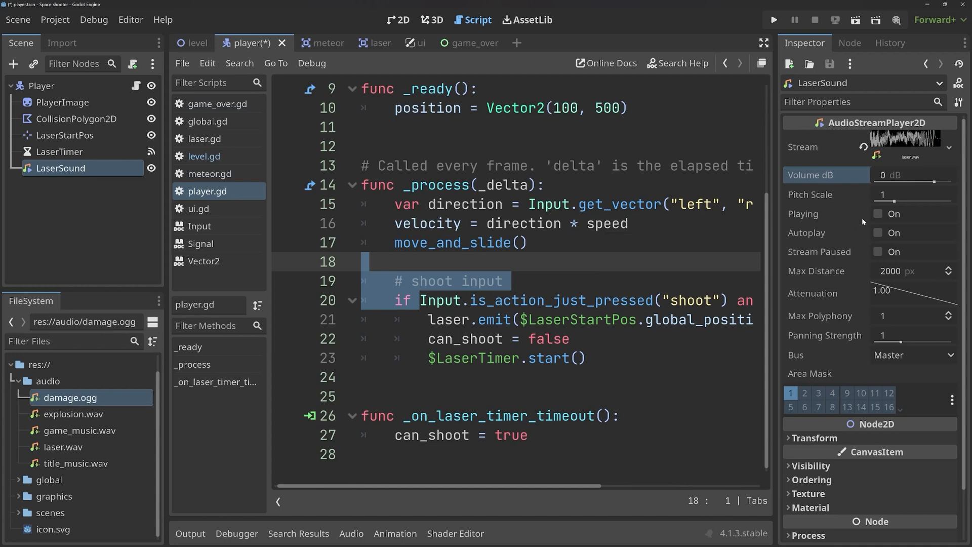
{"action": "mouse_move", "coordinate": [787, 234]}
{"action": "type", "text": "$LaserSound"}
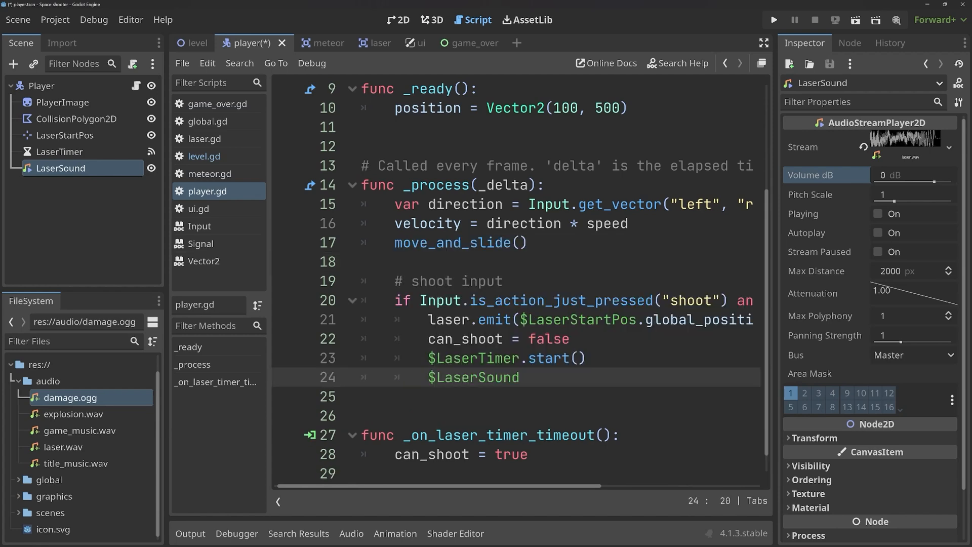
- Add $LaserSound.play() after $LaserTimer.start() in player.gd's shoot block and save
{"action": "type", "text": ".play()"}
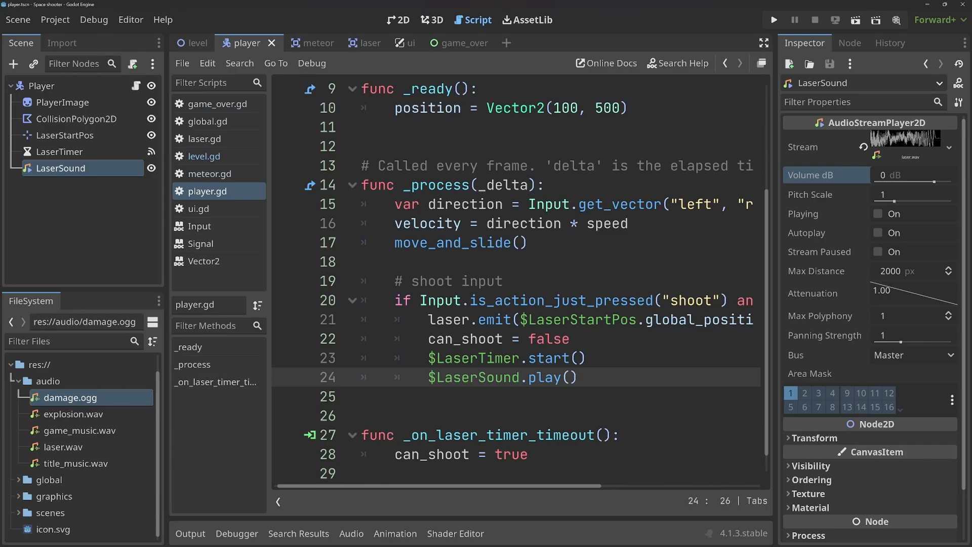
- Add another AudioStreamPlayer2D under Player, rename it DamageSound, and assign damage.ogg
{"action": "left_click", "coordinate": [42, 86]}
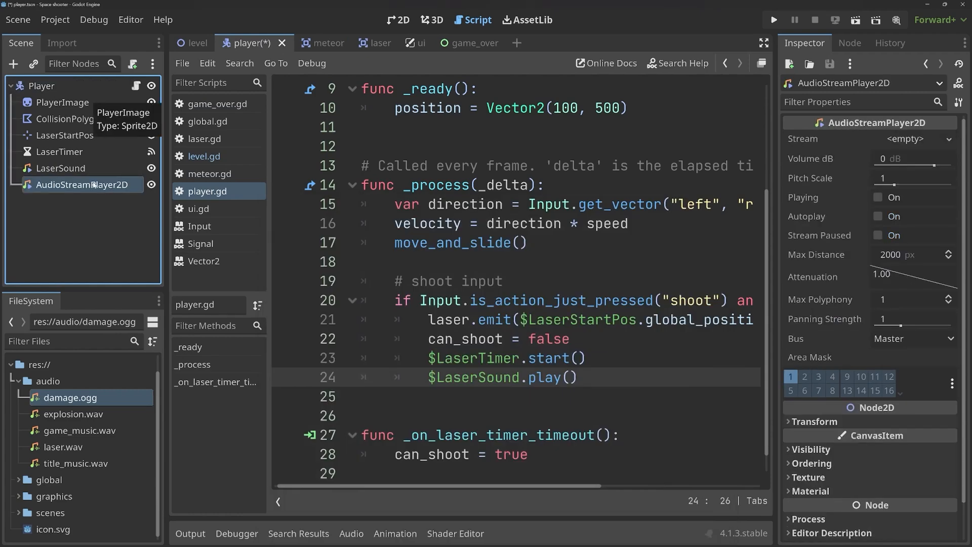
{"action": "double_click", "coordinate": [85, 184]}
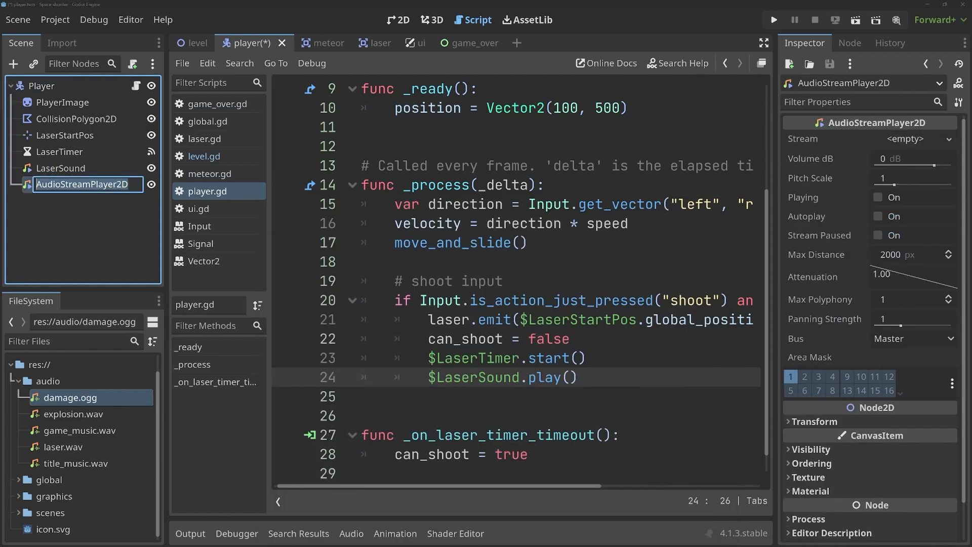
{"action": "type", "text": "CollisionSoul"}
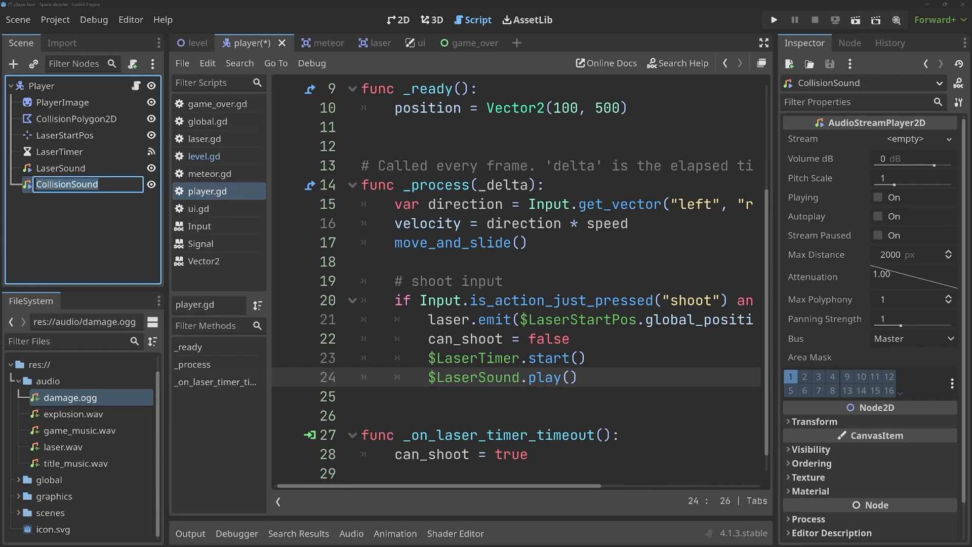
{"action": "type", "text": "DamageSound"}
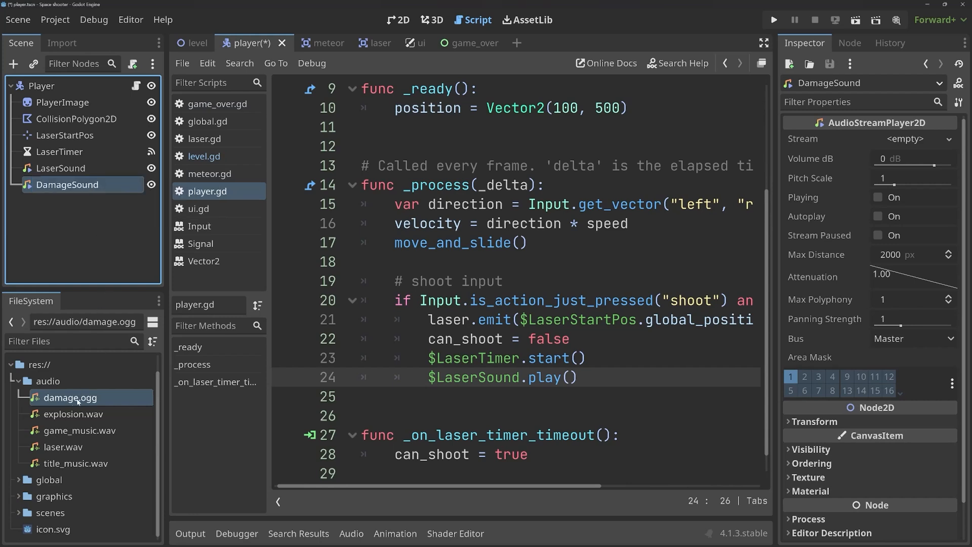
{"action": "left_click", "coordinate": [905, 138]}
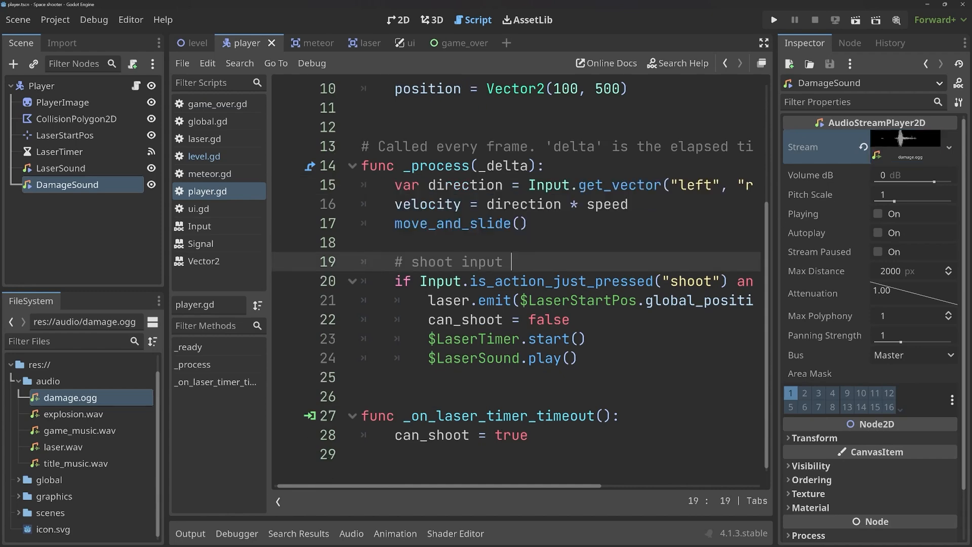
- Call $Player.play_collision_sound() in level.gd's _on_meteor_collision function
{"action": "left_click", "coordinate": [196, 43]}
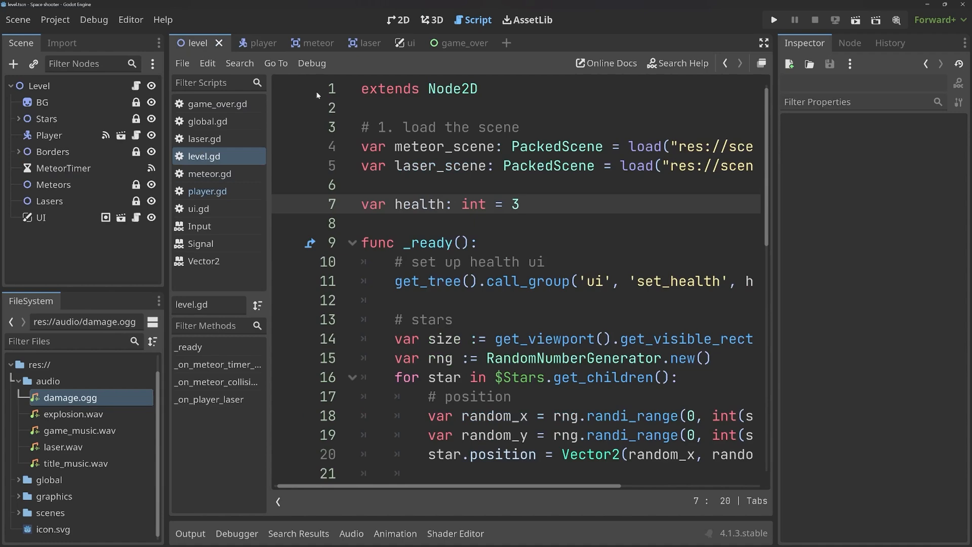
{"action": "left_click", "coordinate": [398, 20]}
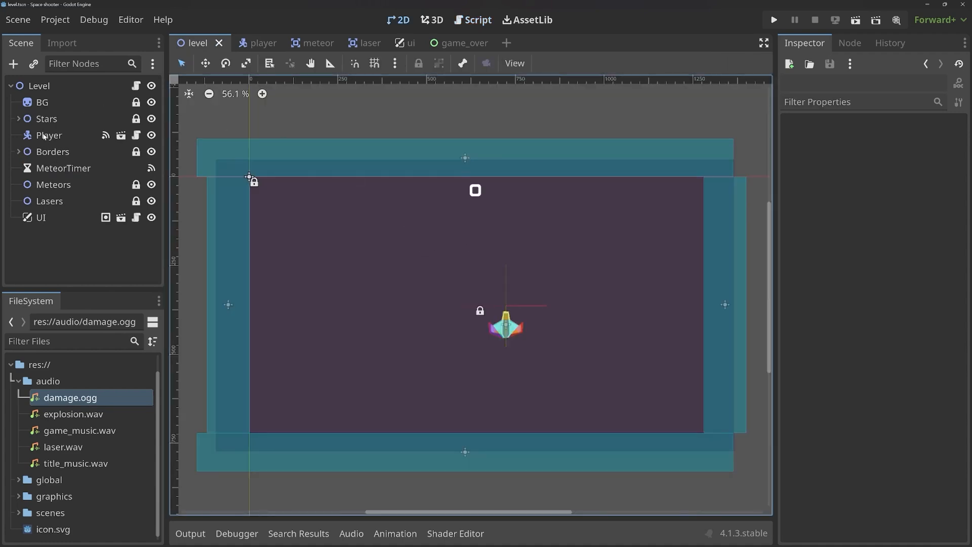
{"action": "left_click", "coordinate": [39, 86]}
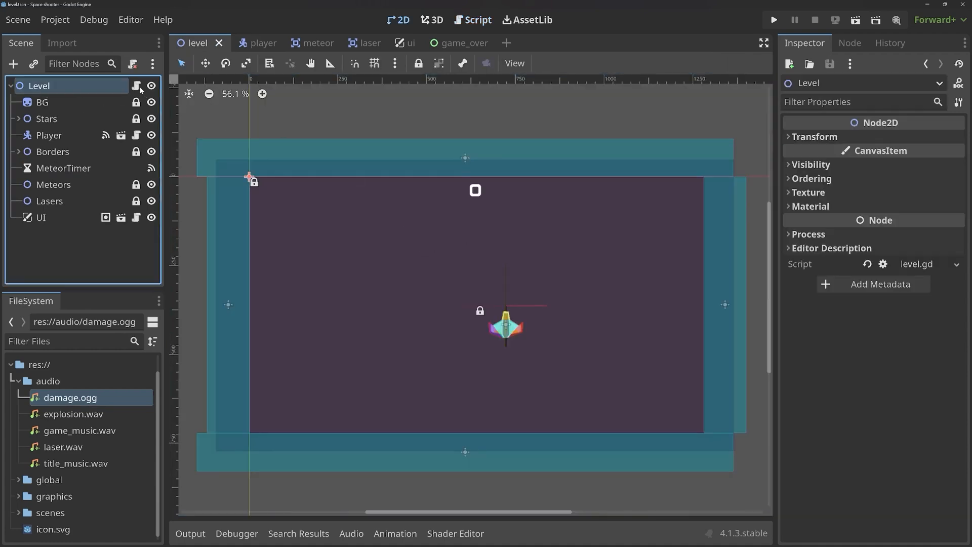
{"action": "left_click", "coordinate": [473, 19]}
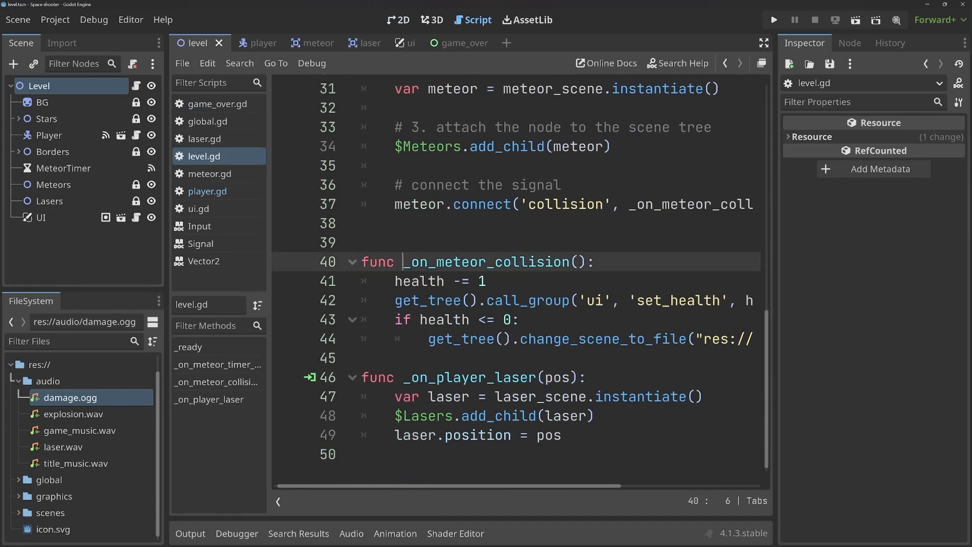
{"action": "left_click_drag", "start_coordinate": [407, 262], "coordinate": [646, 339]}
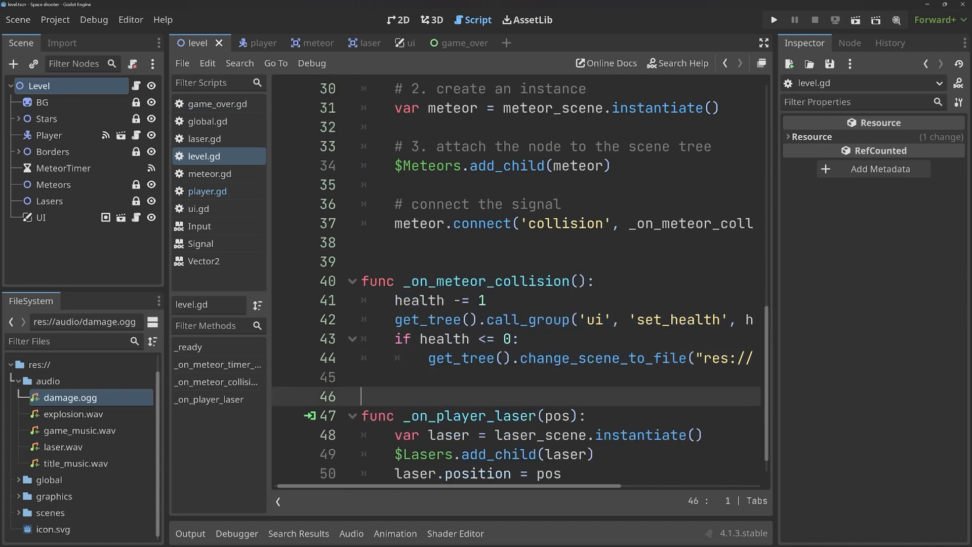
{"action": "type", "text": "$"}
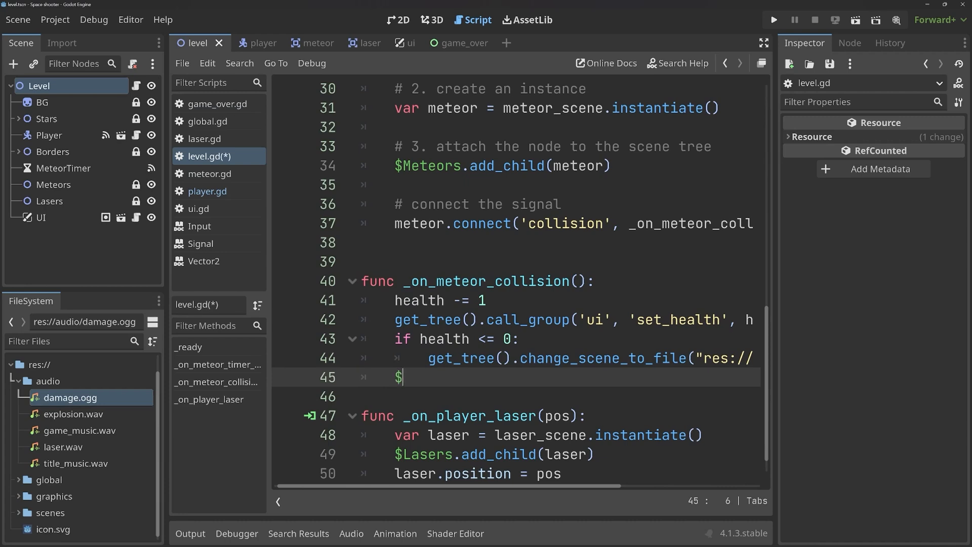
{"action": "type", "text": "Pla"}
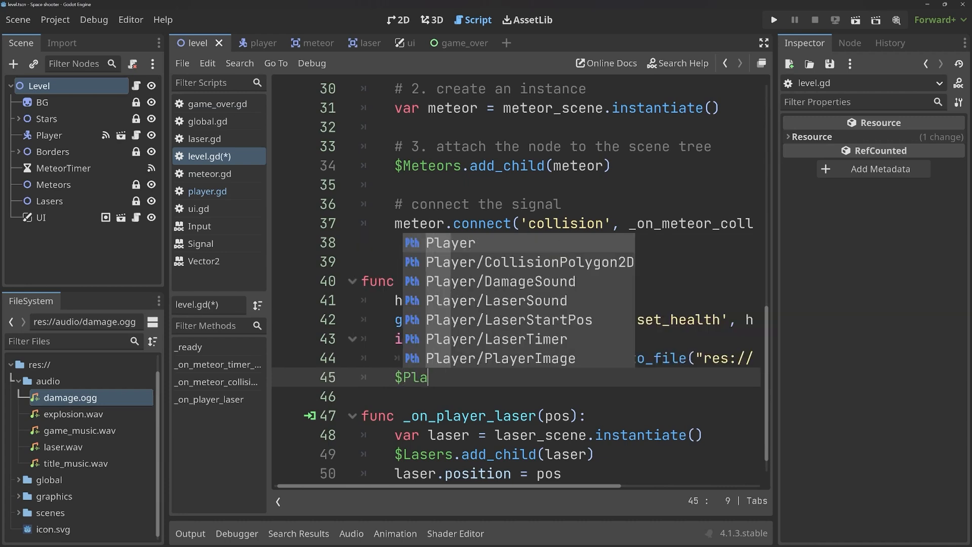
{"action": "type", "text": "."}
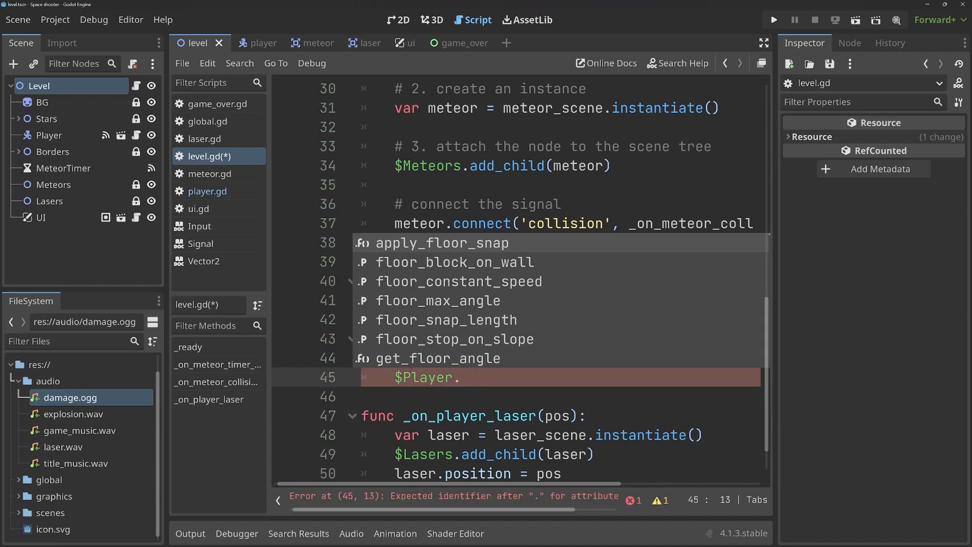
{"action": "type", "text": "play_co"}
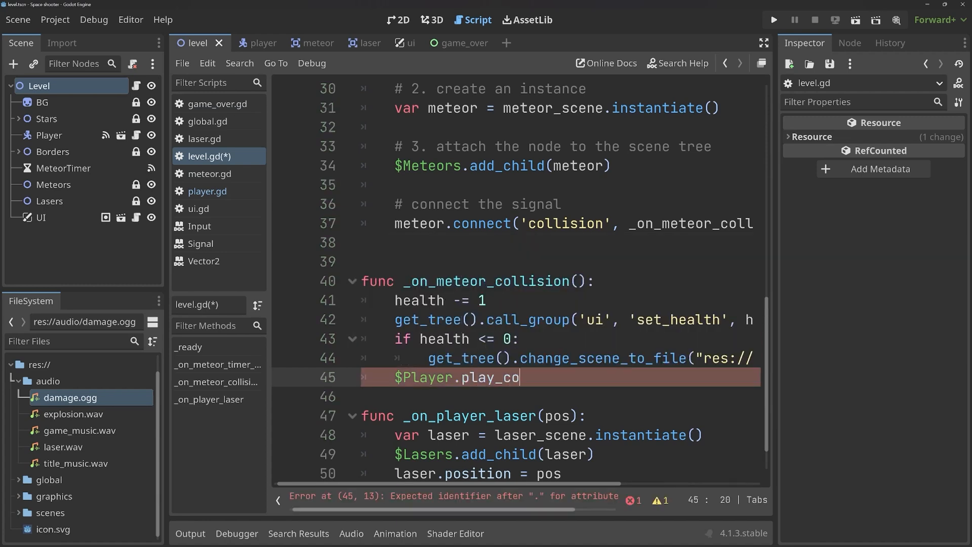
{"action": "type", "text": "llision_sound("}
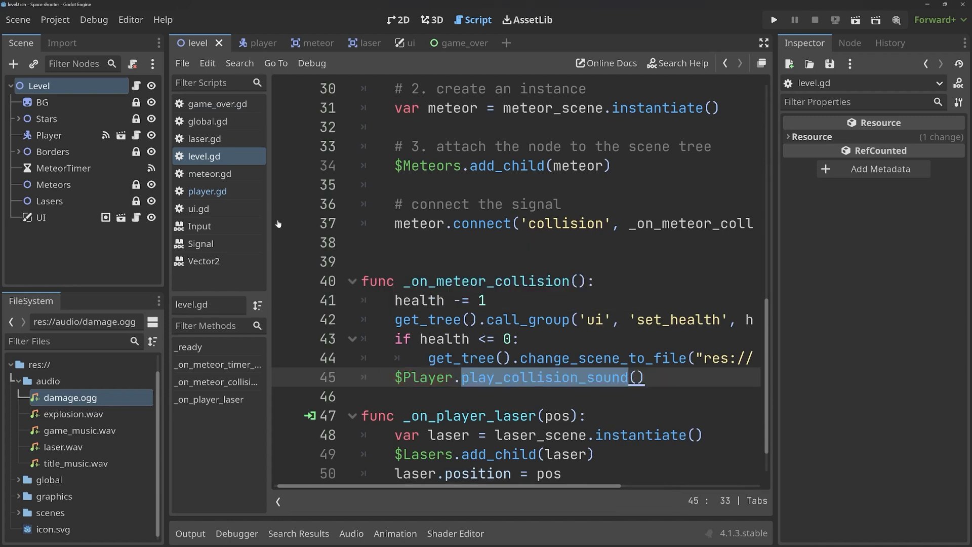
- Define play_collision_sound() in player.gd to play $DamageSound, then run the game
{"action": "left_click", "coordinate": [208, 191]}
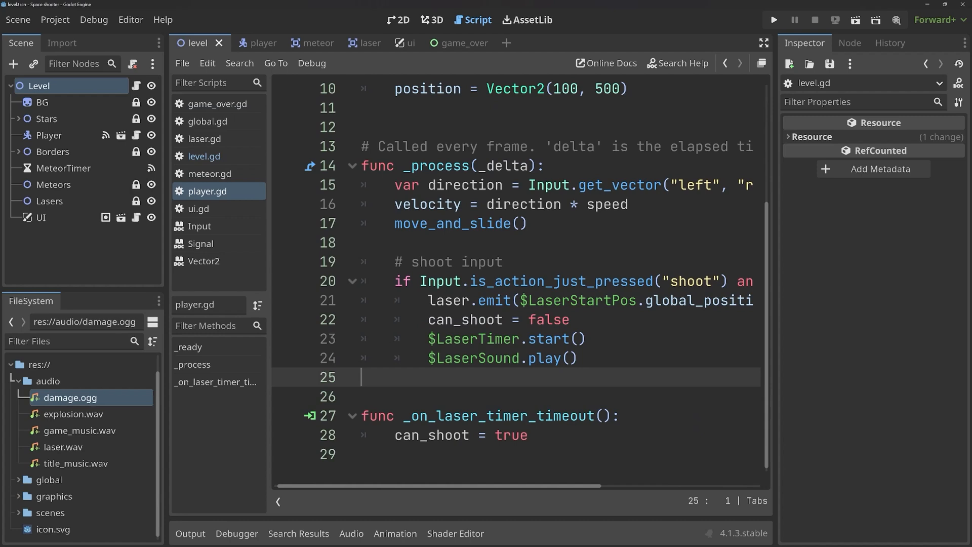
{"action": "type", "text": "func play_collision_sound"}
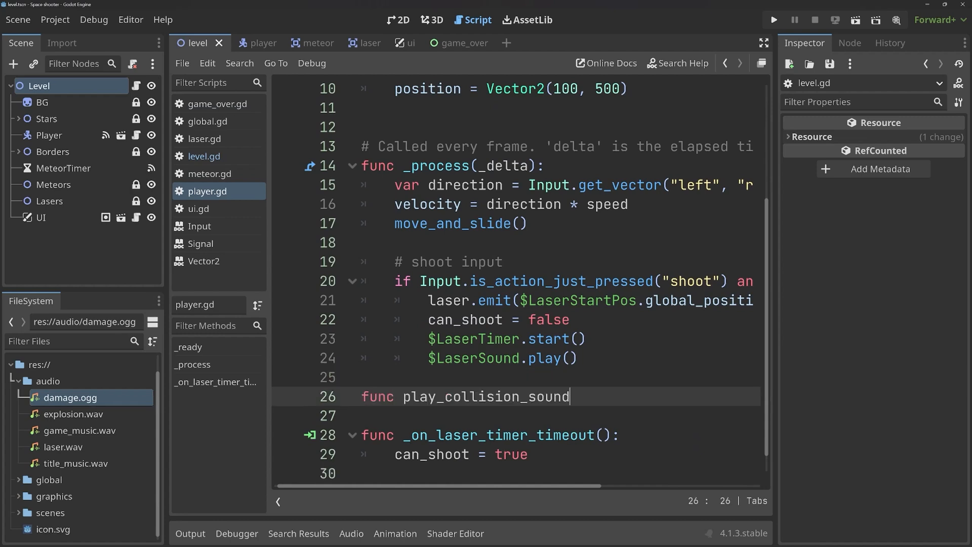
{"action": "type", "text": "():"}
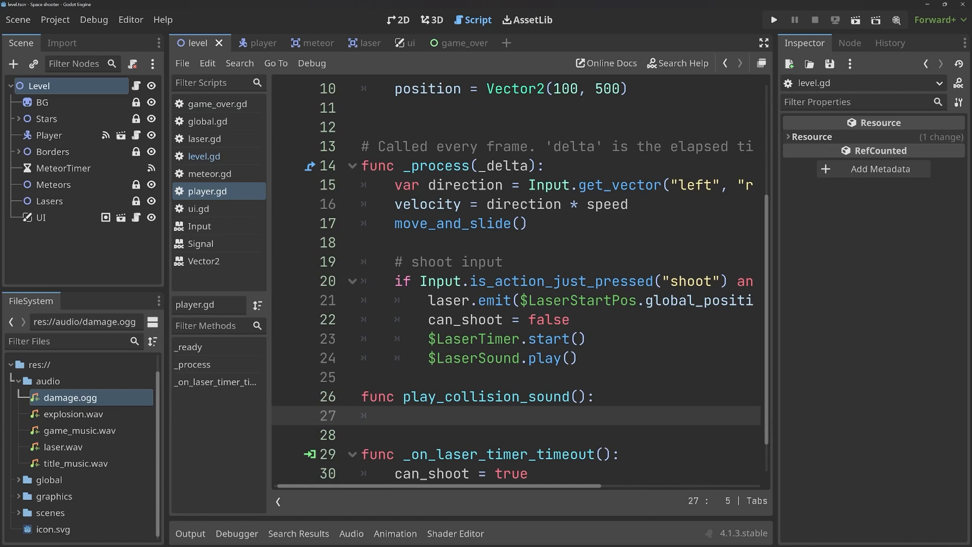
{"action": "type", "text": "$DamageSound"}
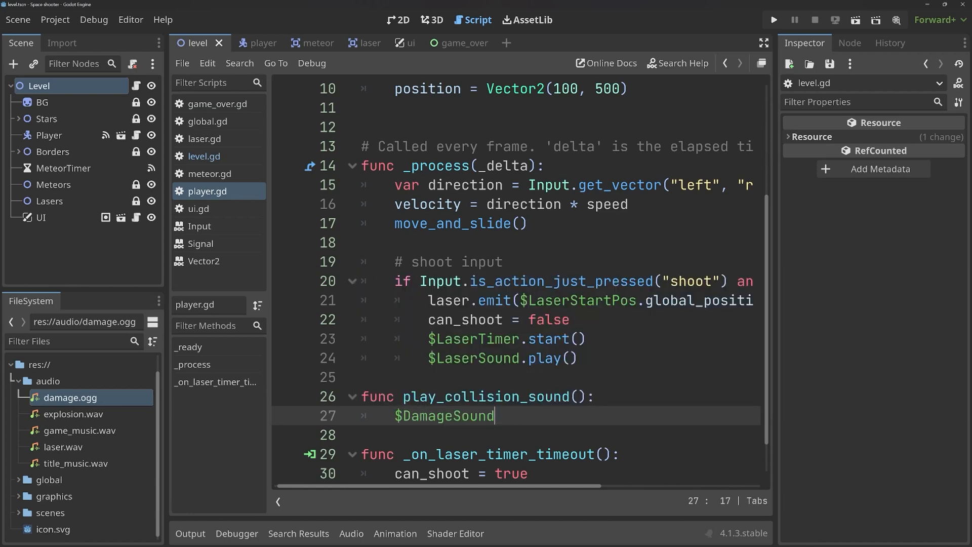
{"action": "type", "text": ".play()"}
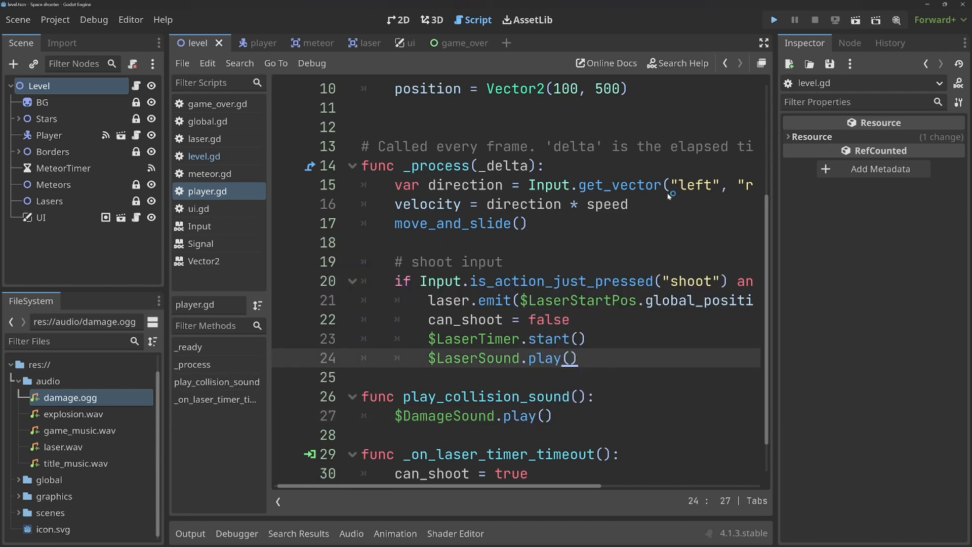
{"action": "left_click", "coordinate": [773, 19]}
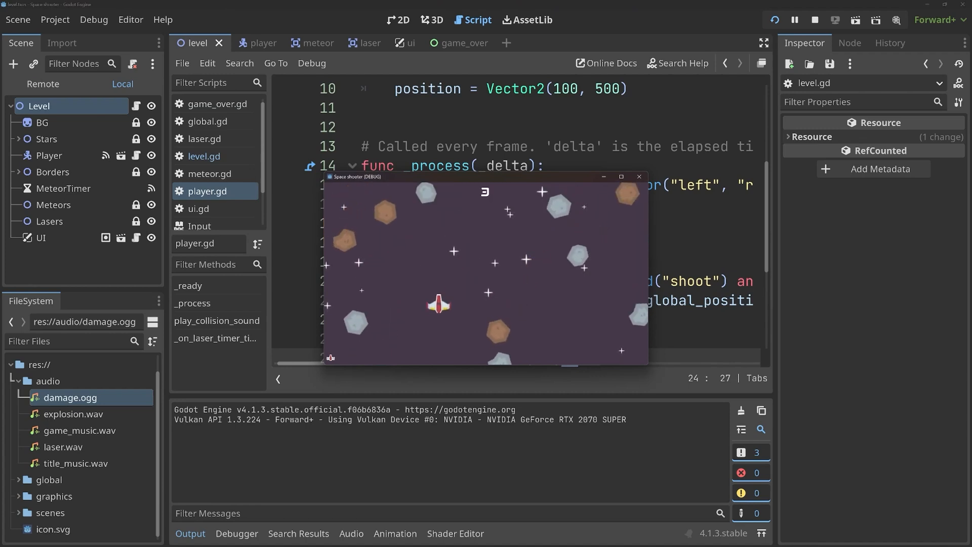
- Stop the running game, select explosion.wav, and switch to the meteor scene
{"action": "left_click", "coordinate": [815, 20]}
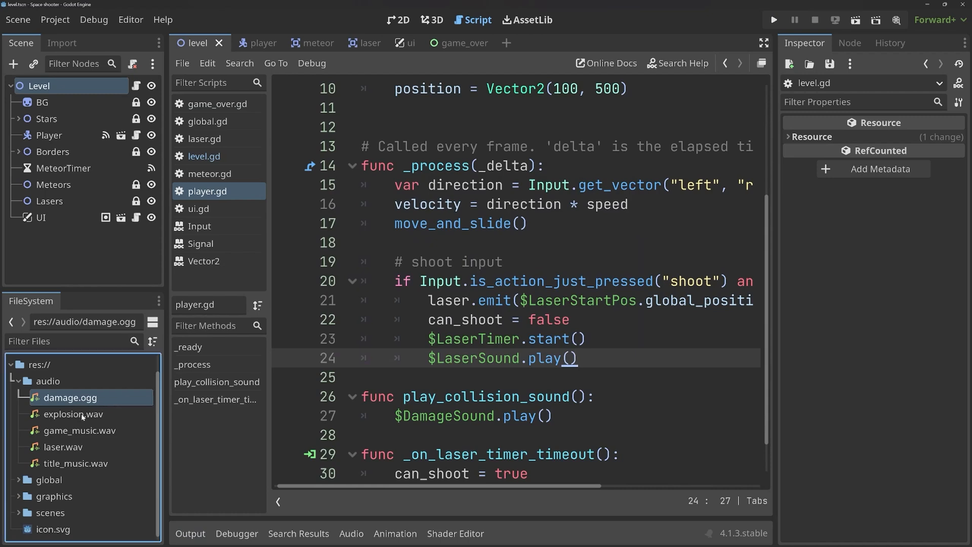
{"action": "left_click", "coordinate": [72, 414]}
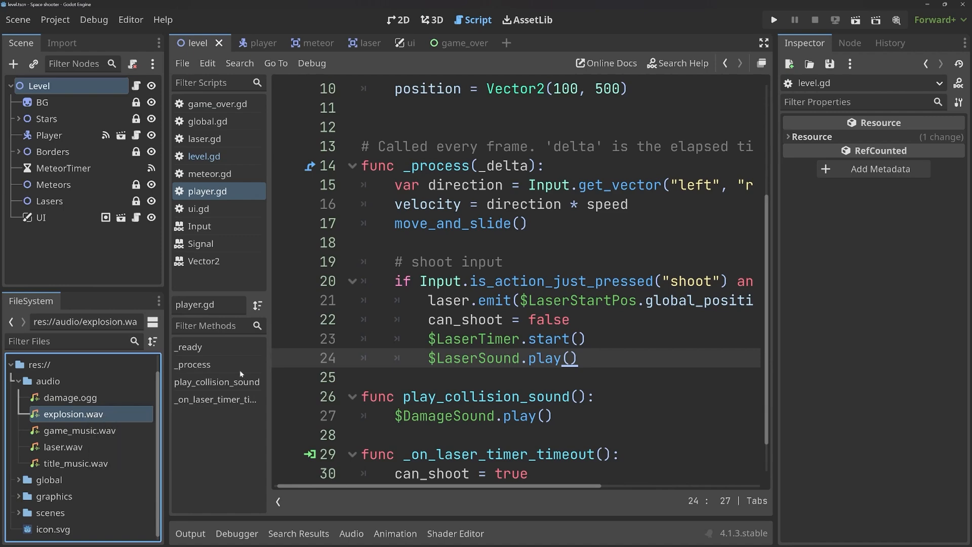
{"action": "left_click", "coordinate": [304, 43]}
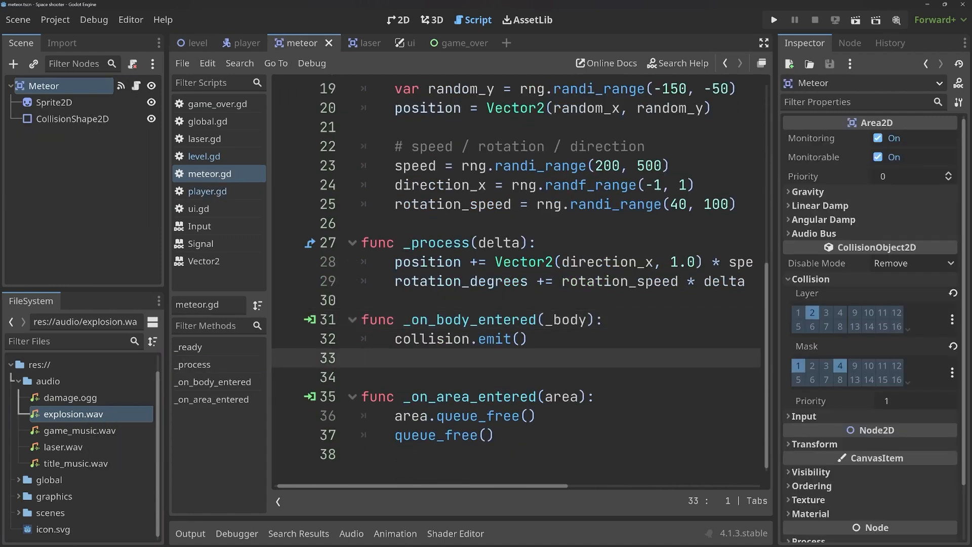
- Quick Load explosion.wav into Meteor's ExplosionSound player, preview it, then click into _on_area_entered
{"action": "double_click", "coordinate": [475, 395]}
{"action": "type", "text": "ExplosionSound"}
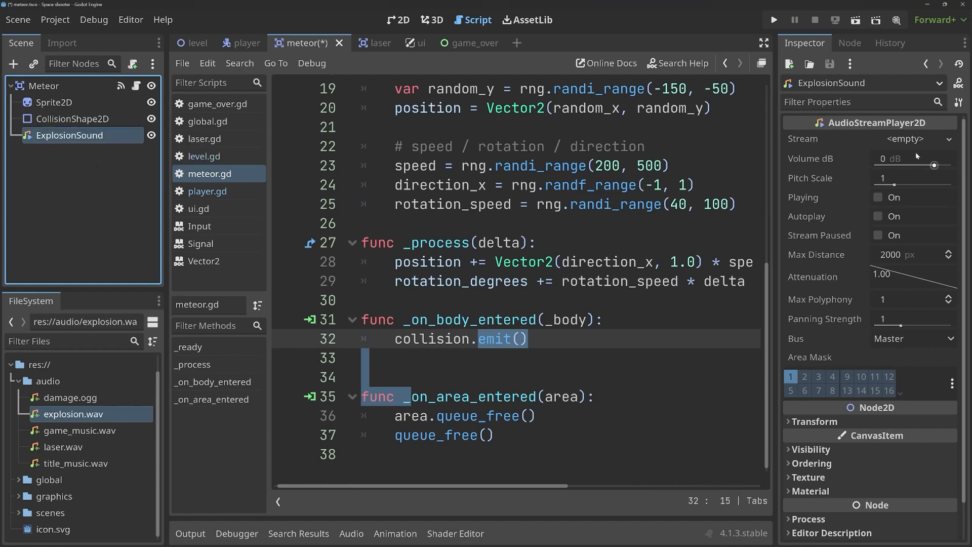
{"action": "left_click", "coordinate": [905, 138]}
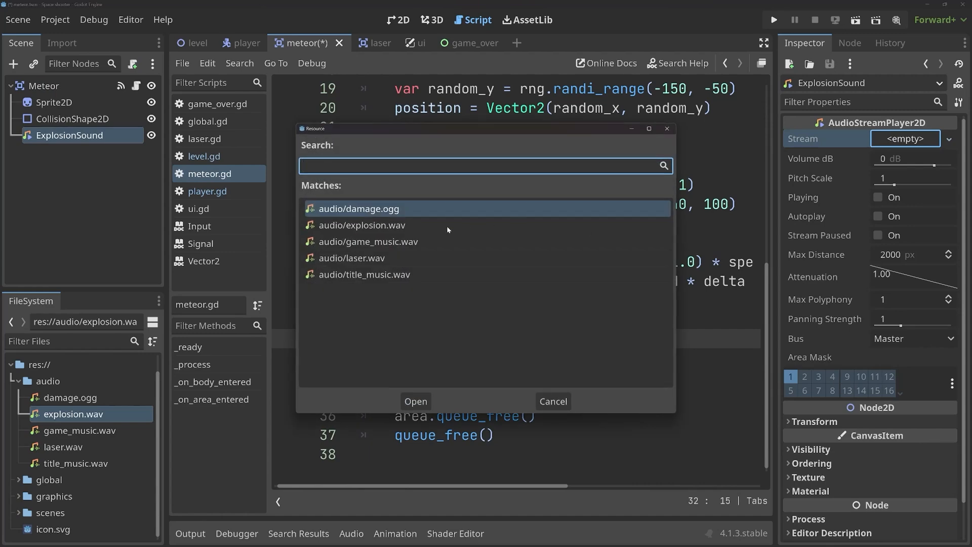
{"action": "left_click", "coordinate": [362, 225]}
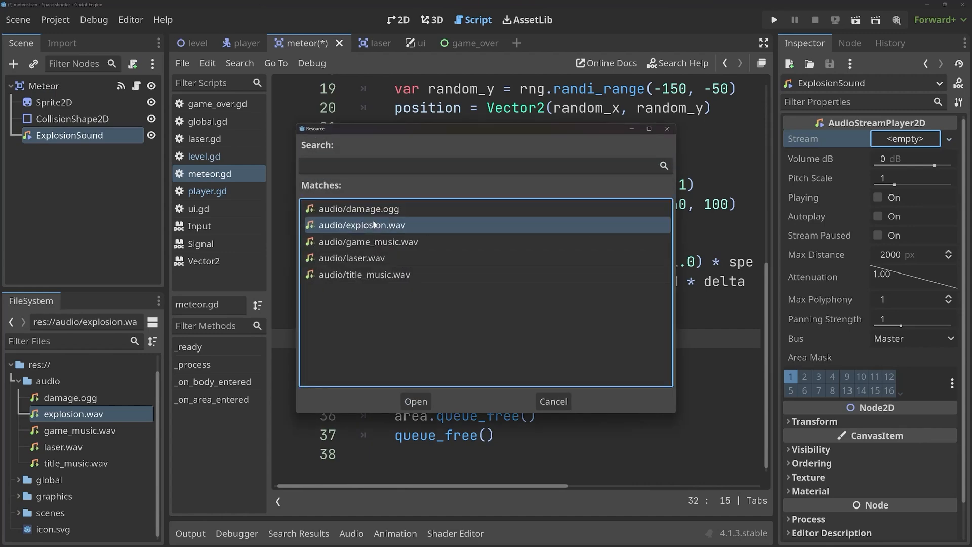
{"action": "left_click", "coordinate": [415, 401]}
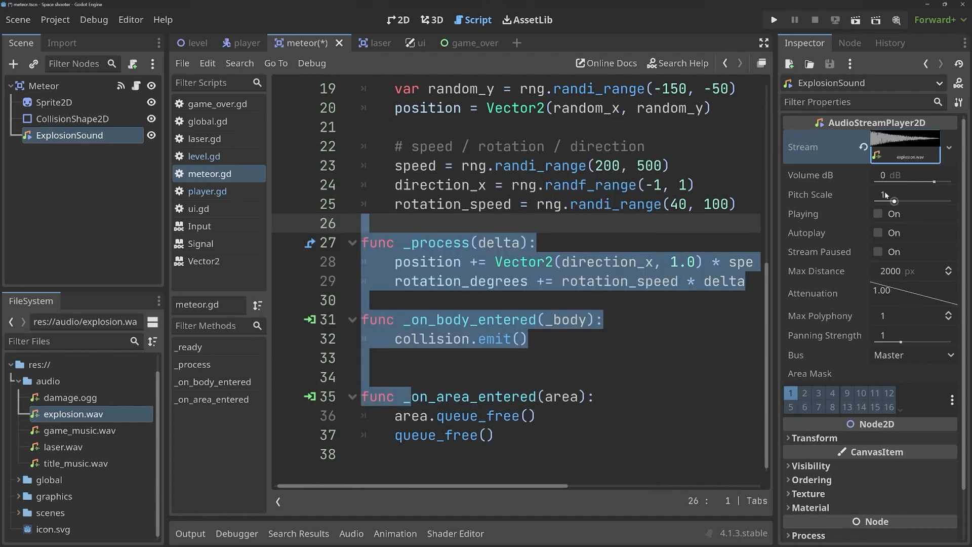
{"action": "left_click", "coordinate": [878, 213]}
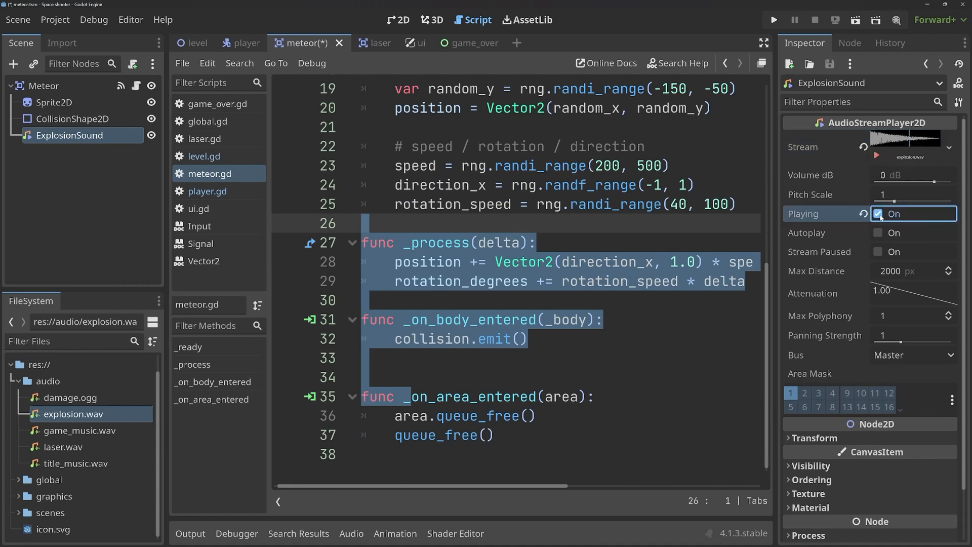
{"action": "left_click", "coordinate": [878, 213]}
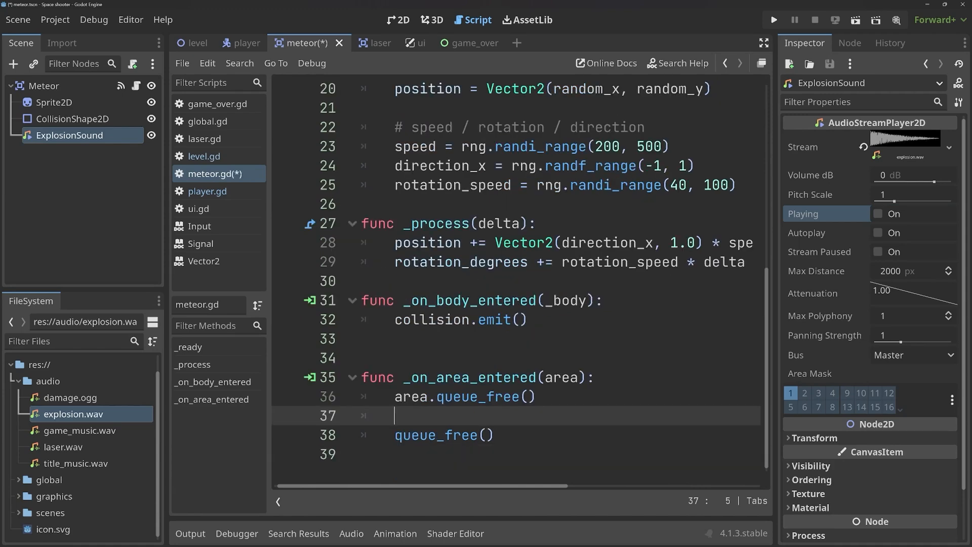
- Type $ExplosionSound.play() before queue_free() in meteor.gd's _on_area_entered
{"action": "type", "text": "£"}
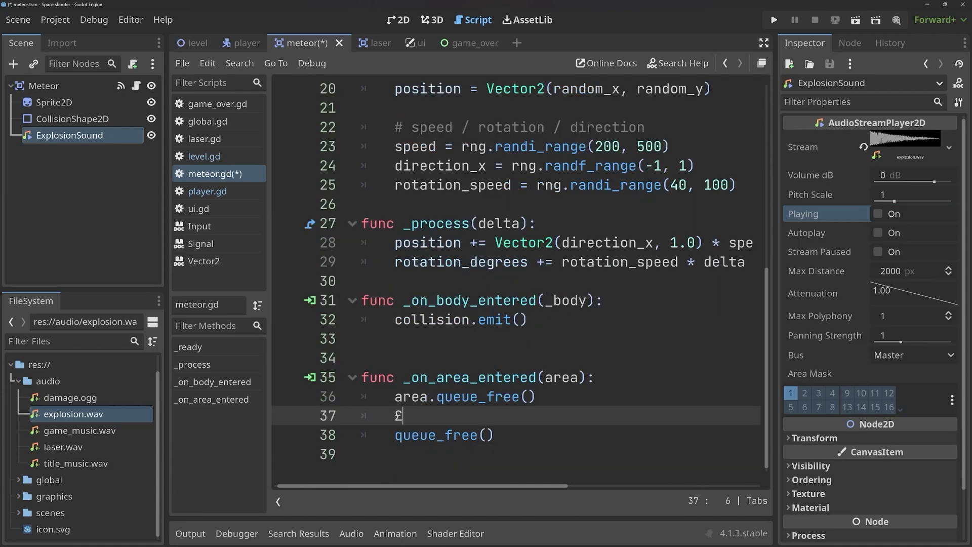
{"action": "type", "text": "$ExplosionSound.play("}
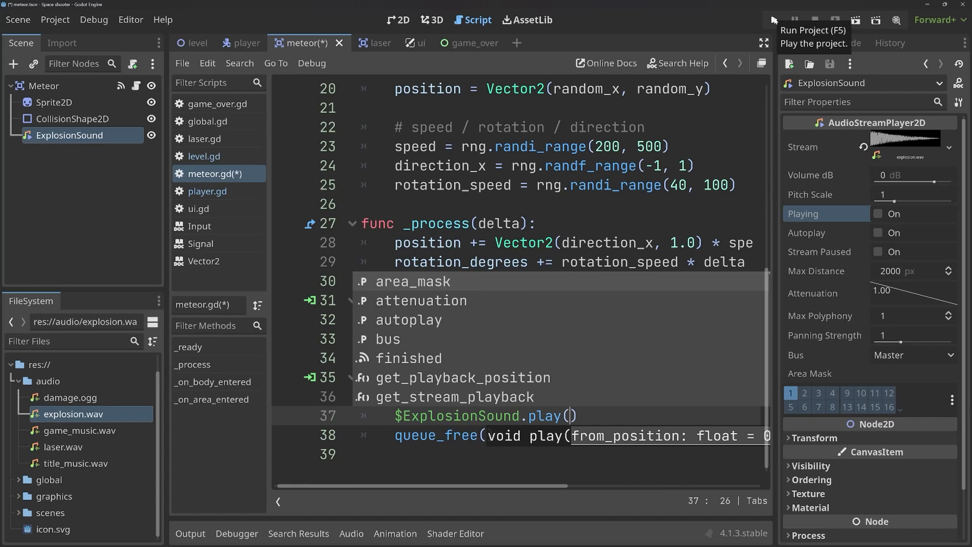
- Run the project to hear the explosion sound, then select the Meteor root node
{"action": "left_click", "coordinate": [772, 19]}
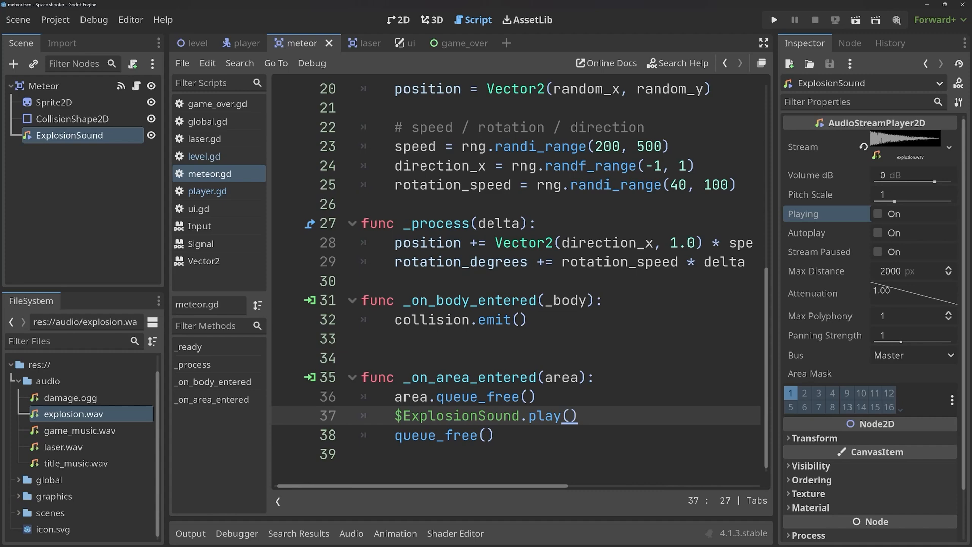
{"action": "mouse_move", "coordinate": [227, 131]}
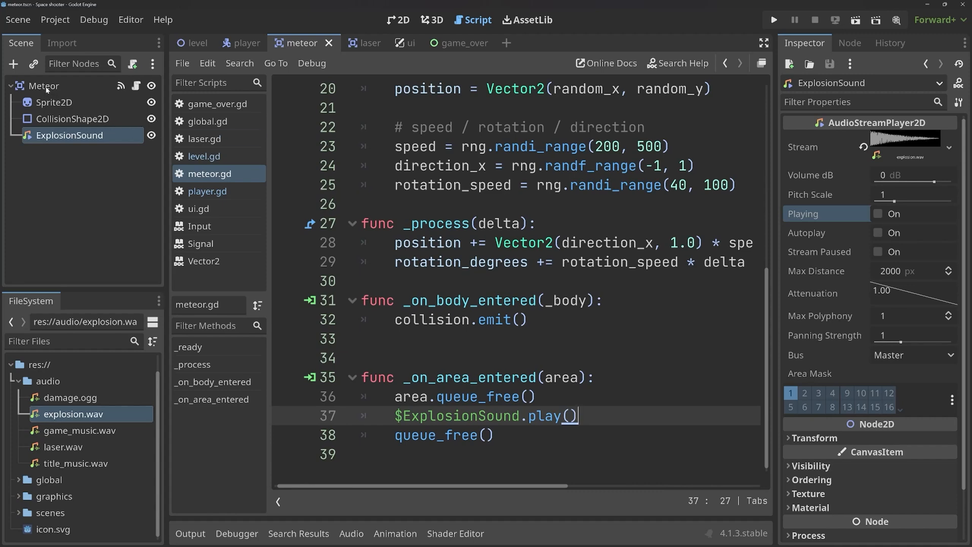
{"action": "left_click", "coordinate": [43, 86]}
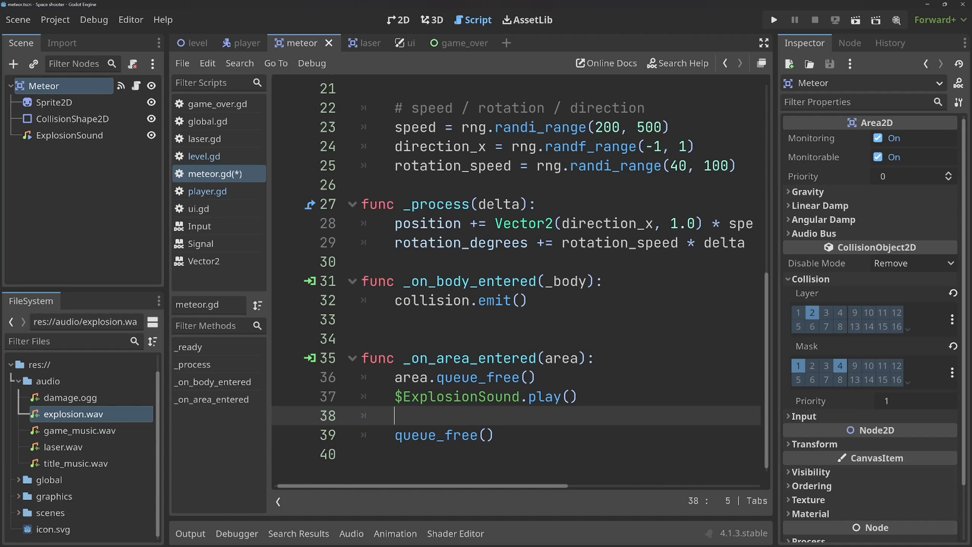
- Insert 'await get_tree().create_timer(1).timeout' before queue_free() and change the duration to 0.5
{"action": "type", "text": "await"}
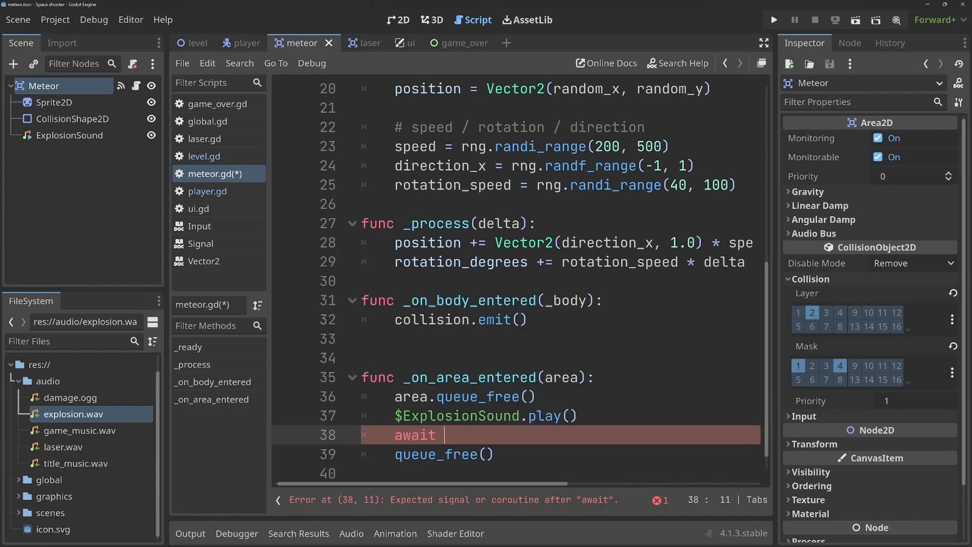
{"action": "type", "text": "get_tree().c"}
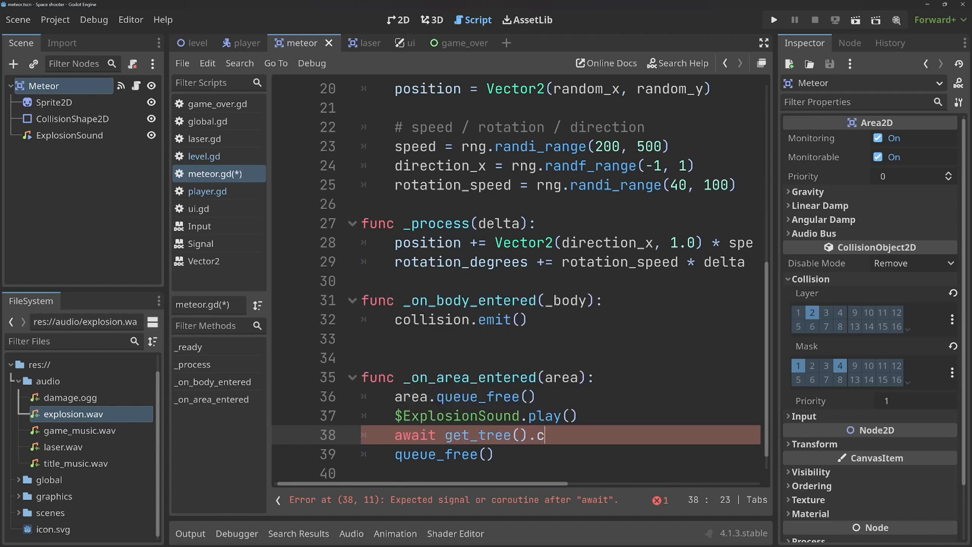
{"action": "type", "text": "reate_timer"}
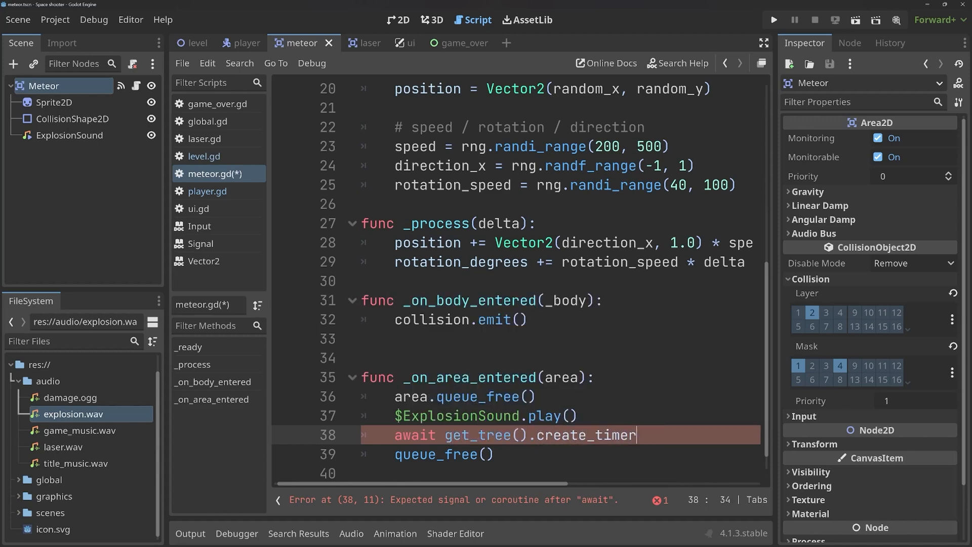
{"action": "type", "text": "()"}
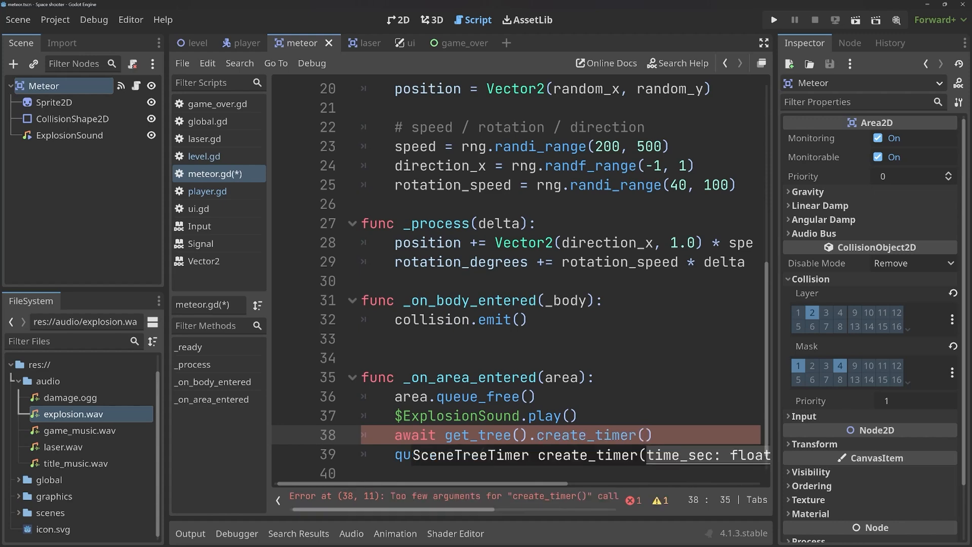
{"action": "type", "text": "1"}
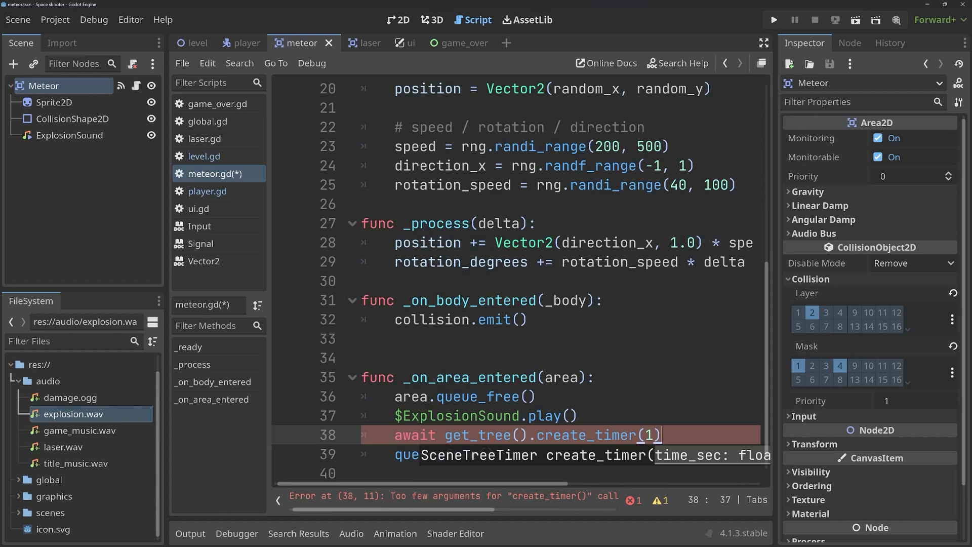
{"action": "type", "text": ".timeout"}
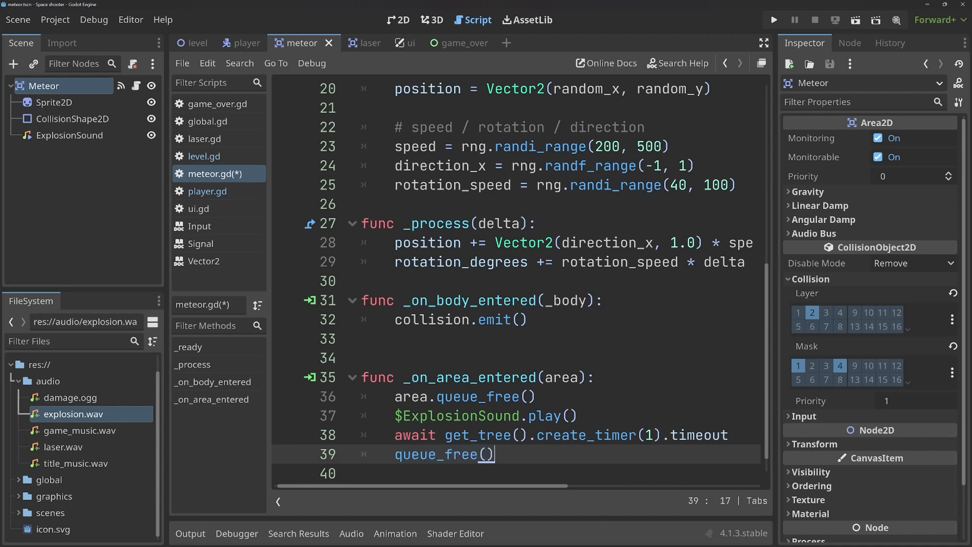
{"action": "double_click", "coordinate": [546, 415]}
{"action": "type", "text": "0.5"}
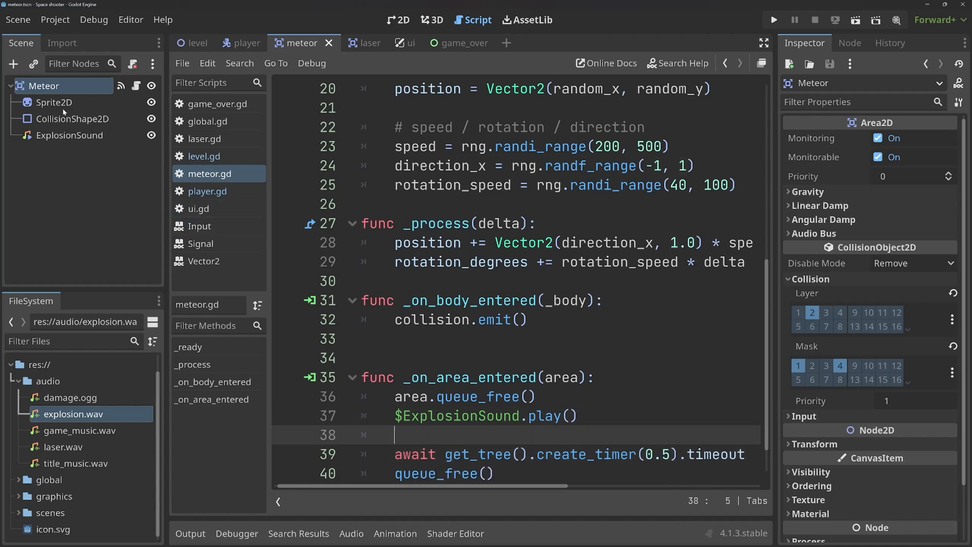
- Select CollisionShape2D in the Scene dock and start typing $Sprite2D.hide() after play()
{"action": "left_click", "coordinate": [73, 119]}
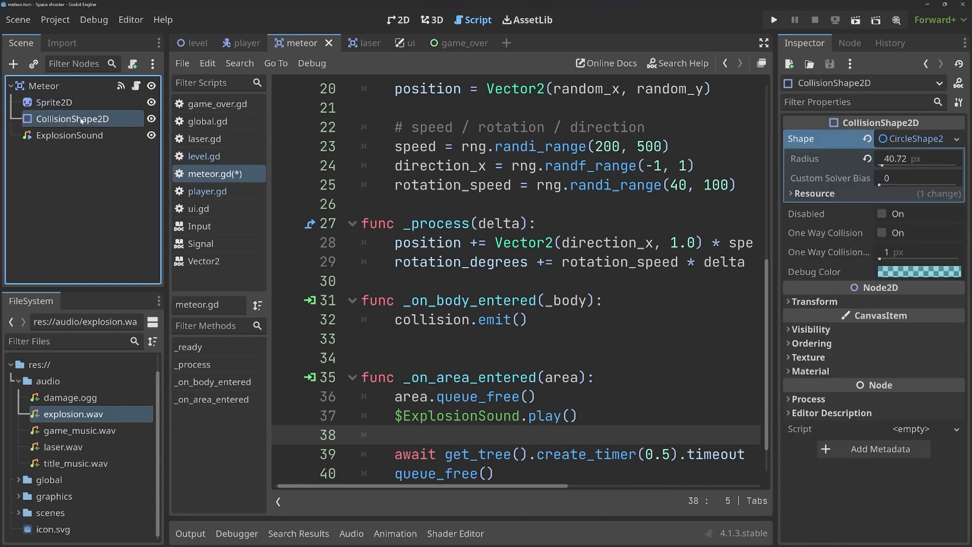
{"action": "mouse_move", "coordinate": [81, 127]}
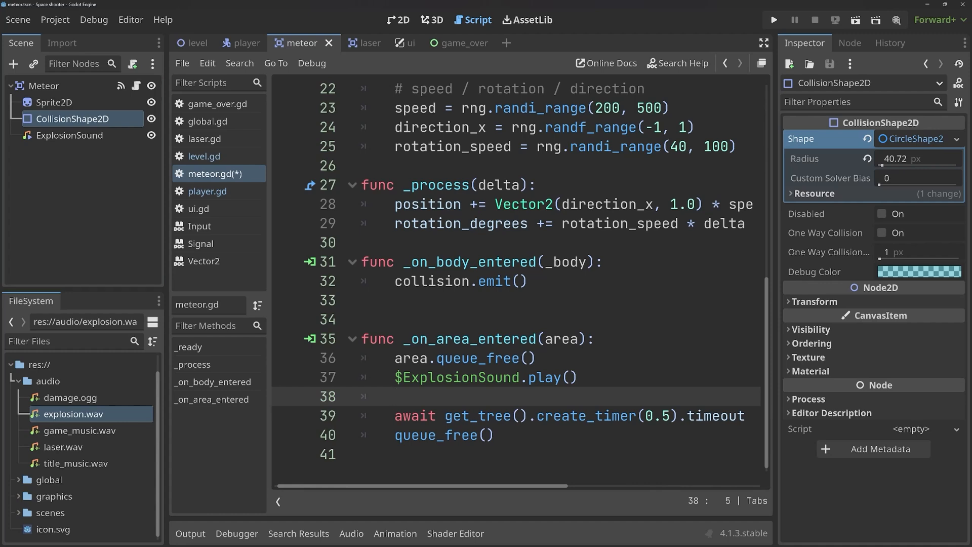
{"action": "type", "text": "$Sprite2D.texture = load(path"}
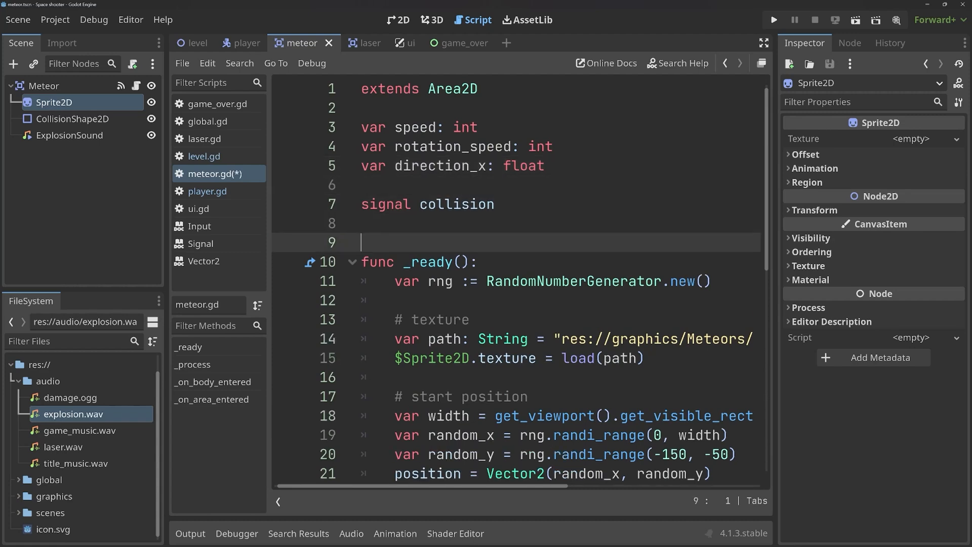
- Declare 'var can_collide :=' at the top of the meteor script
{"action": "type", "text": "var"}
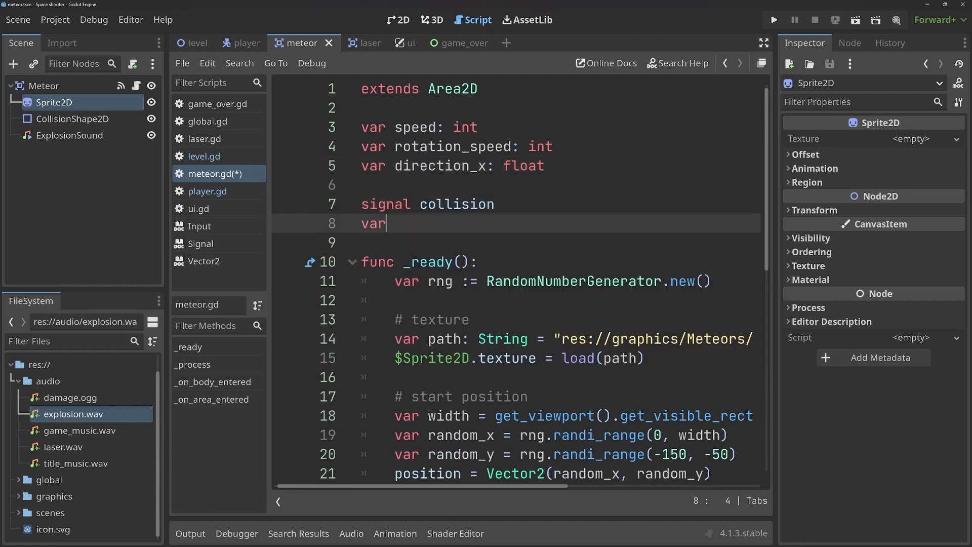
{"action": "type", "text": "can_collide"}
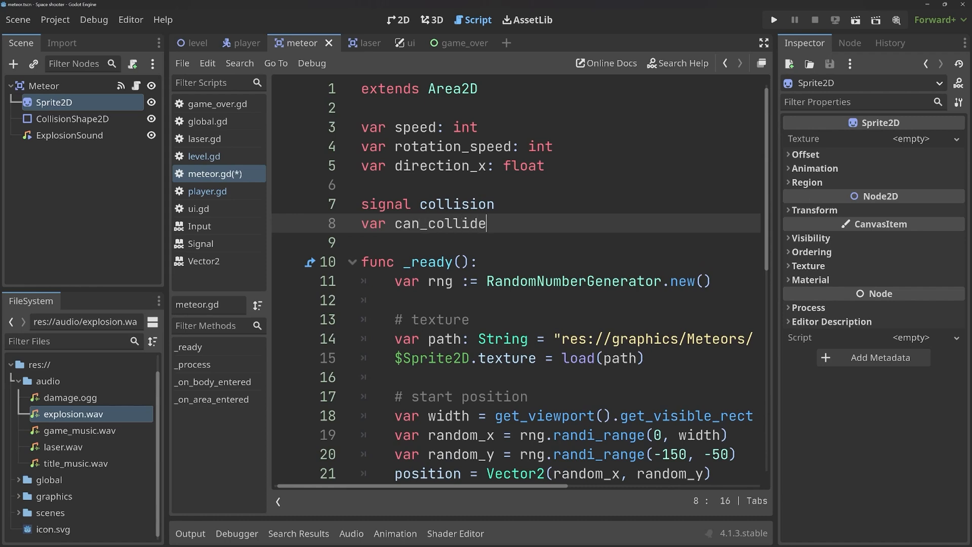
{"action": "type", "text": ":"}
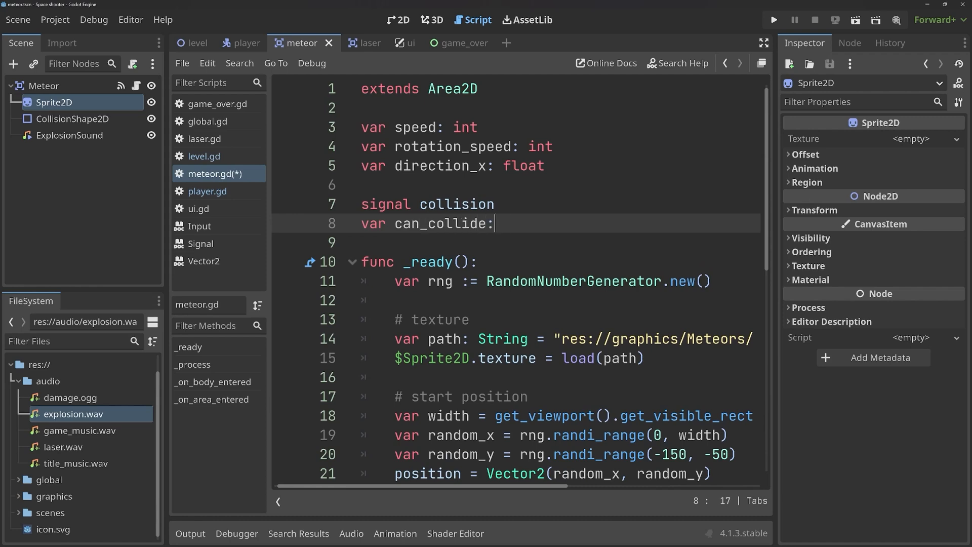
{"action": "type", "text": ":="}
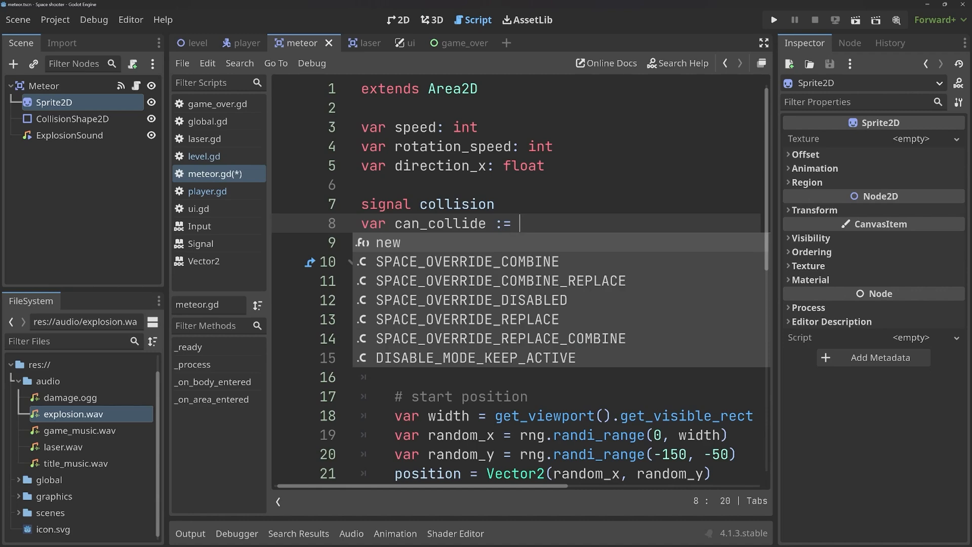
- Wrap collision.emit() in an 'if can_collide:' check
{"action": "scroll", "scroll_direction": "down", "scroll_amount": 3}
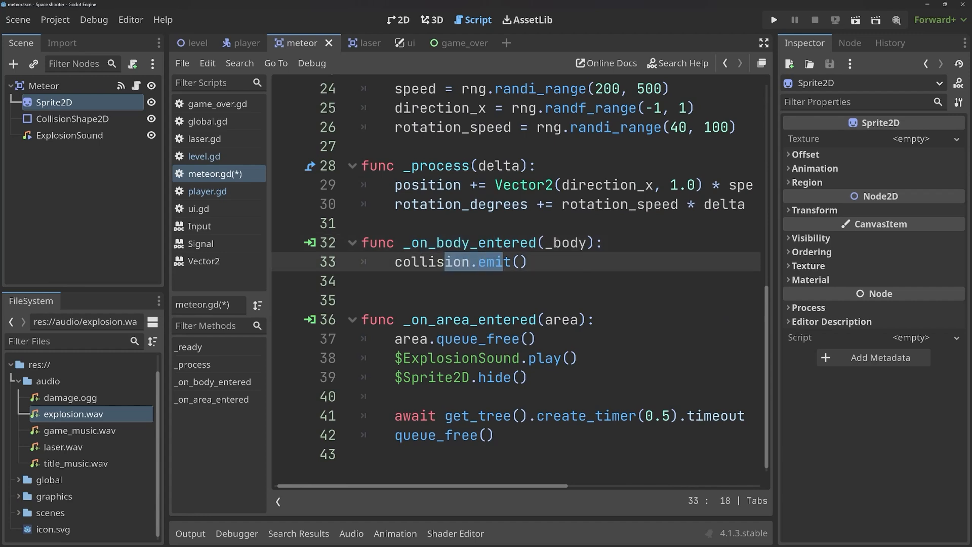
{"action": "key", "text": "Return"}
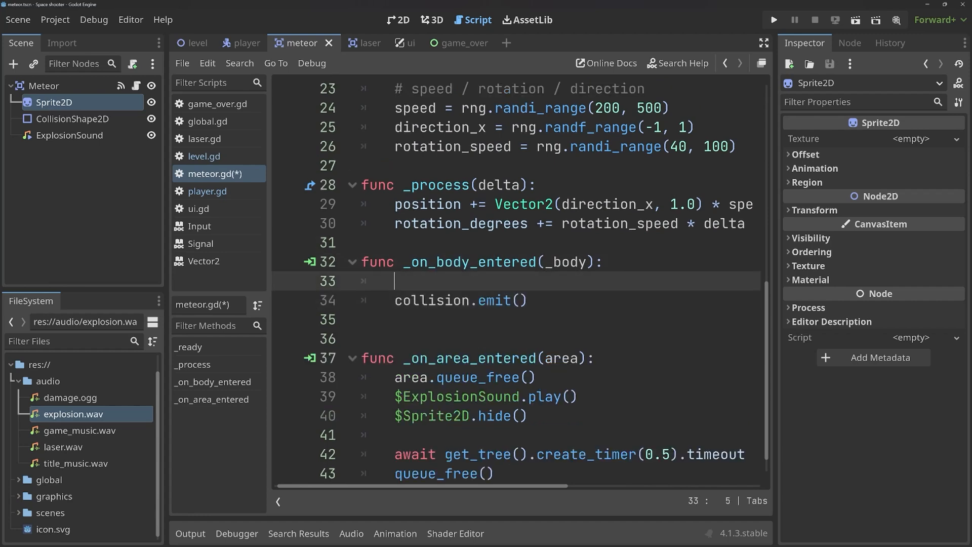
{"action": "type", "text": "if can_collide:"}
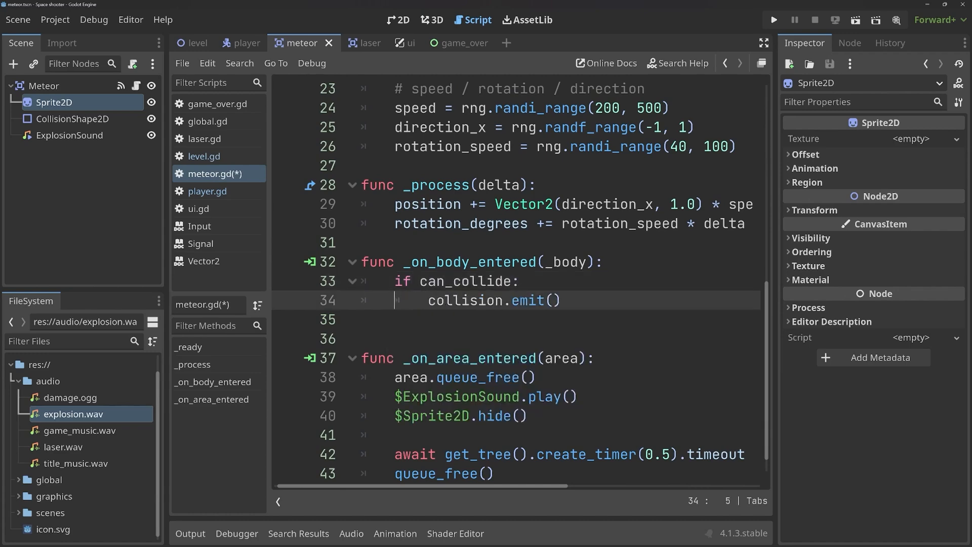
- Set can_collide = false after hide() and change the removal timer to 1 second
{"action": "scroll", "scroll_direction": "down", "scroll_amount": 3}
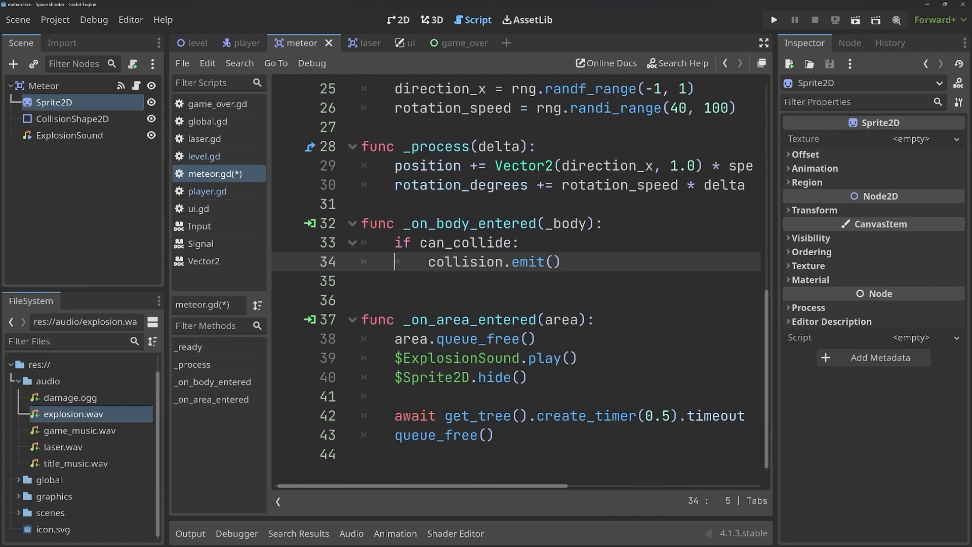
{"action": "type", "text": "can_collide = fa"}
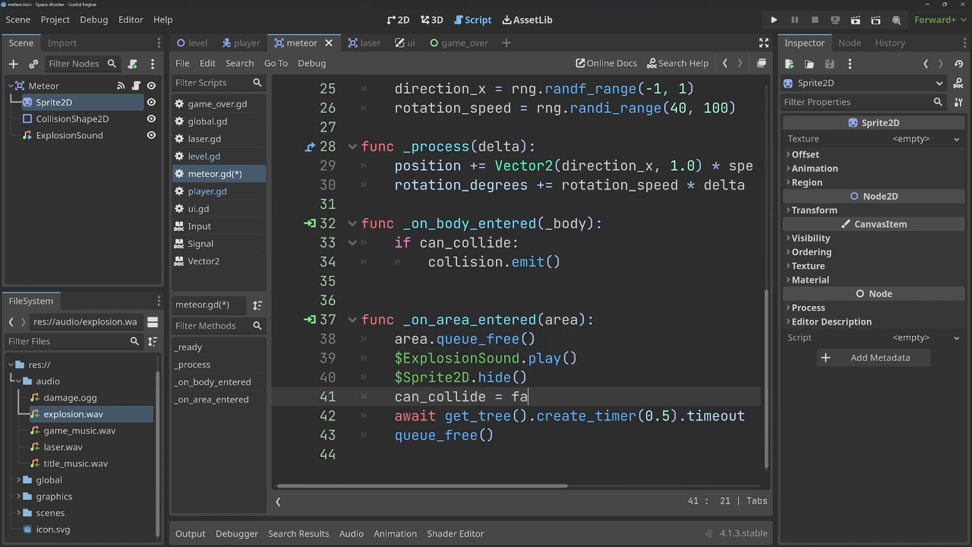
{"action": "type", "text": "lse"}
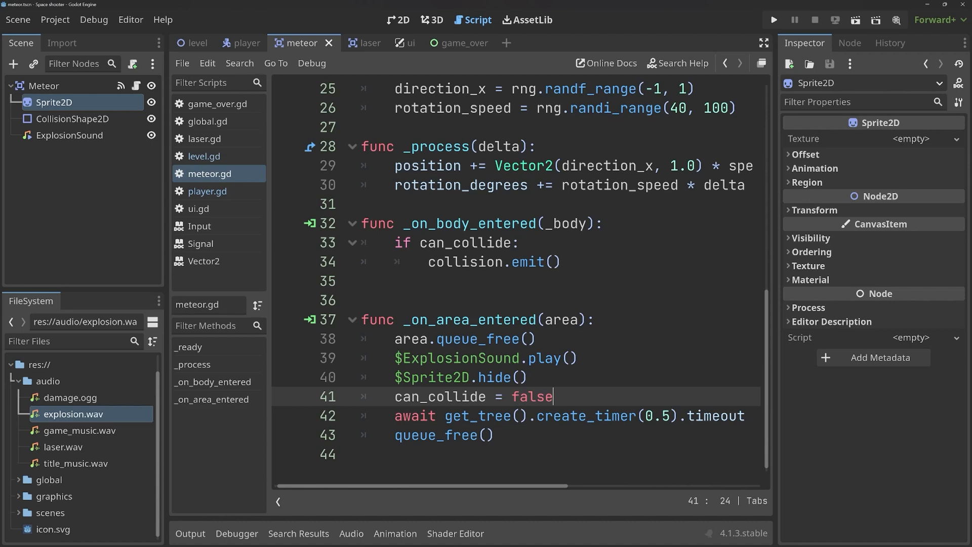
{"action": "mouse_move", "coordinate": [798, 142]}
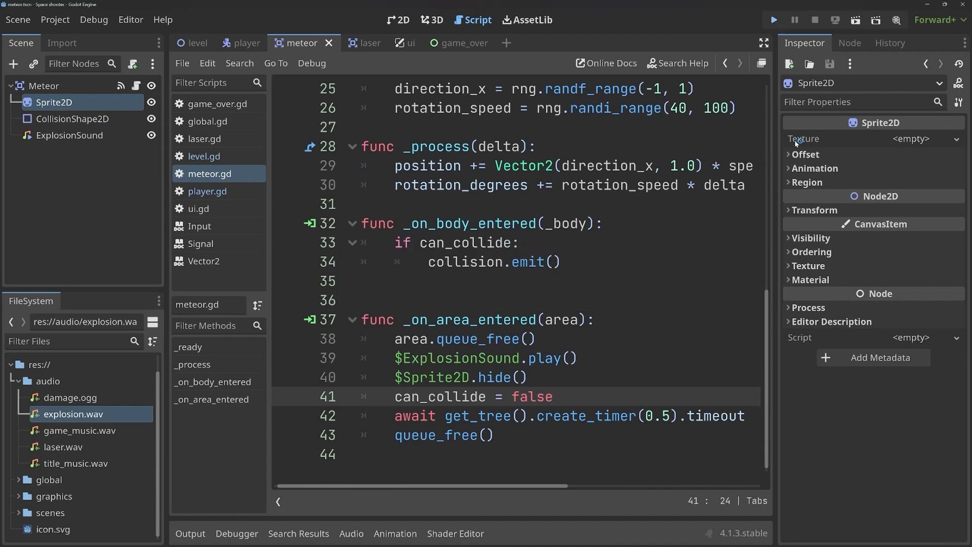
{"action": "left_click", "coordinate": [773, 19]}
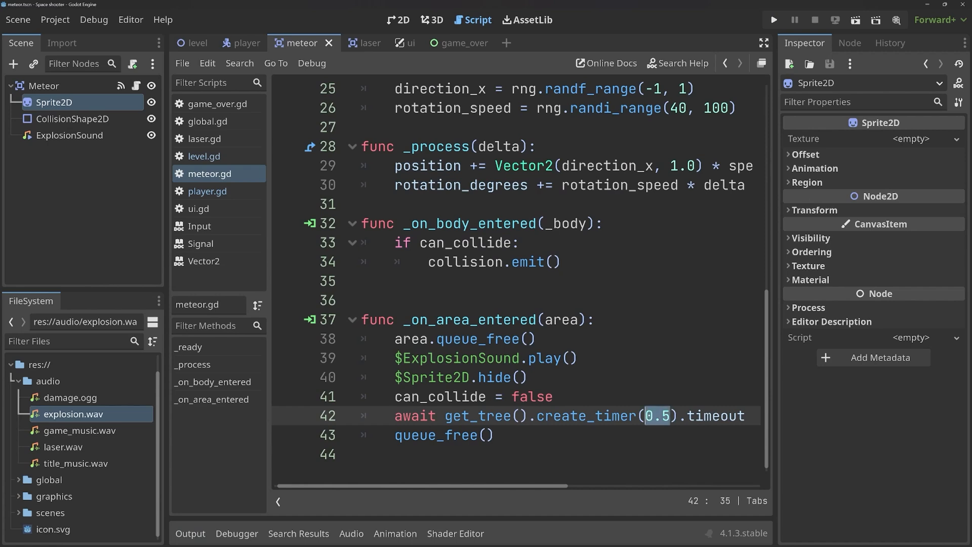
{"action": "type", "text": "1"}
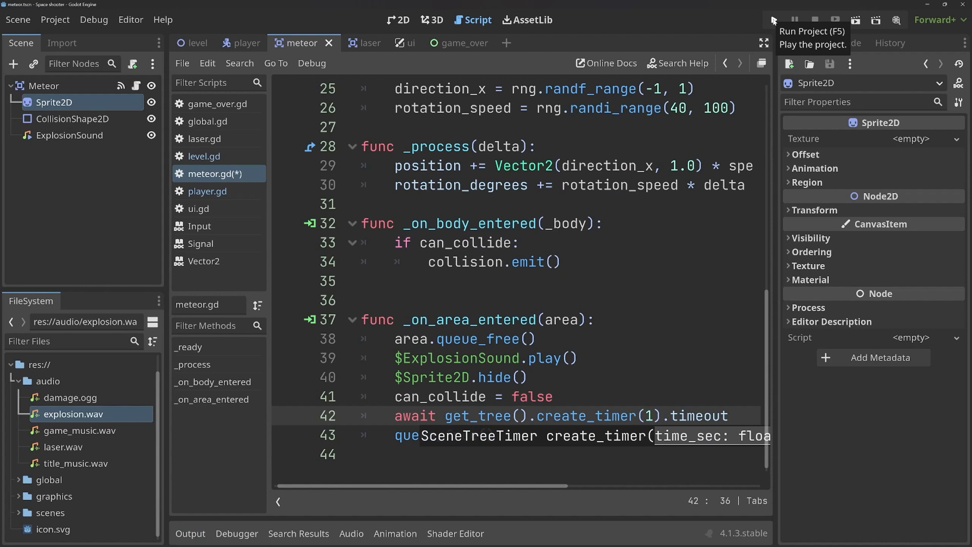
- Test-run the meteor changes, then select title_music.wav in the audio folder
{"action": "left_click", "coordinate": [774, 19]}
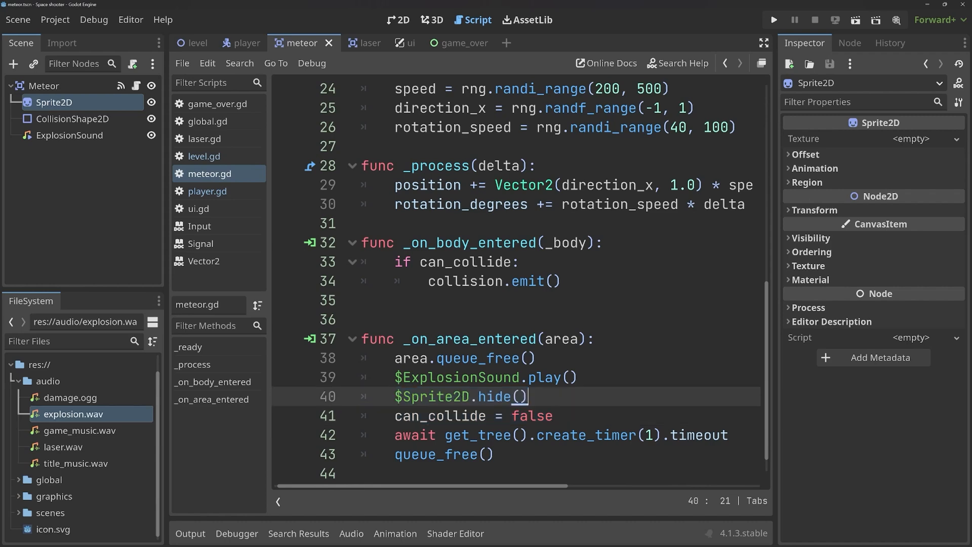
{"action": "left_click", "coordinate": [412, 376]}
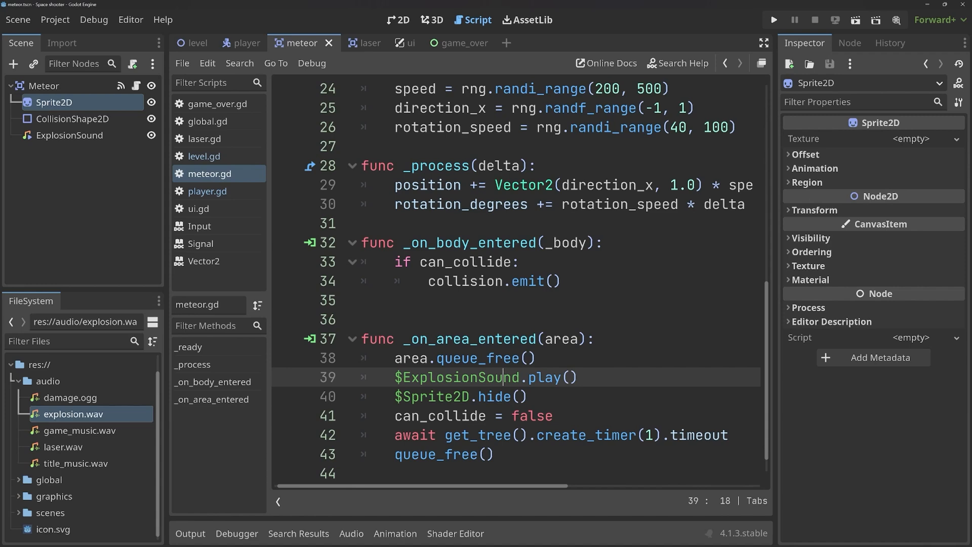
{"action": "mouse_move", "coordinate": [151, 445]}
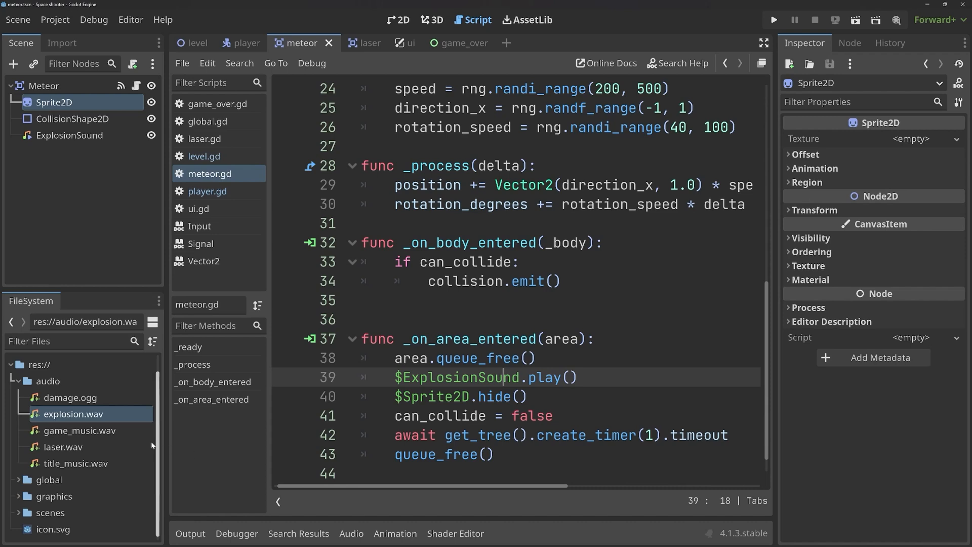
{"action": "left_click", "coordinate": [76, 463]}
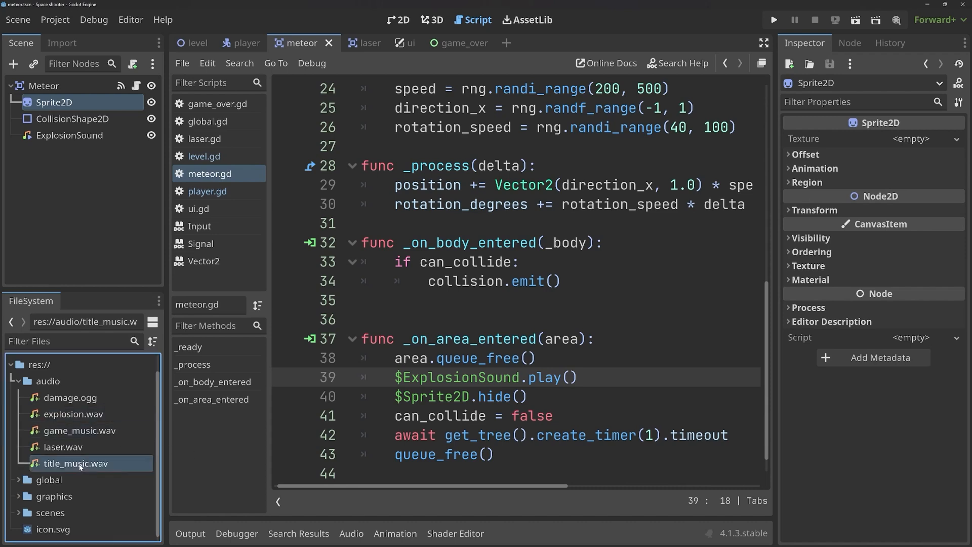
- Show the level scene in 2D, add an AudioStreamPlayer and rename it Music
{"action": "left_click", "coordinate": [197, 42]}
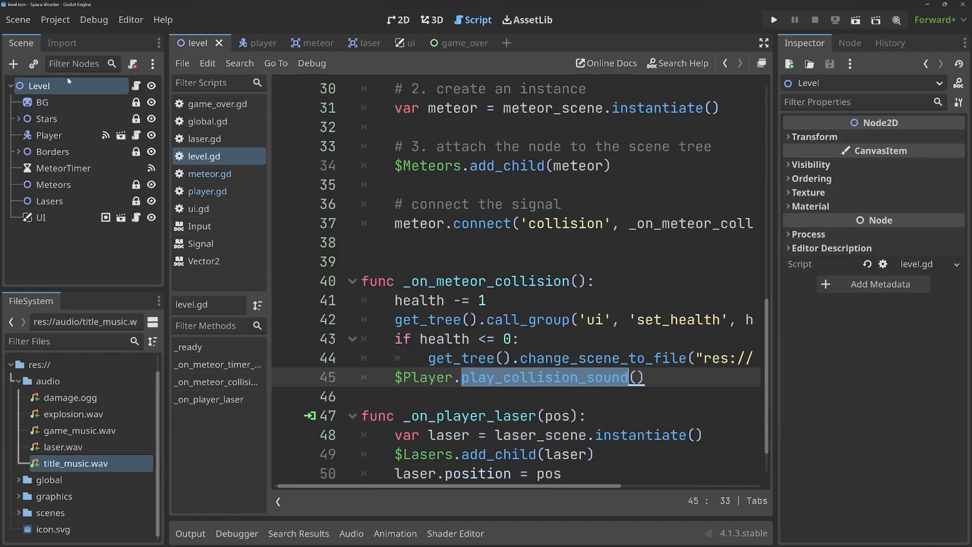
{"action": "left_click", "coordinate": [403, 20]}
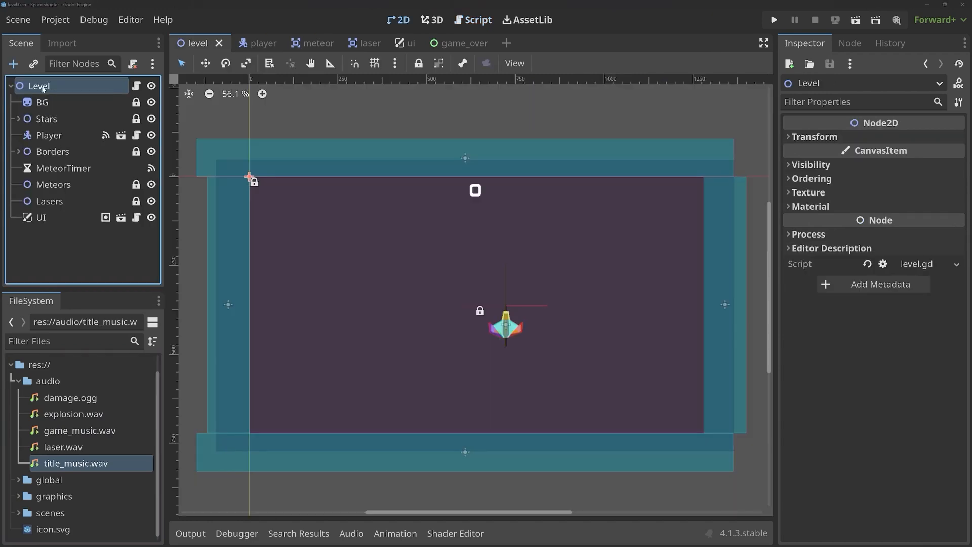
{"action": "left_click", "coordinate": [13, 64]}
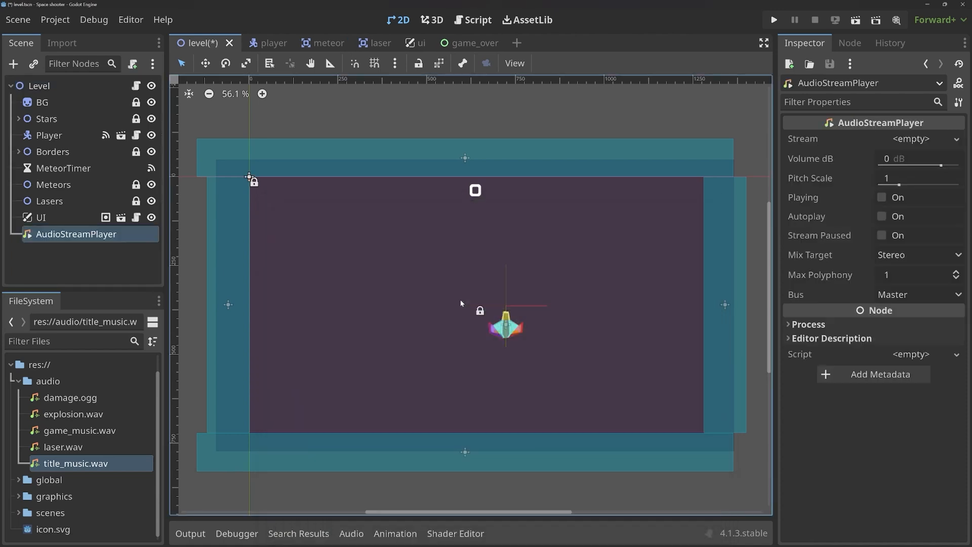
{"action": "double_click", "coordinate": [76, 234]}
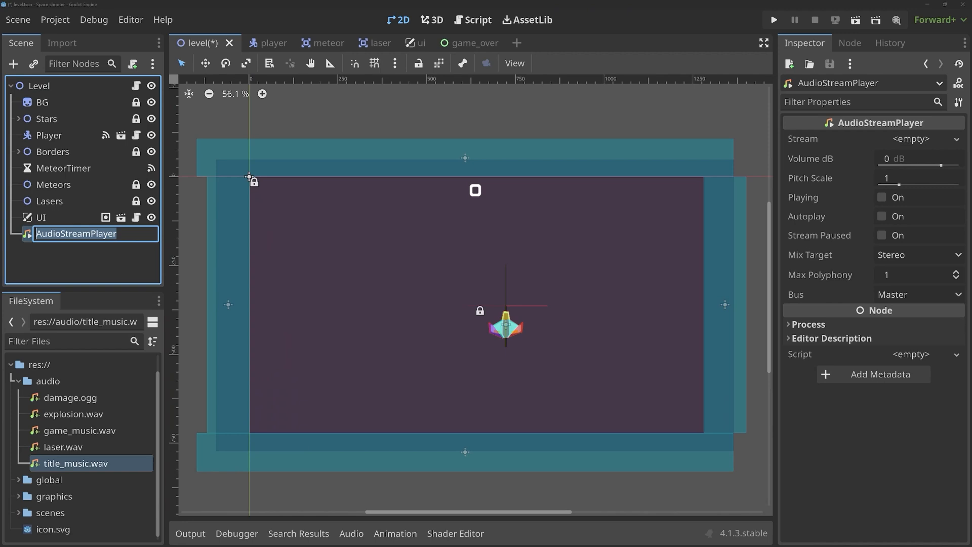
{"action": "type", "text": "Music"}
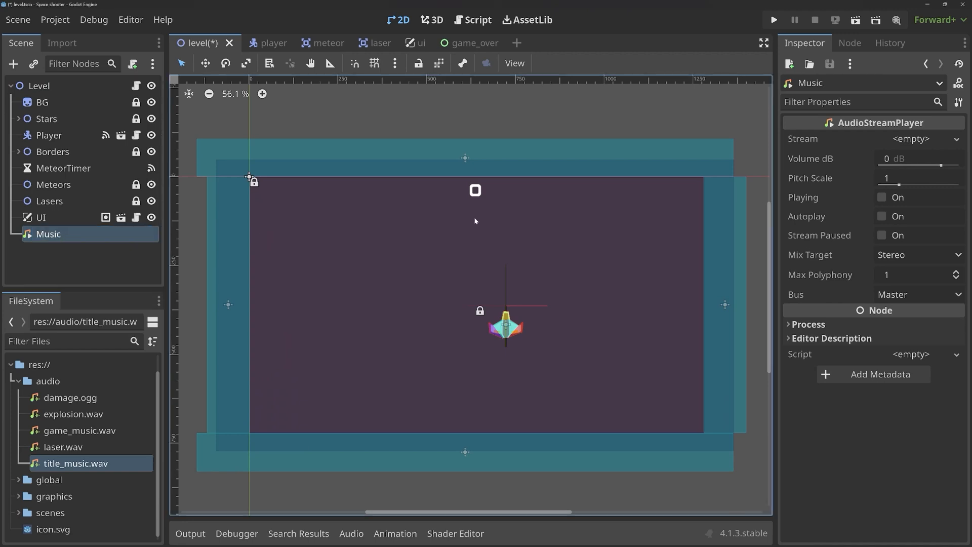
- Load game_music.wav into Stream, lower Volume dB to about -22, and enable Autoplay
{"action": "left_click", "coordinate": [910, 138]}
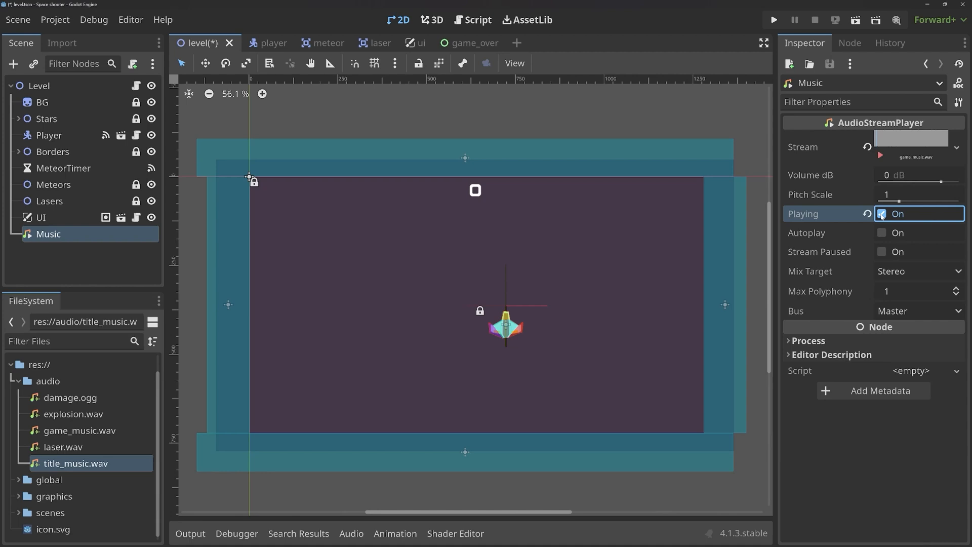
{"action": "left_click", "coordinate": [881, 213]}
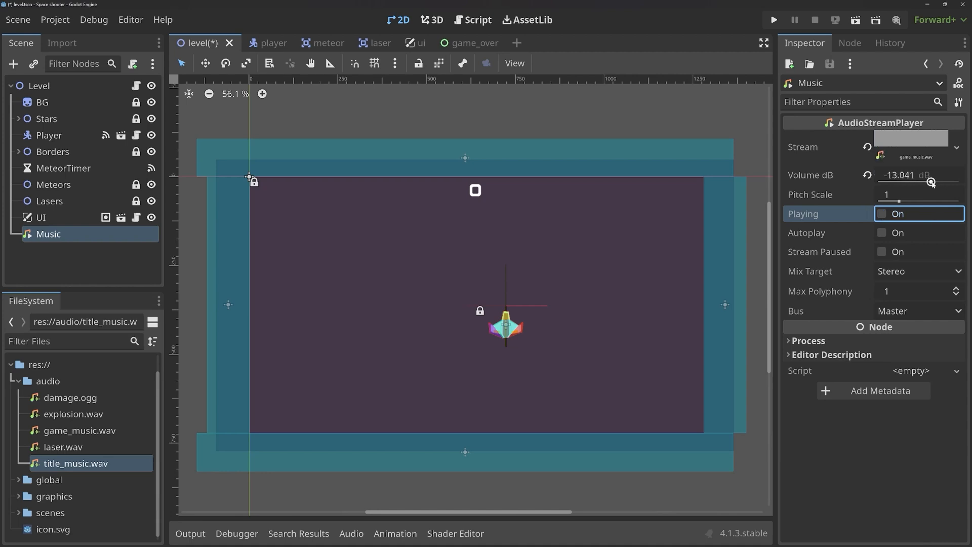
{"action": "left_click", "coordinate": [881, 213]}
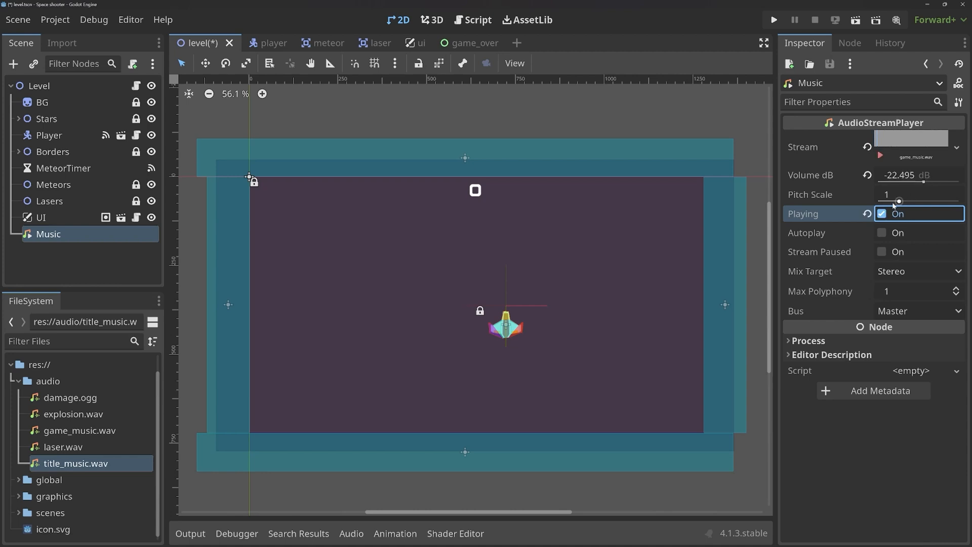
{"action": "left_click", "coordinate": [881, 213]}
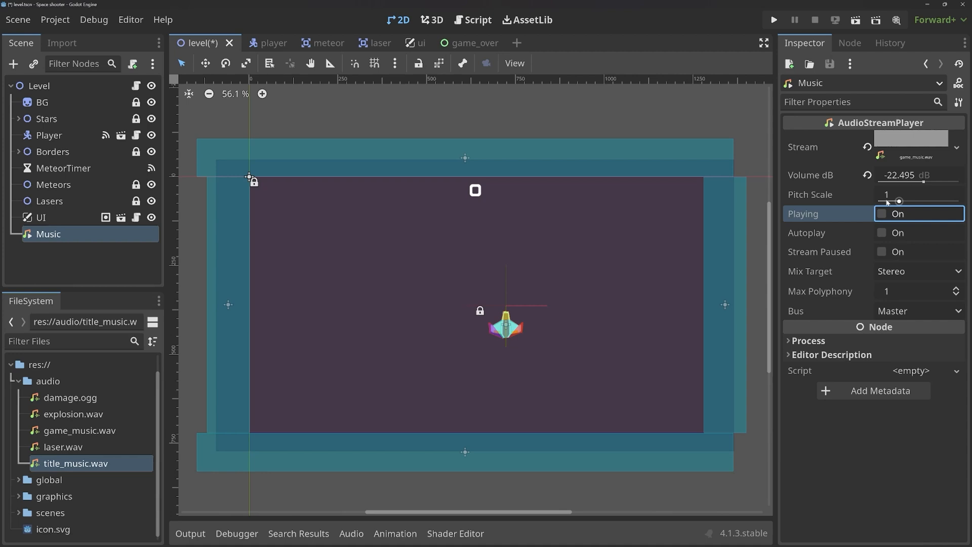
{"action": "left_click", "coordinate": [881, 232]}
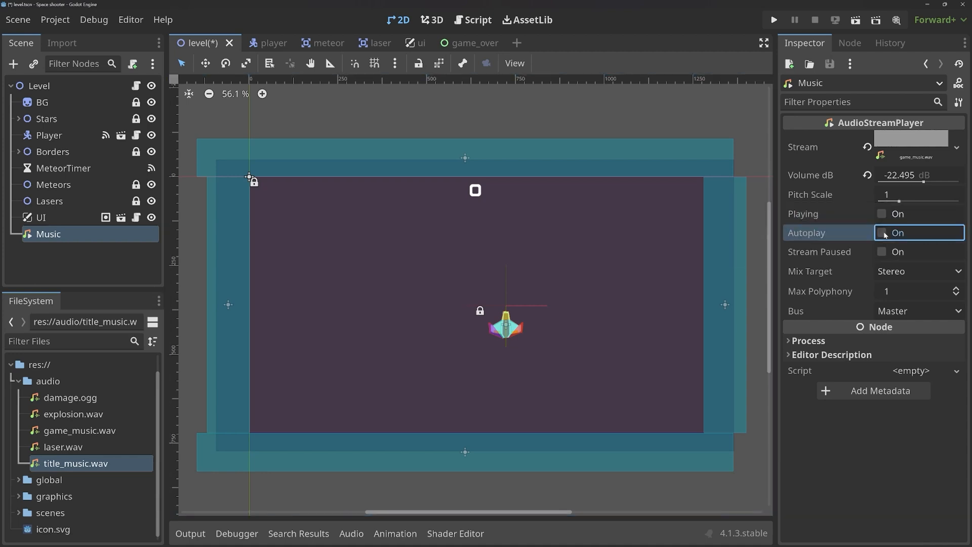
{"action": "left_click", "coordinate": [881, 232]}
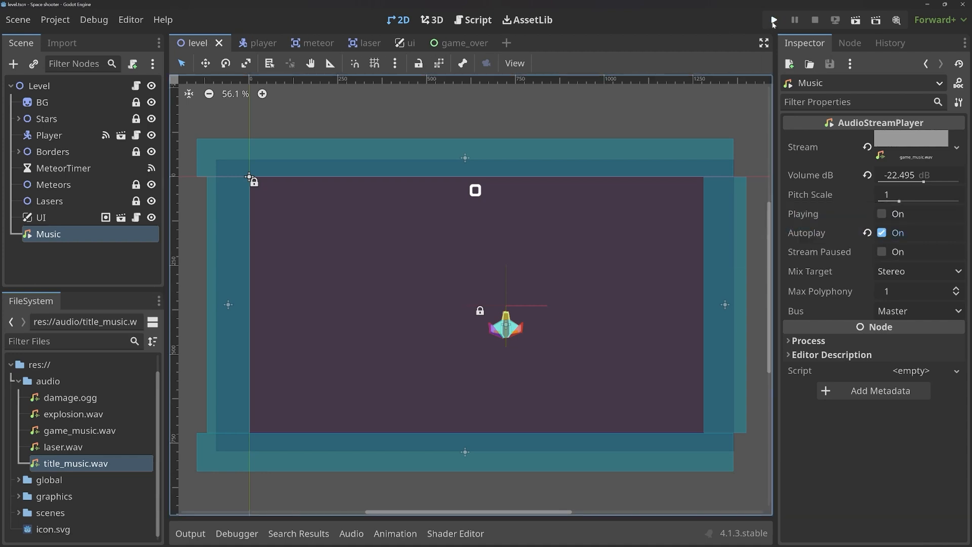
- Test-run the project with the music, close the game window, and switch to game_over
{"action": "left_click", "coordinate": [773, 19]}
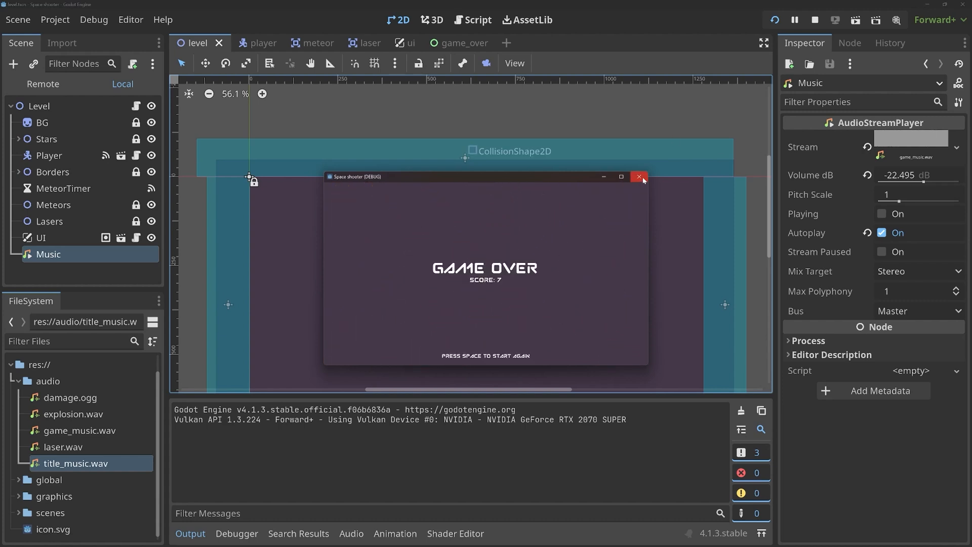
{"action": "left_click", "coordinate": [638, 176]}
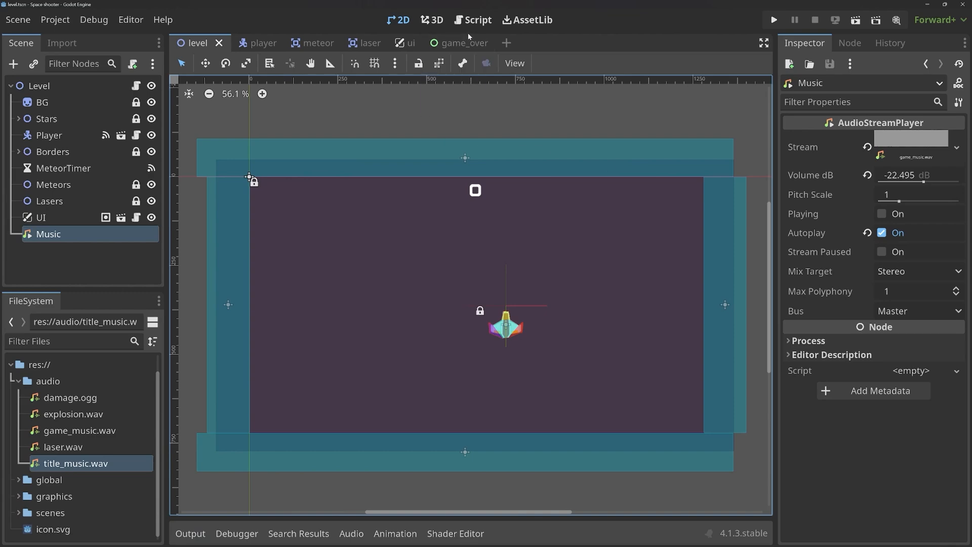
{"action": "left_click", "coordinate": [447, 42]}
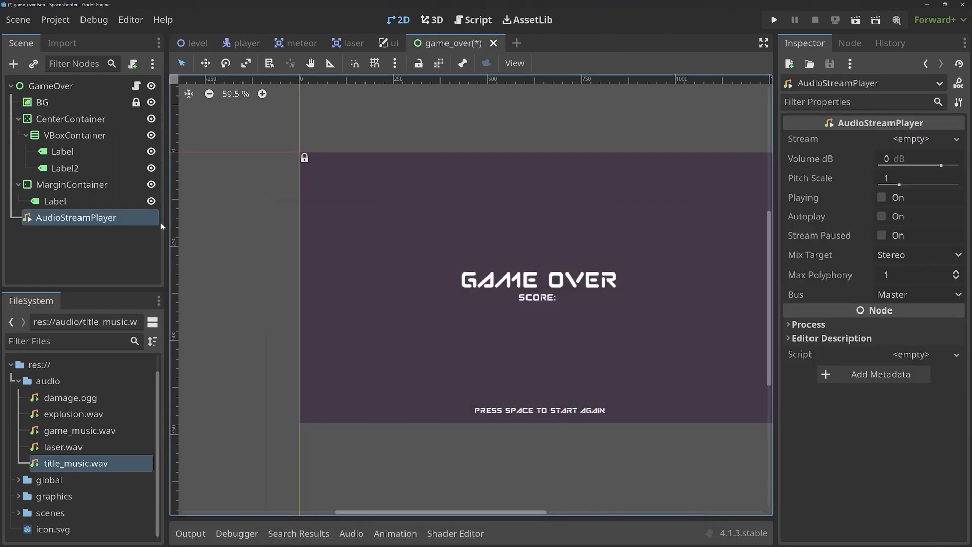
- Rename the new audio node Music and load title_music.wav into its Stream
{"action": "double_click", "coordinate": [76, 218]}
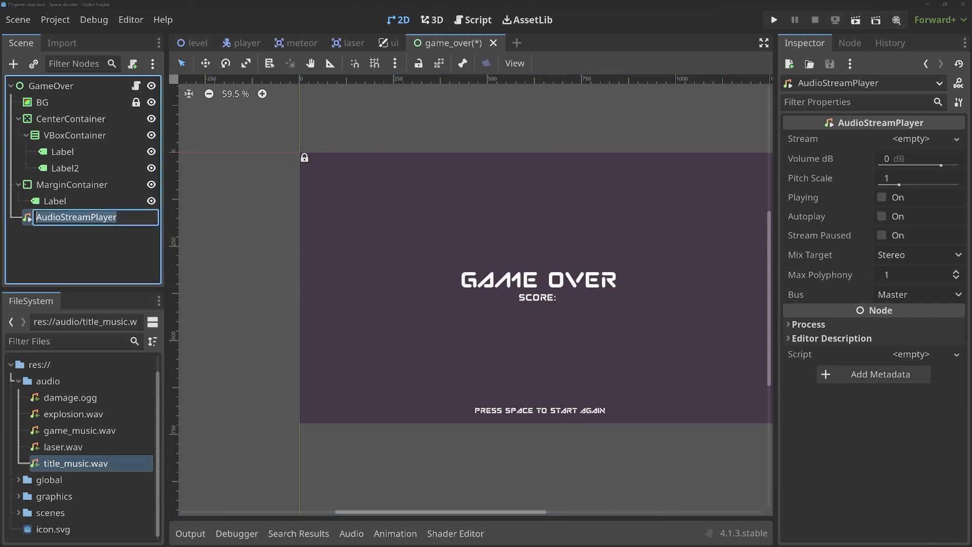
{"action": "type", "text": "M"}
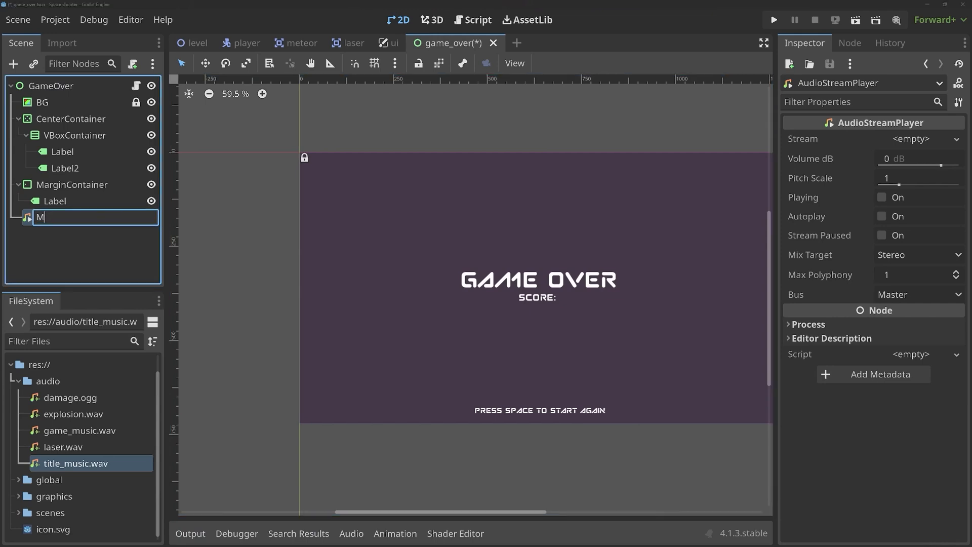
{"action": "left_click", "coordinate": [957, 138]}
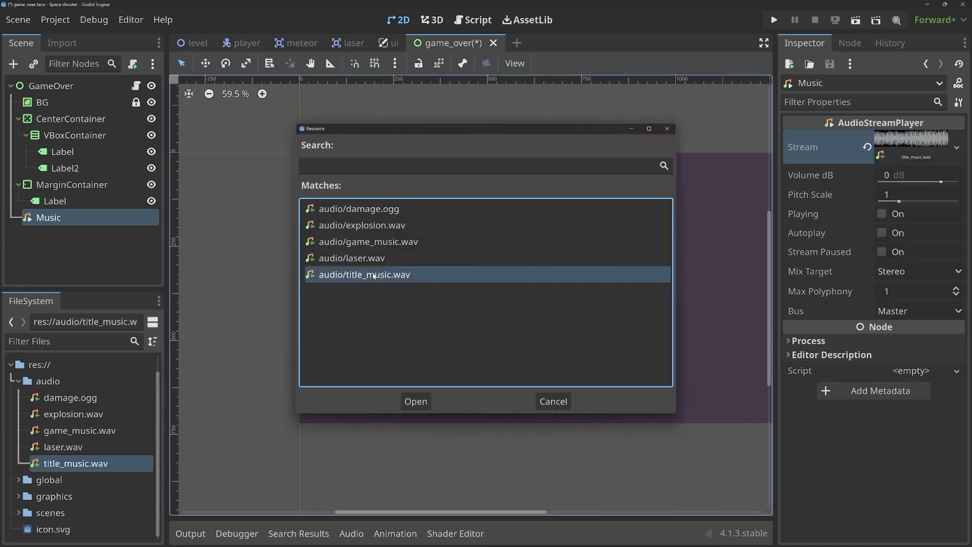
{"action": "left_click", "coordinate": [415, 401]}
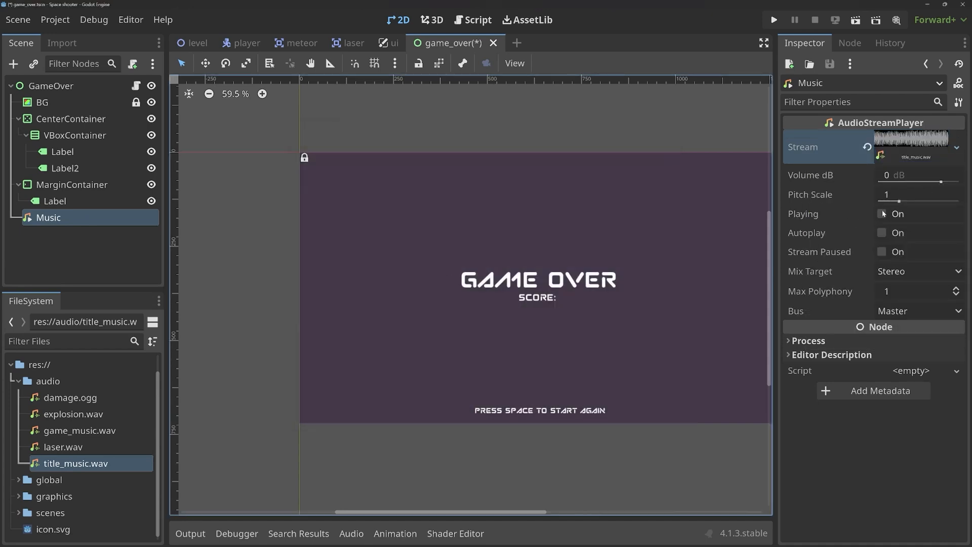
- Set the Music volume to about -21 dB, enable Autoplay, and run the game over scene
{"action": "left_click", "coordinate": [883, 213]}
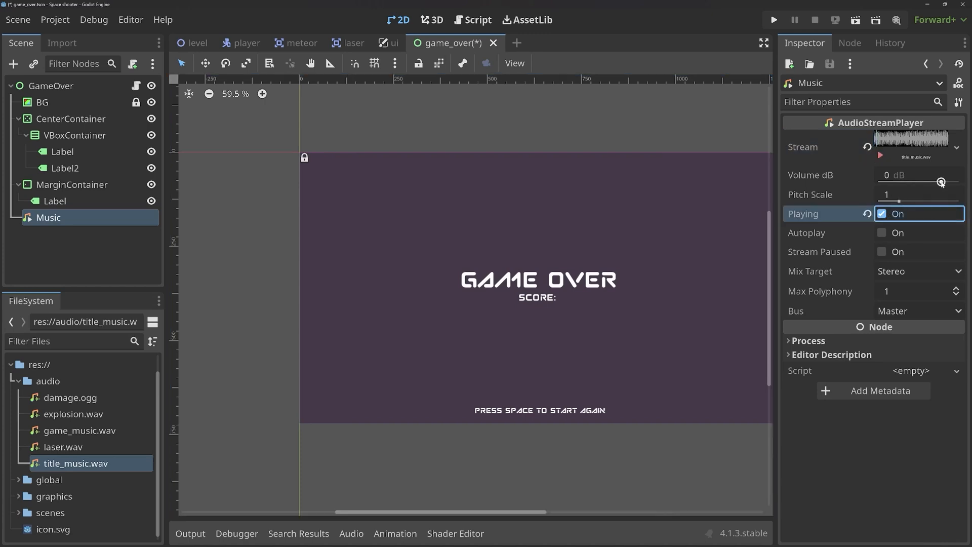
{"action": "left_click_drag", "start_coordinate": [941, 181], "coordinate": [918, 181]}
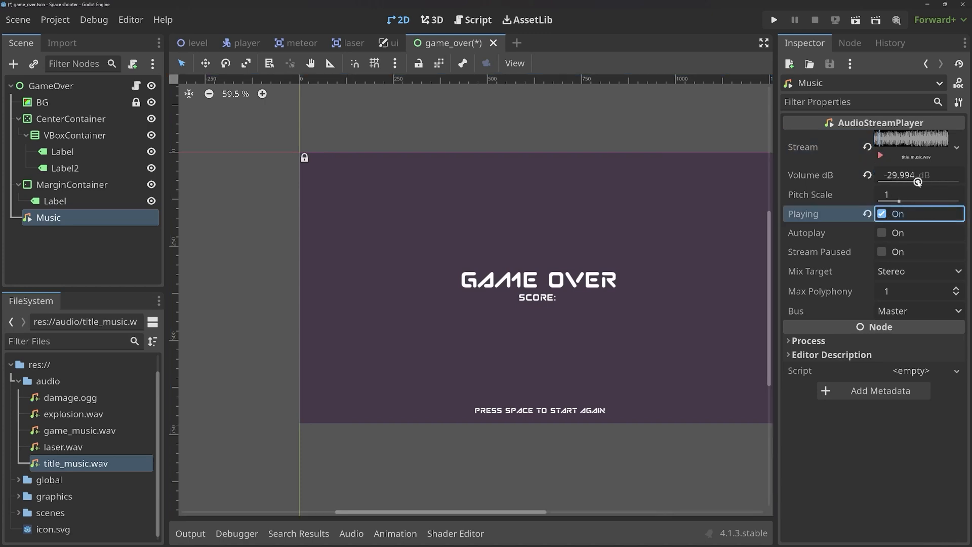
{"action": "left_click_drag", "start_coordinate": [899, 182], "coordinate": [924, 182]}
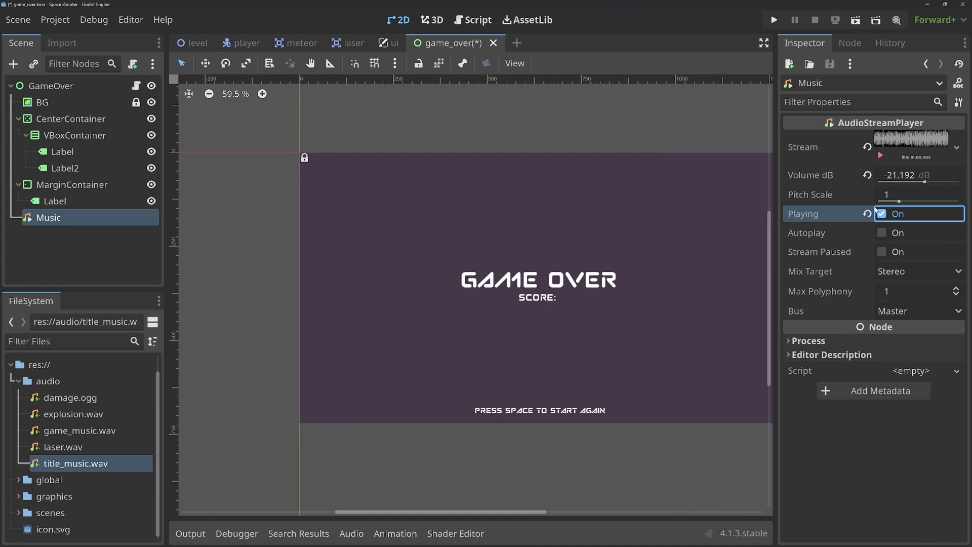
{"action": "left_click", "coordinate": [882, 213]}
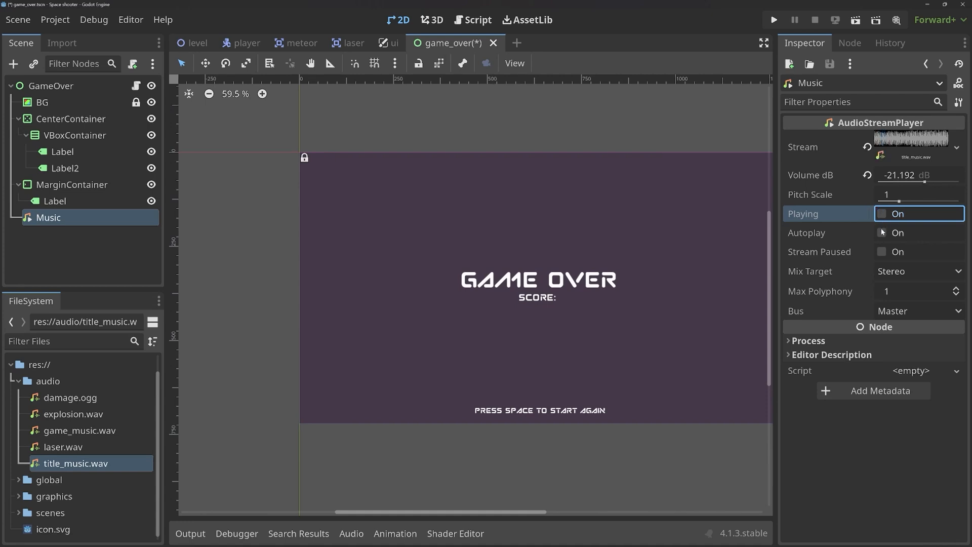
{"action": "left_click", "coordinate": [881, 232]}
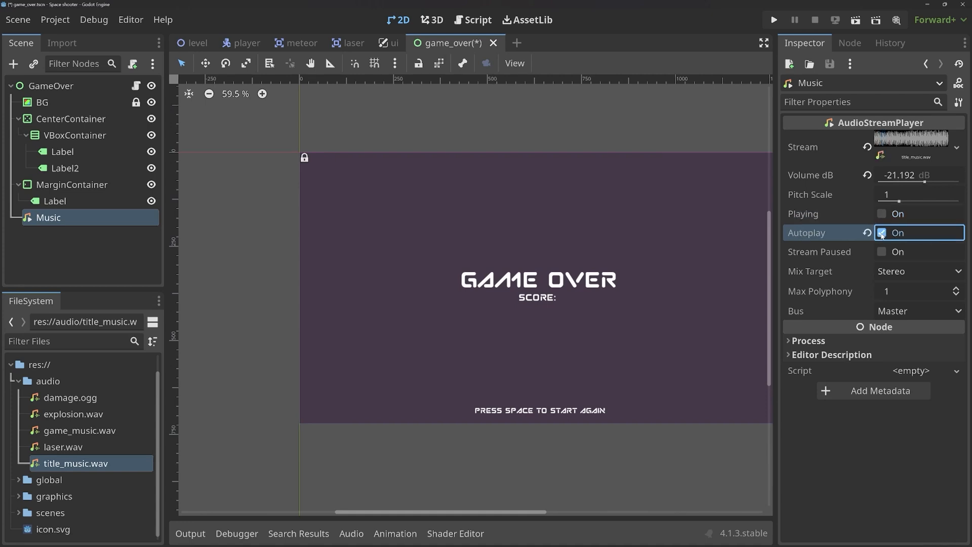
{"action": "left_click", "coordinate": [773, 20]}
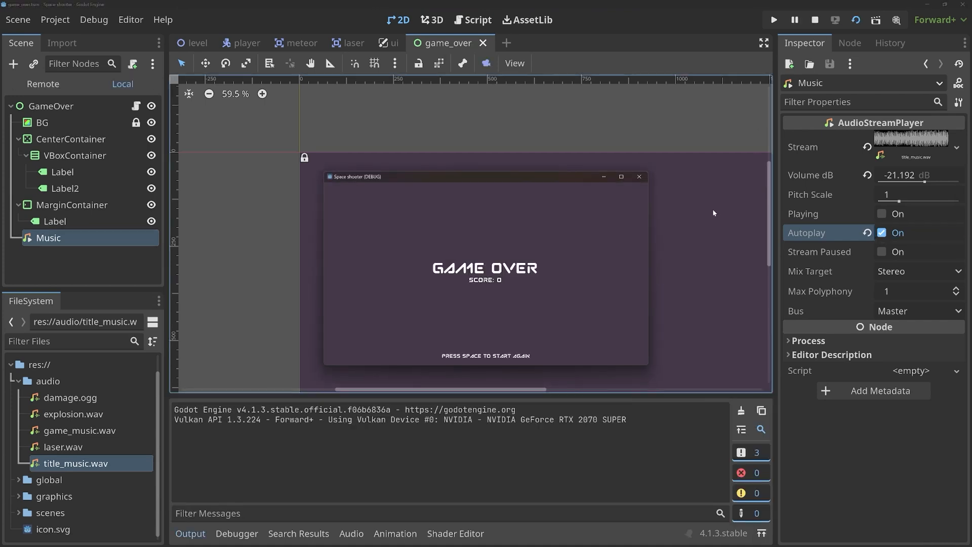
{"action": "mouse_move", "coordinate": [639, 177]}
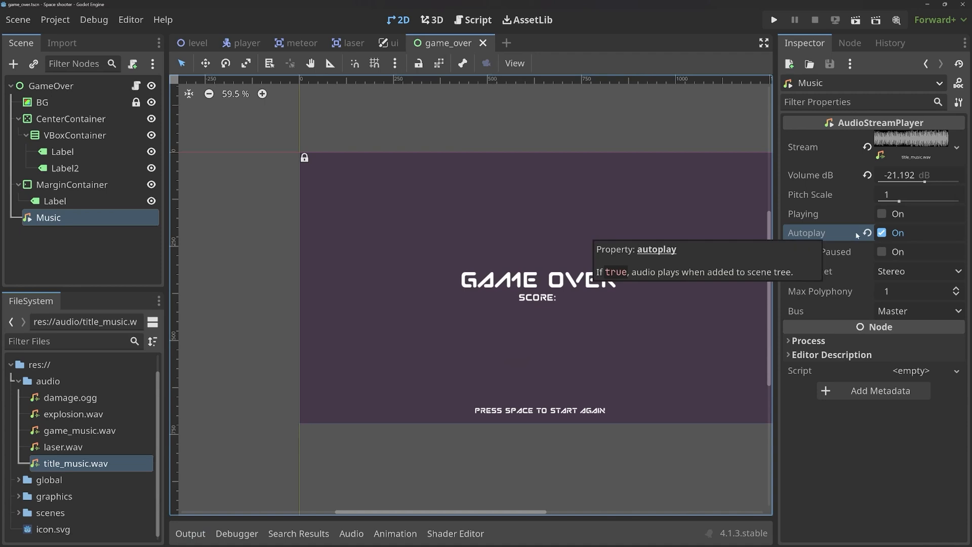
{"action": "mouse_move", "coordinate": [857, 235]}
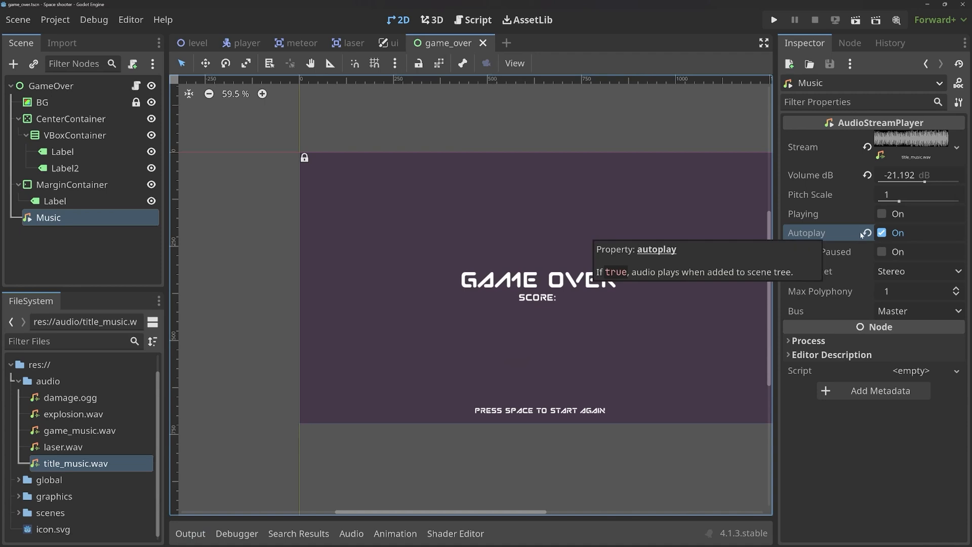
{"action": "mouse_move", "coordinate": [809, 265]}
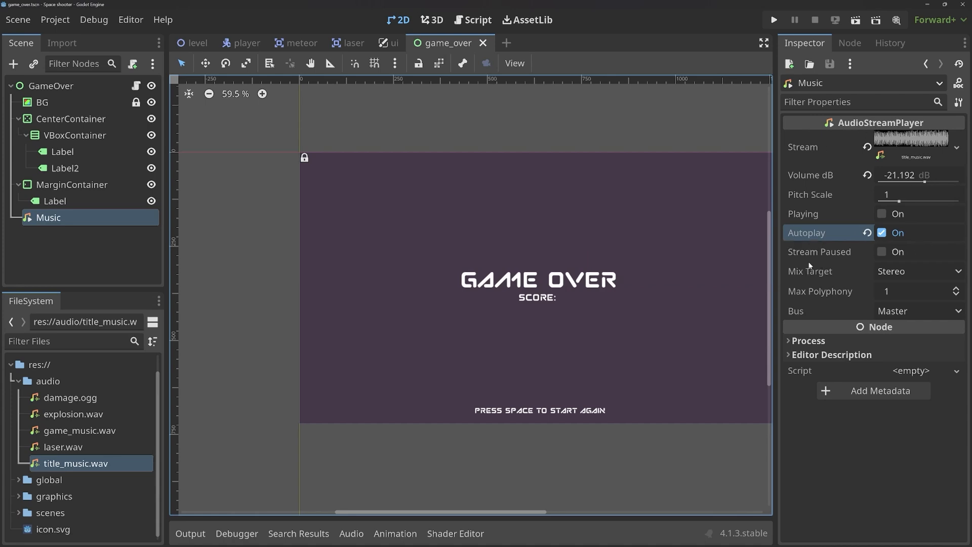
{"action": "mouse_move", "coordinate": [787, 243]}
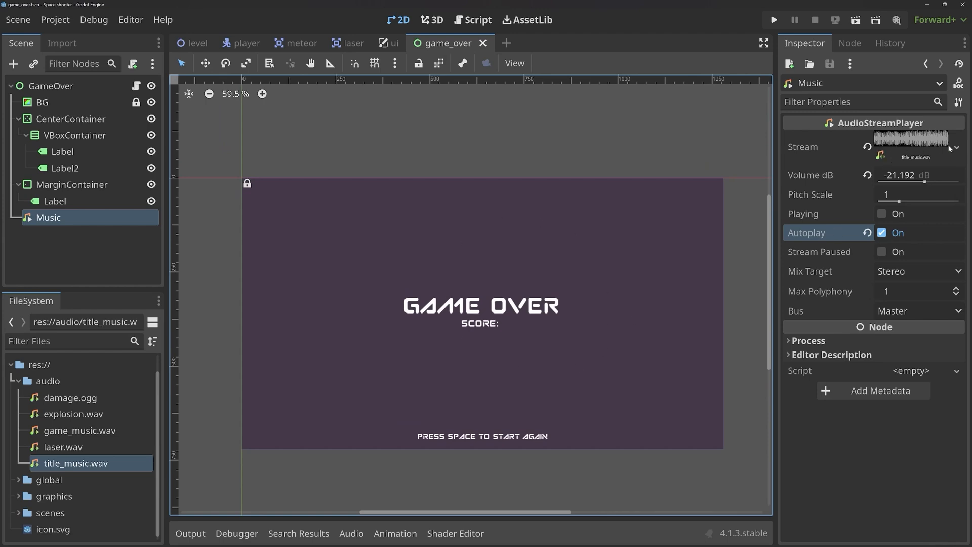
{"action": "mouse_move", "coordinate": [822, 206]}
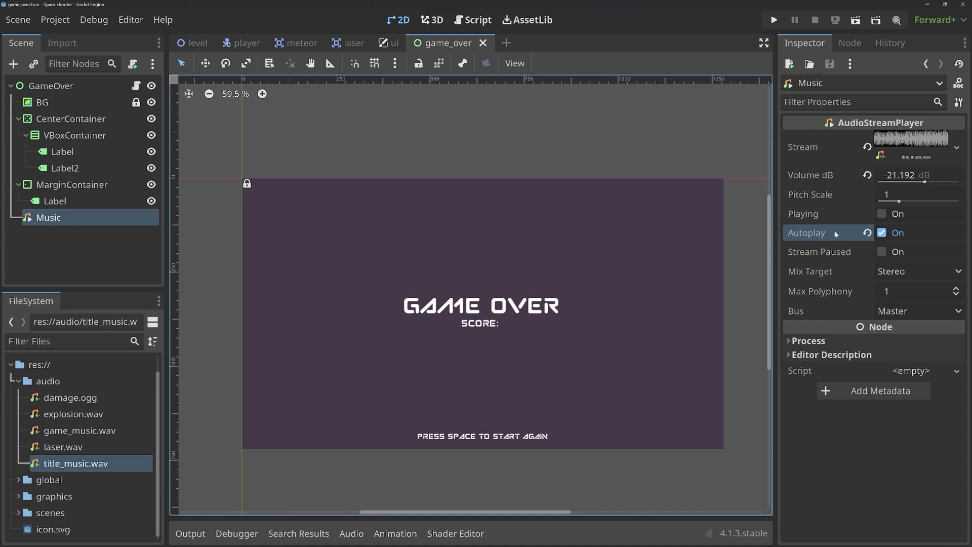
{"action": "mouse_move", "coordinate": [839, 225]}
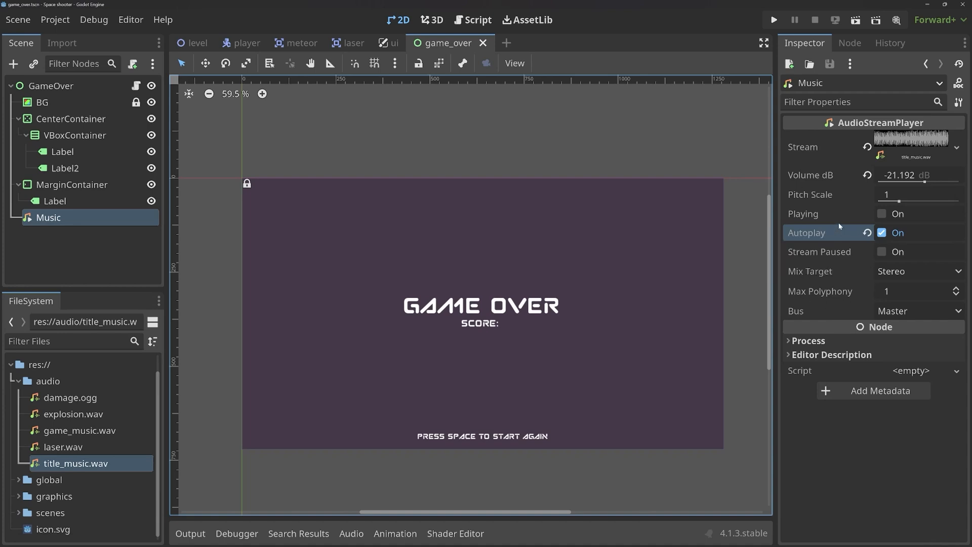
{"action": "mouse_move", "coordinate": [831, 232]}
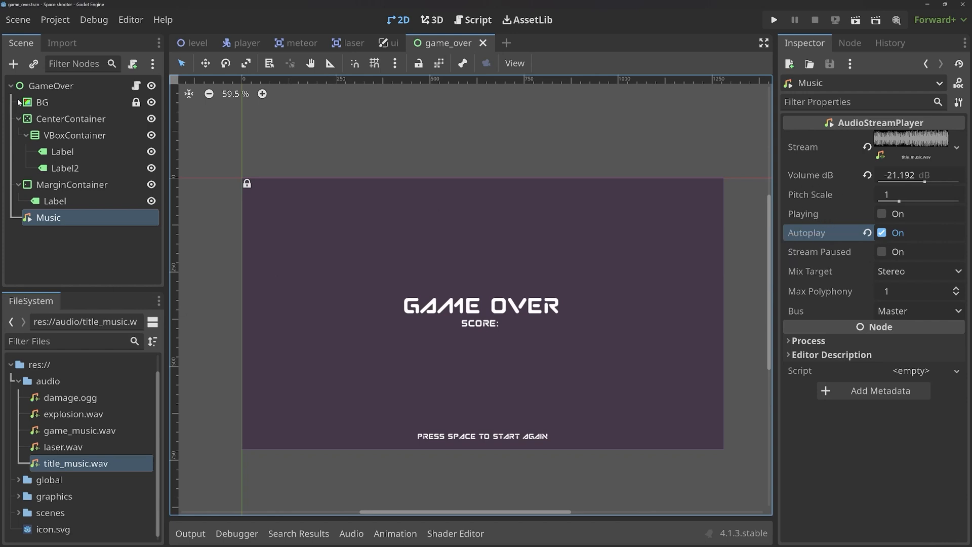
- In the Import dock, set title_music.wav's Loop Mode to Forward and reimport it
{"action": "left_click", "coordinate": [61, 42]}
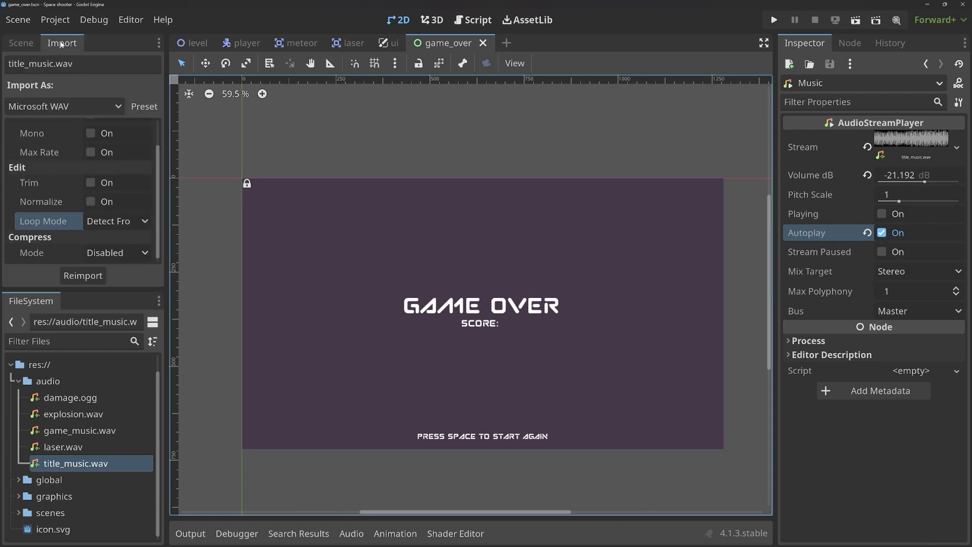
{"action": "mouse_move", "coordinate": [105, 464]}
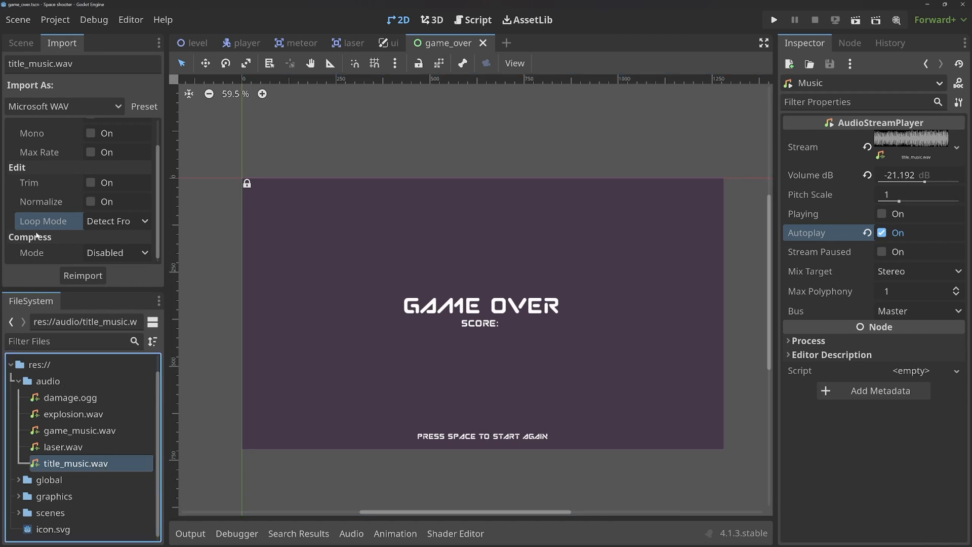
{"action": "left_click", "coordinate": [116, 221]}
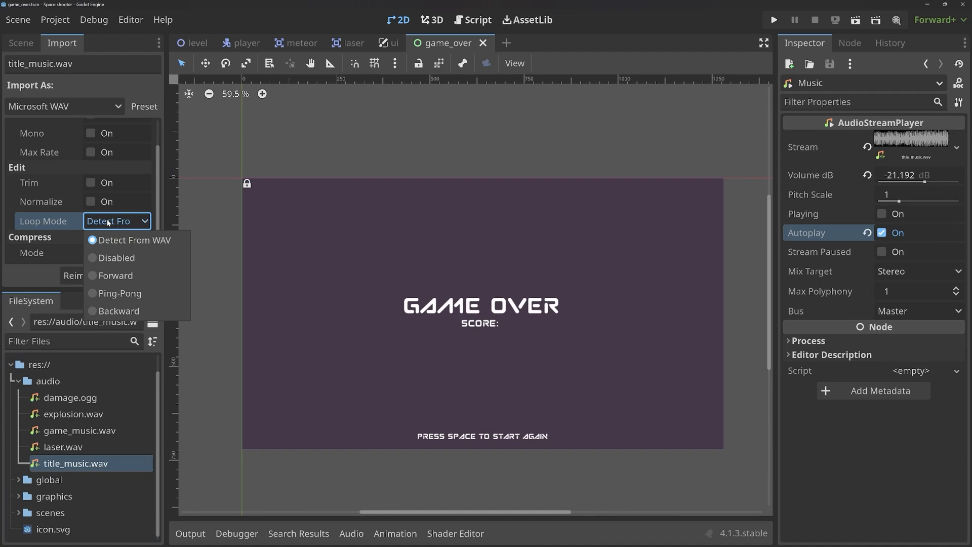
{"action": "mouse_move", "coordinate": [158, 242]}
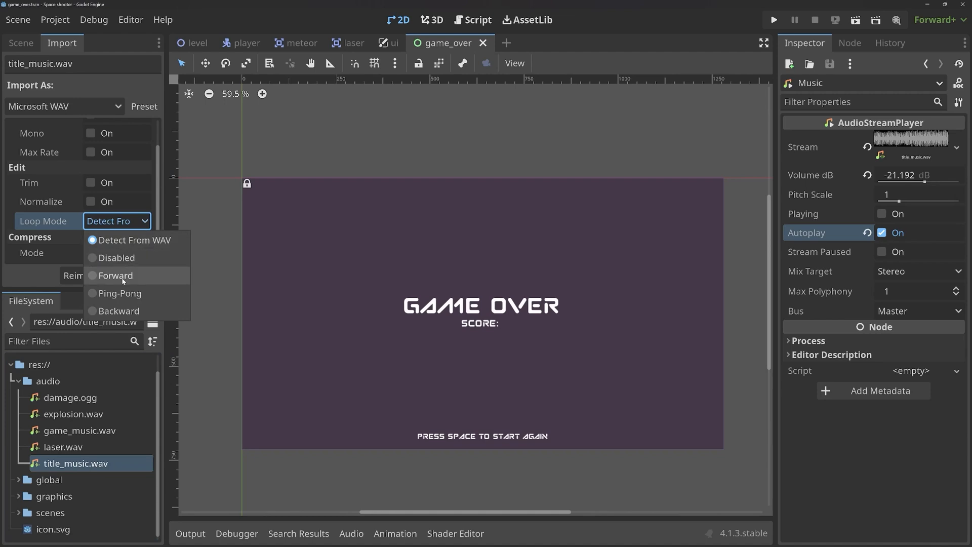
{"action": "mouse_move", "coordinate": [118, 310]}
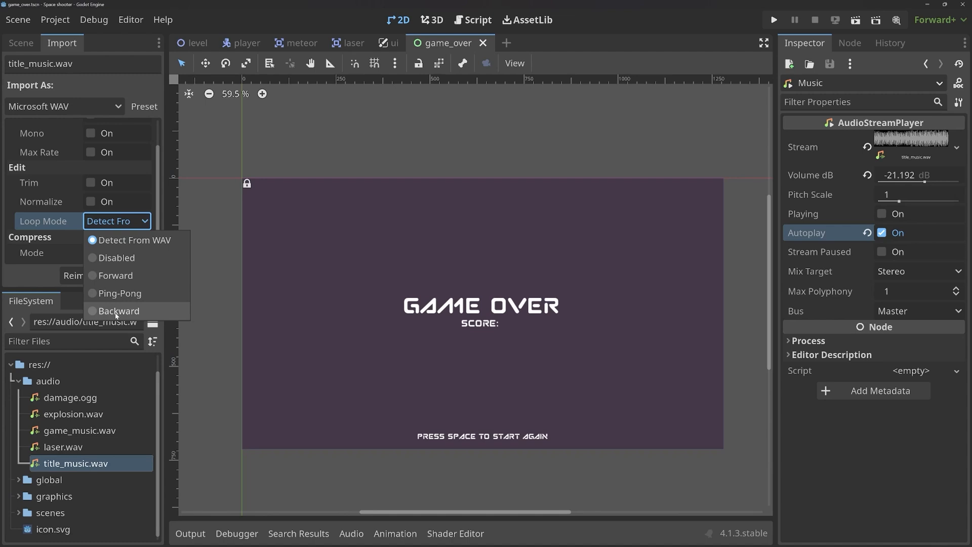
{"action": "left_click", "coordinate": [114, 274]}
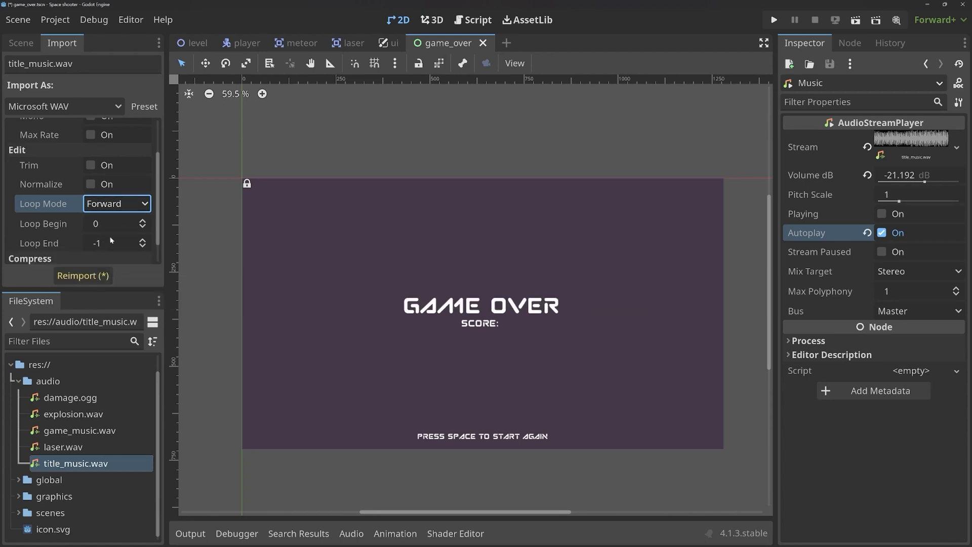
{"action": "mouse_move", "coordinate": [86, 280]}
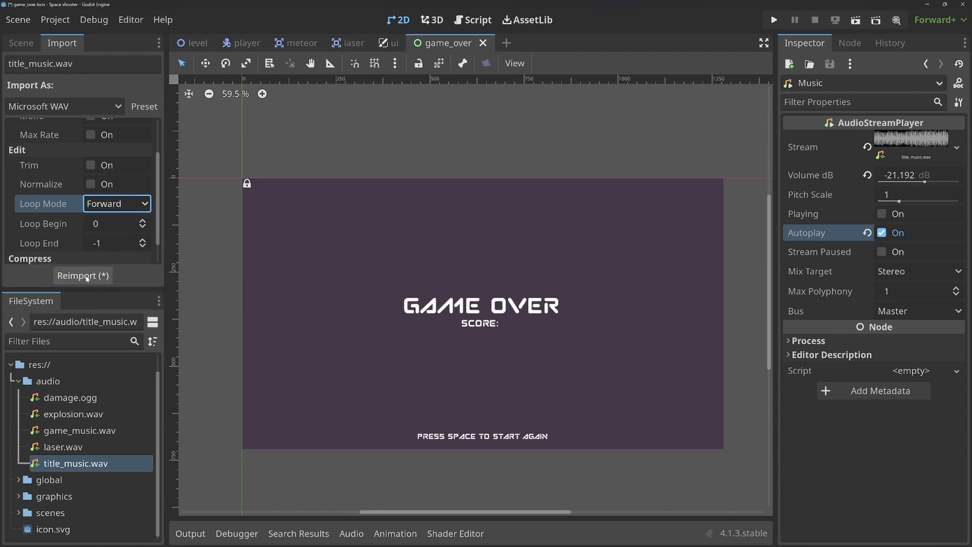
{"action": "left_click", "coordinate": [82, 276]}
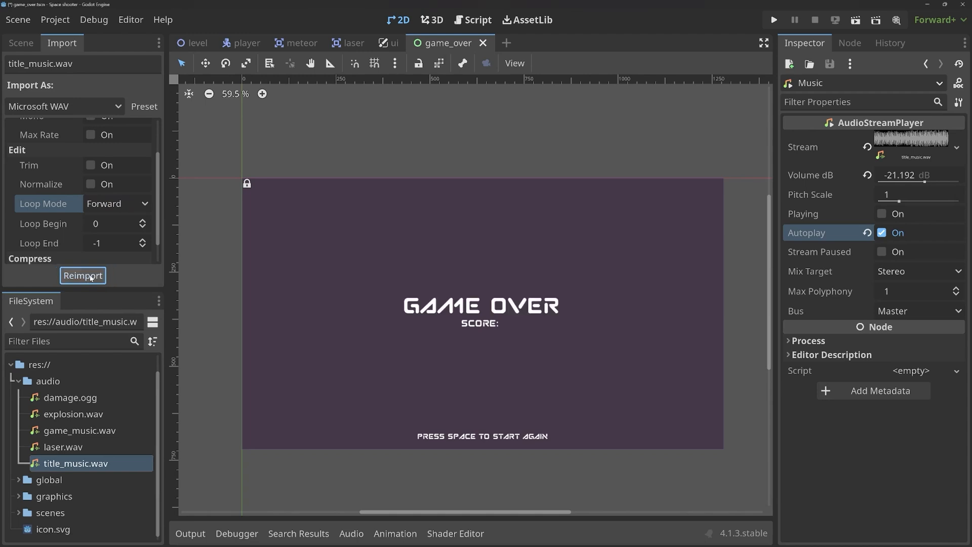
{"action": "mouse_move", "coordinate": [751, 157]}
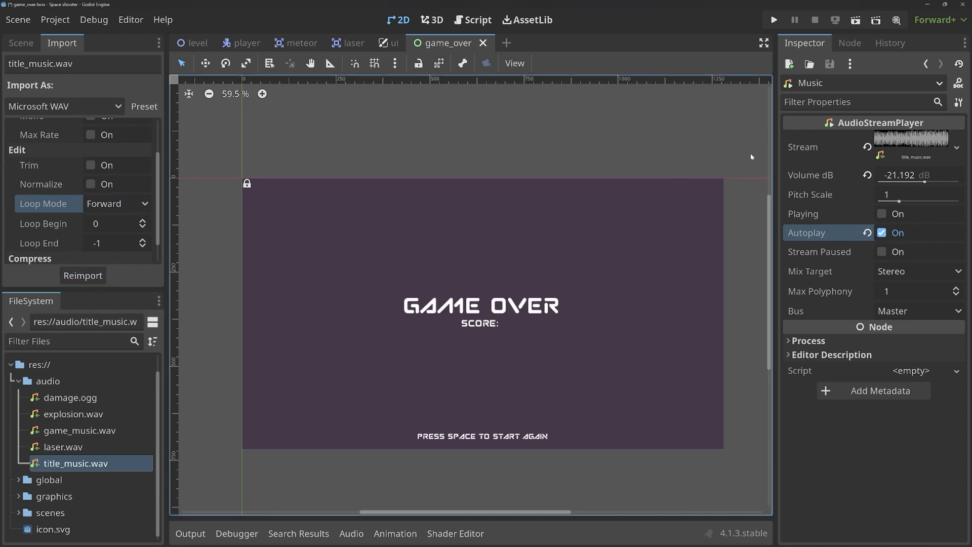
{"action": "mouse_move", "coordinate": [878, 280]}
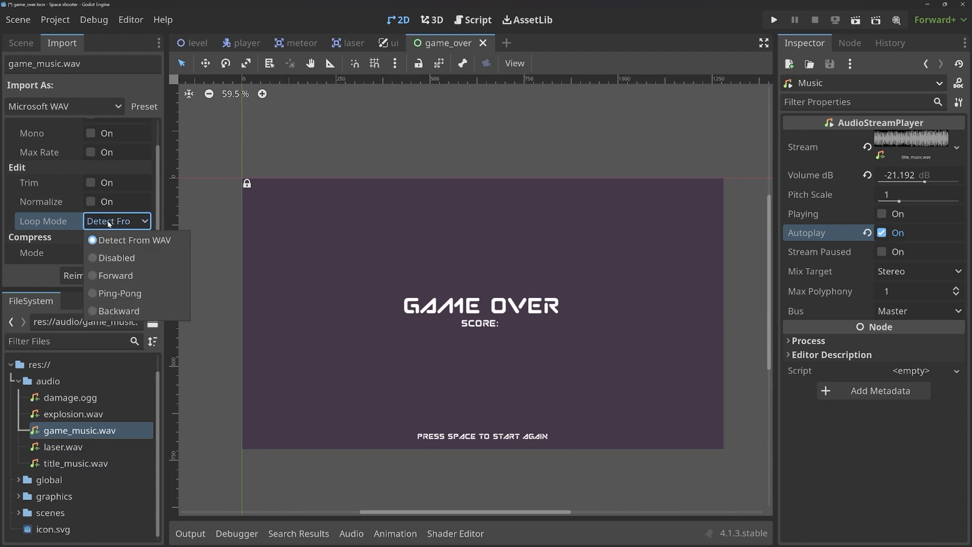
- Set game_music.wav's Loop Mode to Forward, reimport, and show the level scene's node tree
{"action": "left_click", "coordinate": [116, 275]}
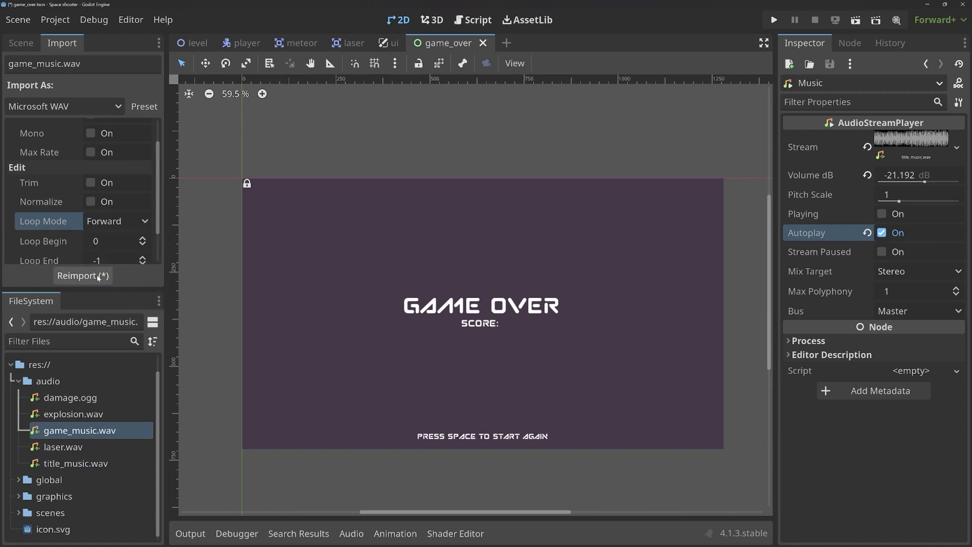
{"action": "left_click", "coordinate": [83, 276]}
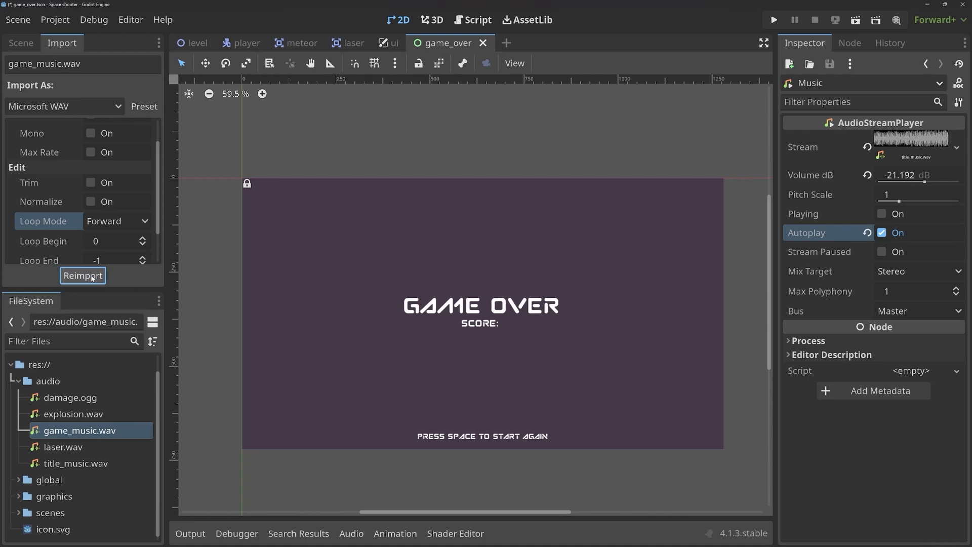
{"action": "mouse_move", "coordinate": [686, 351]}
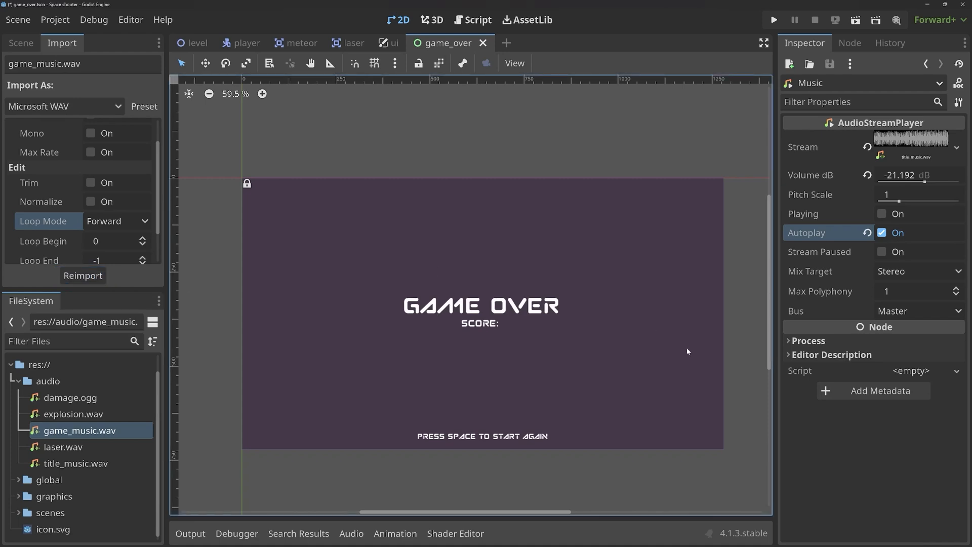
{"action": "mouse_move", "coordinate": [823, 263]}
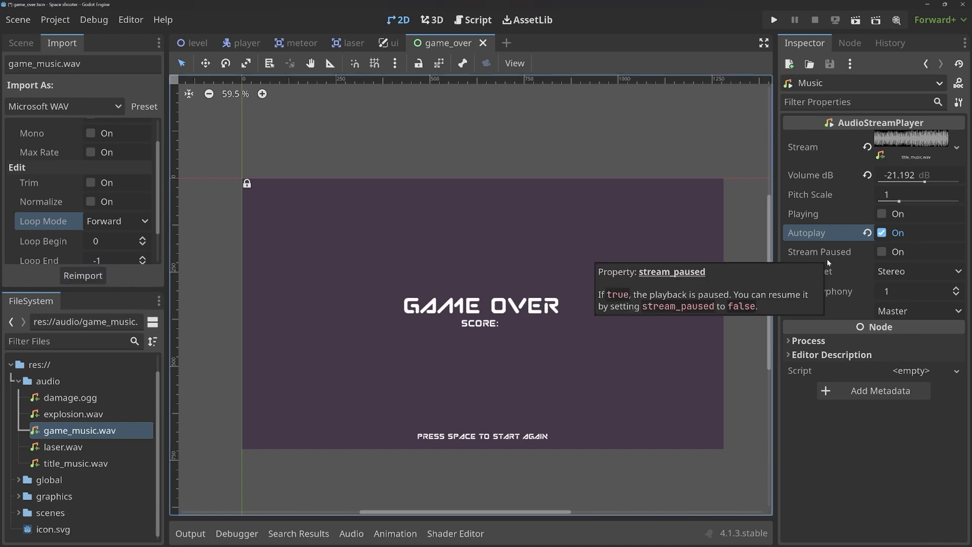
{"action": "left_click", "coordinate": [196, 43]}
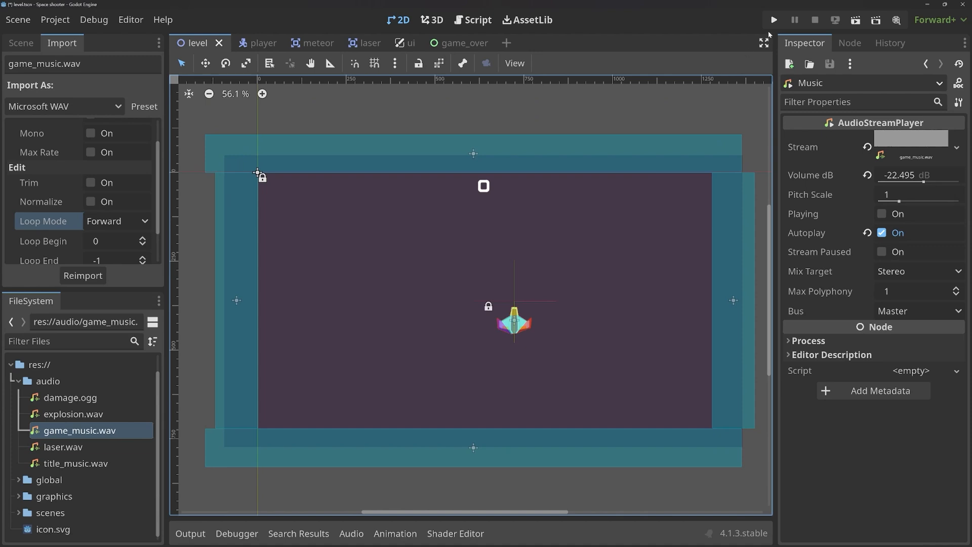
{"action": "left_click", "coordinate": [20, 43]}
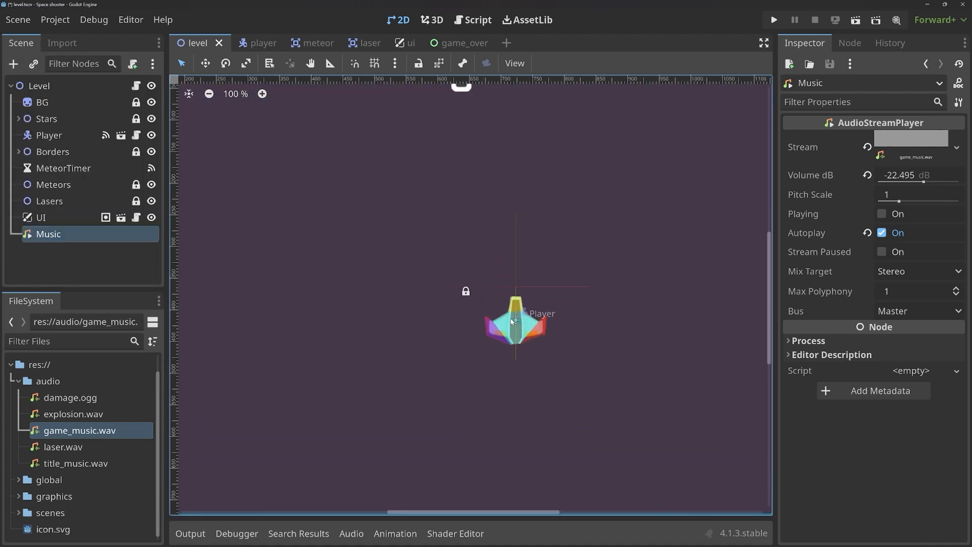
- Switch to the player scene and search the node types for 'camera'
{"action": "scroll", "scroll_direction": "down", "scroll_amount": 3}
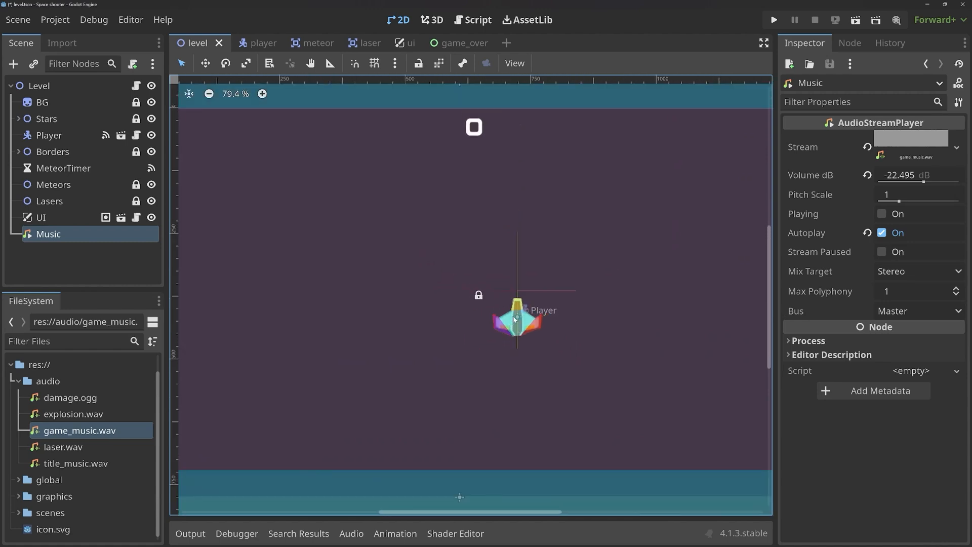
{"action": "scroll", "scroll_direction": "down", "scroll_amount": 3}
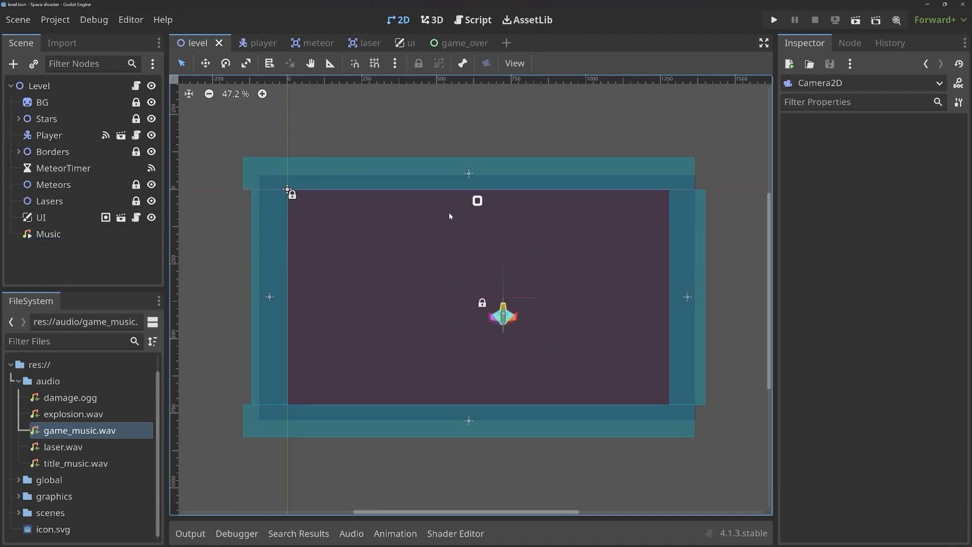
{"action": "left_click", "coordinate": [247, 43]}
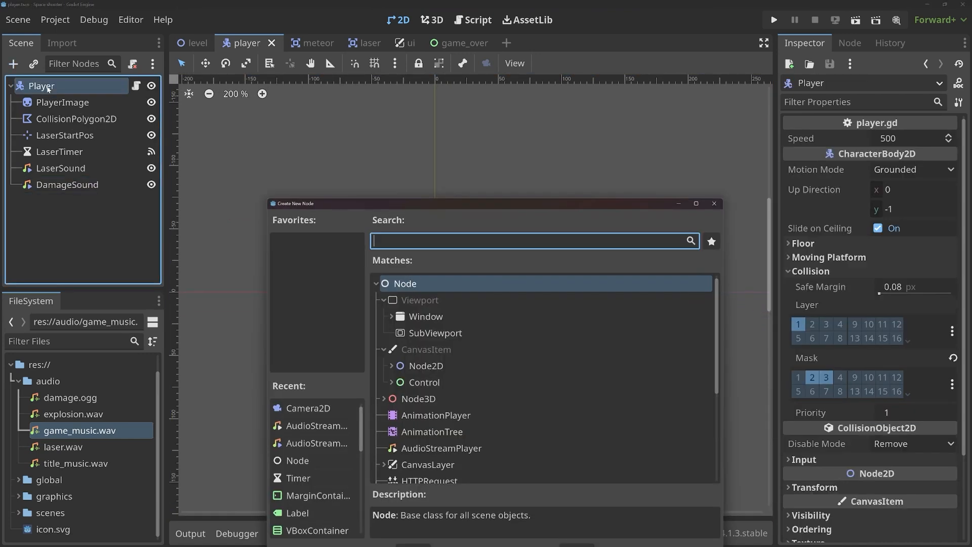
{"action": "type", "text": "camera"}
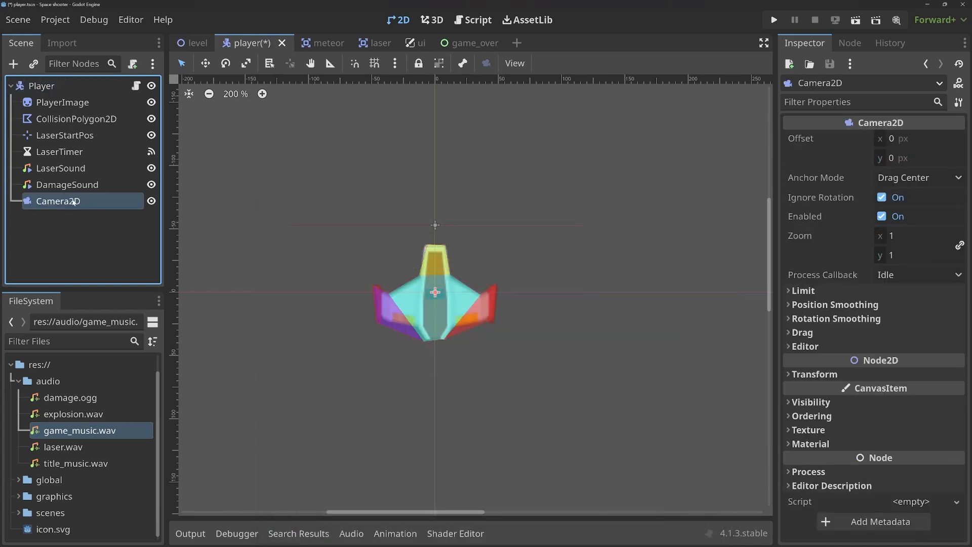
{"action": "mouse_move", "coordinate": [59, 205]}
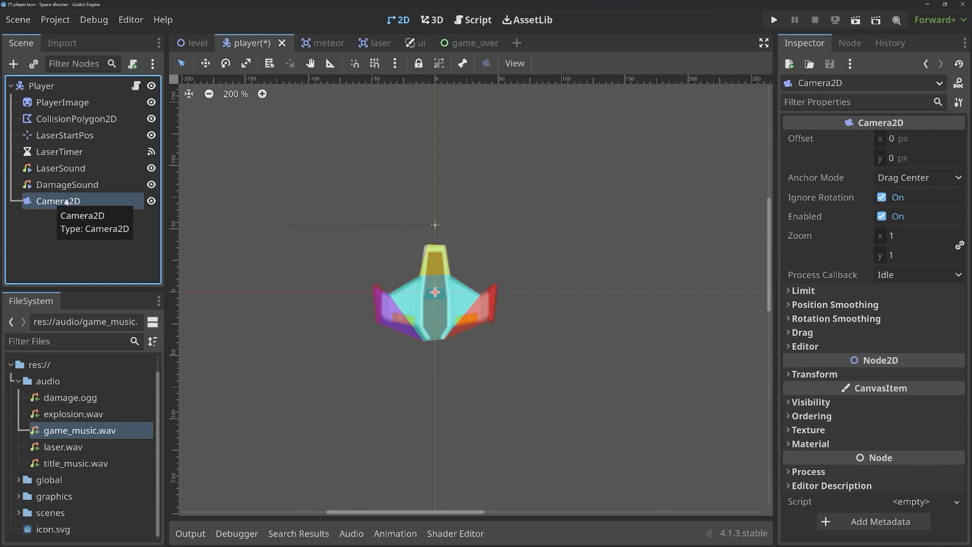
{"action": "mouse_move", "coordinate": [65, 204]}
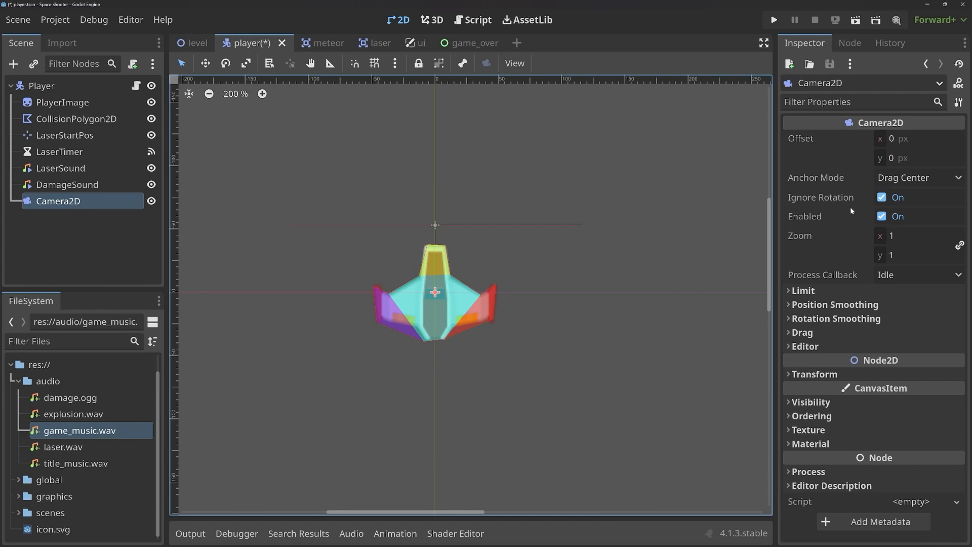
- Test-run the game, disable the Camera2D, and reselect the Player root node
{"action": "left_click", "coordinate": [773, 20]}
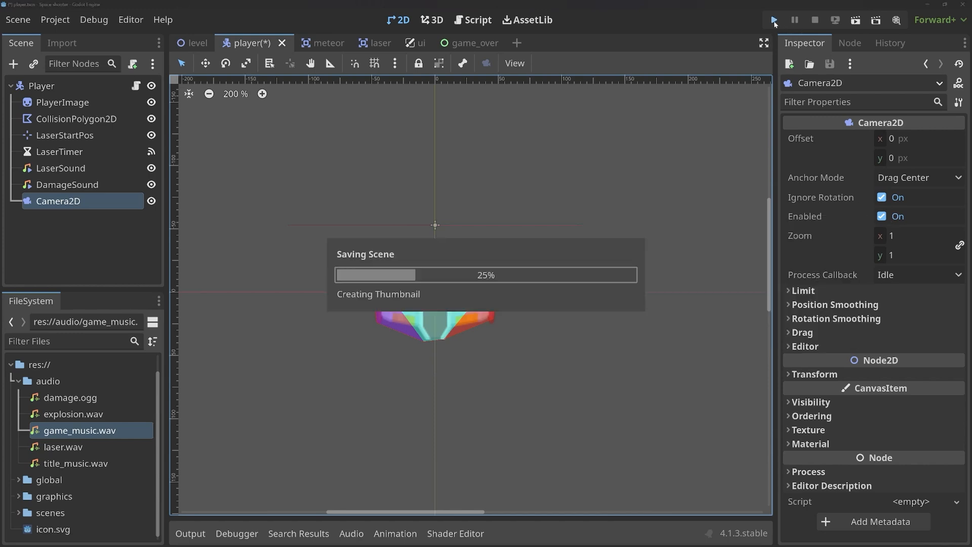
{"action": "left_click", "coordinate": [773, 20]}
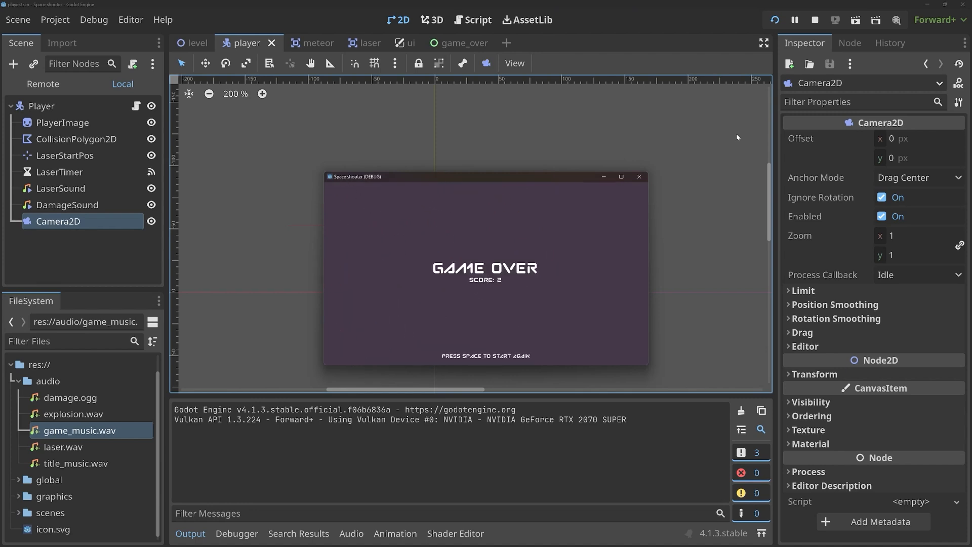
{"action": "key", "text": "space"}
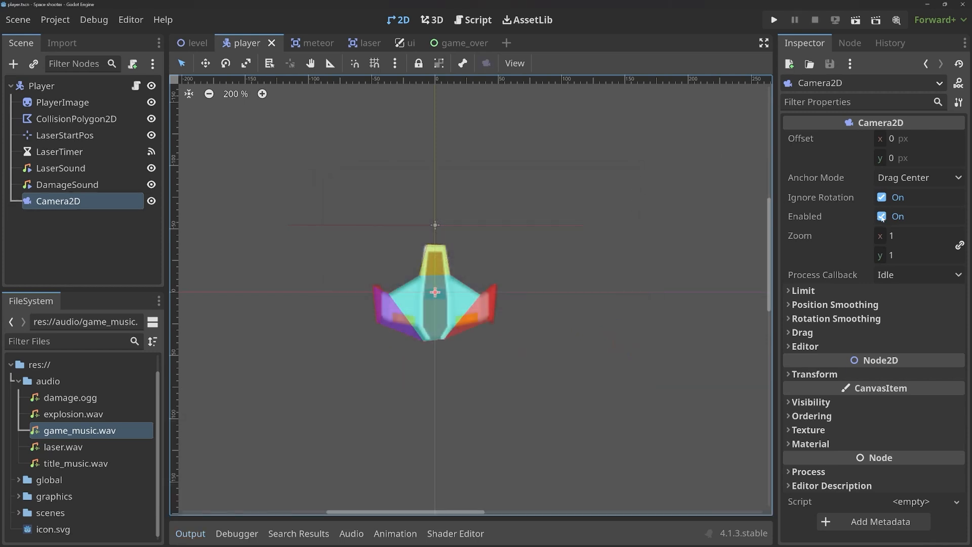
{"action": "left_click", "coordinate": [911, 255]}
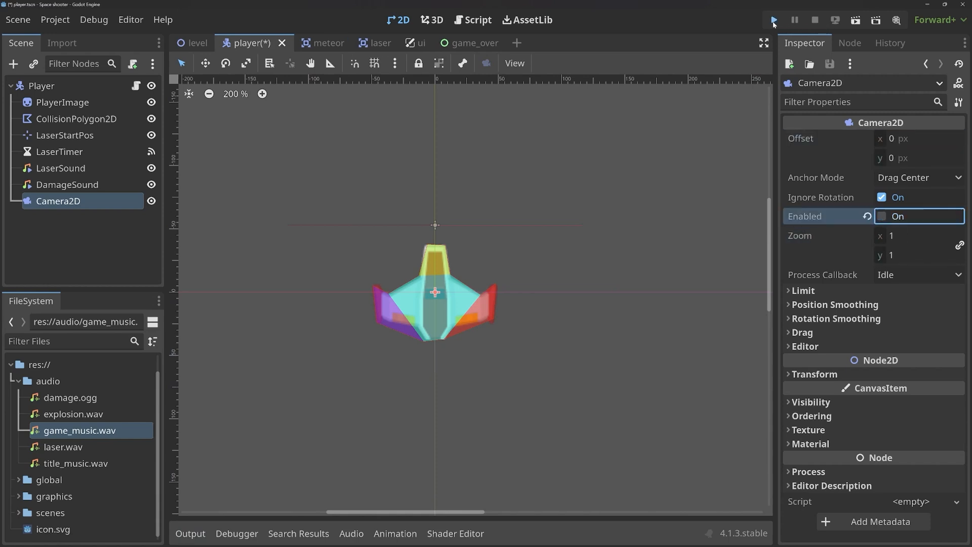
{"action": "left_click", "coordinate": [773, 20]}
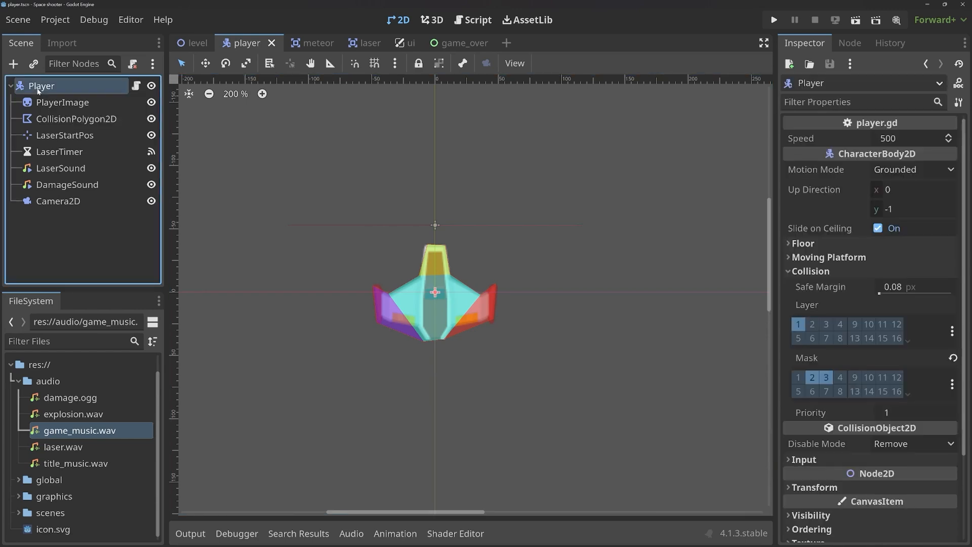
- Search 'parti' and create a GPUParticles2D node, after previewing CPUParticles2D
{"action": "type", "text": "particle"}
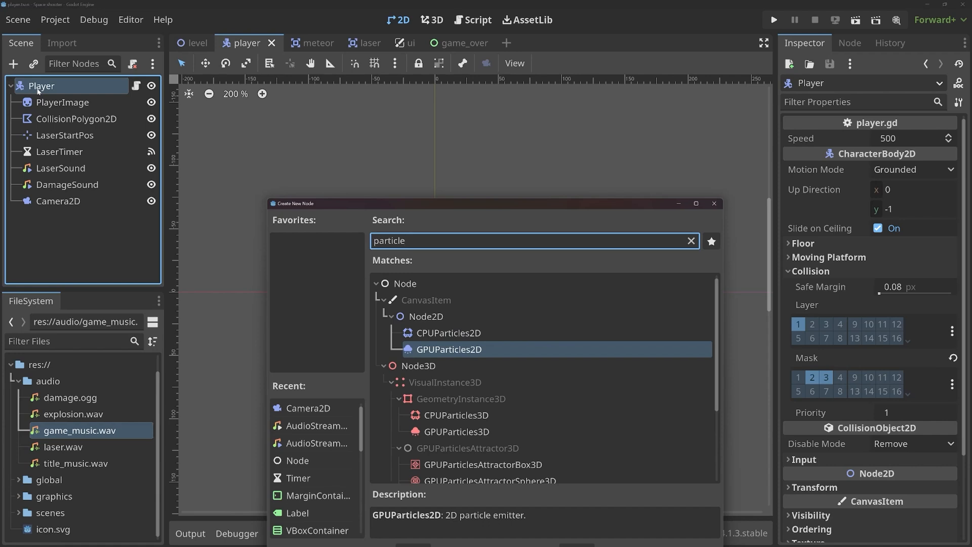
{"action": "left_click", "coordinate": [448, 332]}
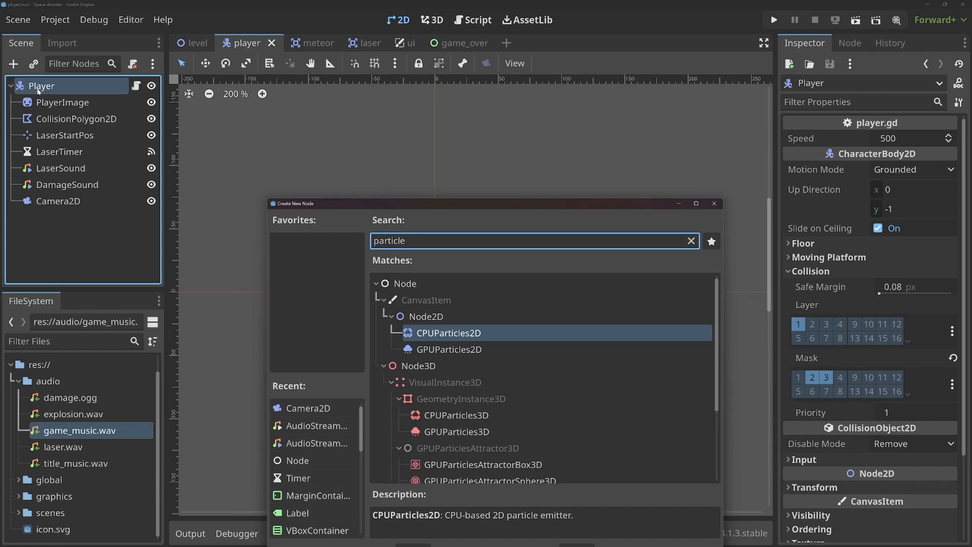
{"action": "left_click", "coordinate": [448, 349]}
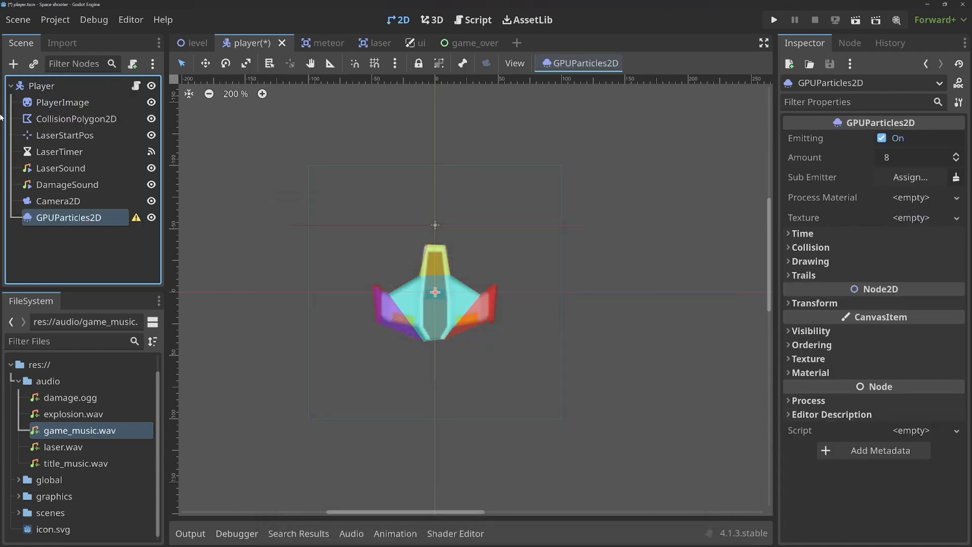
{"action": "mouse_move", "coordinate": [136, 217]}
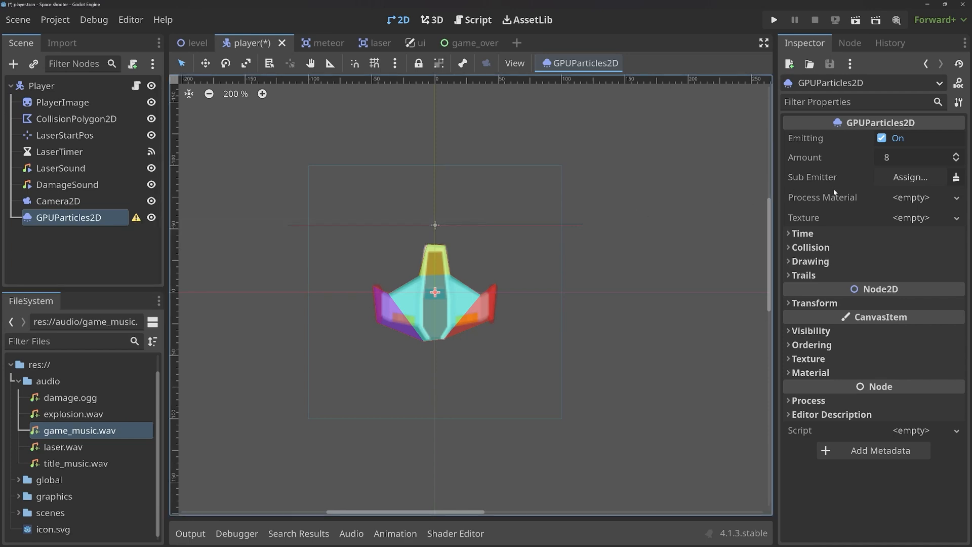
- Assign a new ParticleProcessMaterial as the GPUParticles2D's Process Material
{"action": "left_click", "coordinate": [911, 217]}
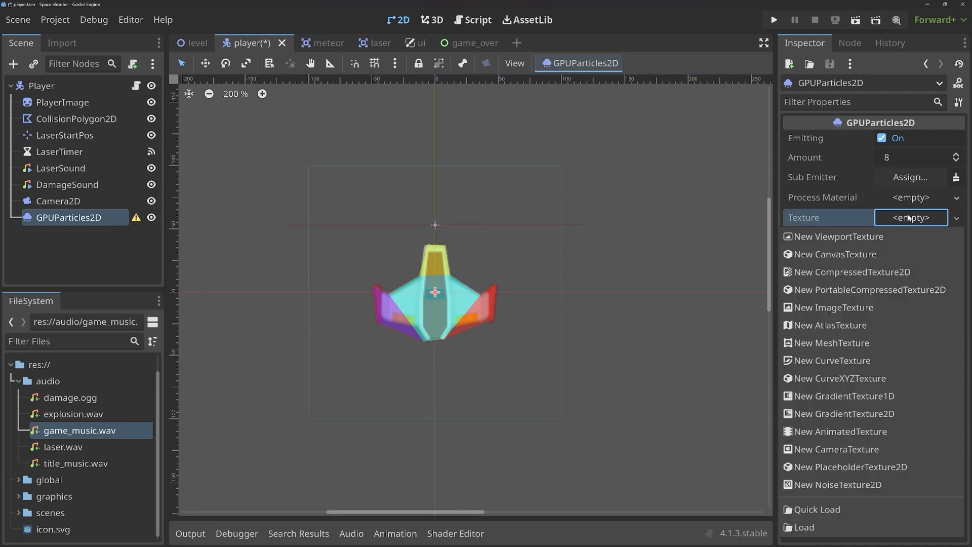
{"action": "left_click", "coordinate": [911, 197]}
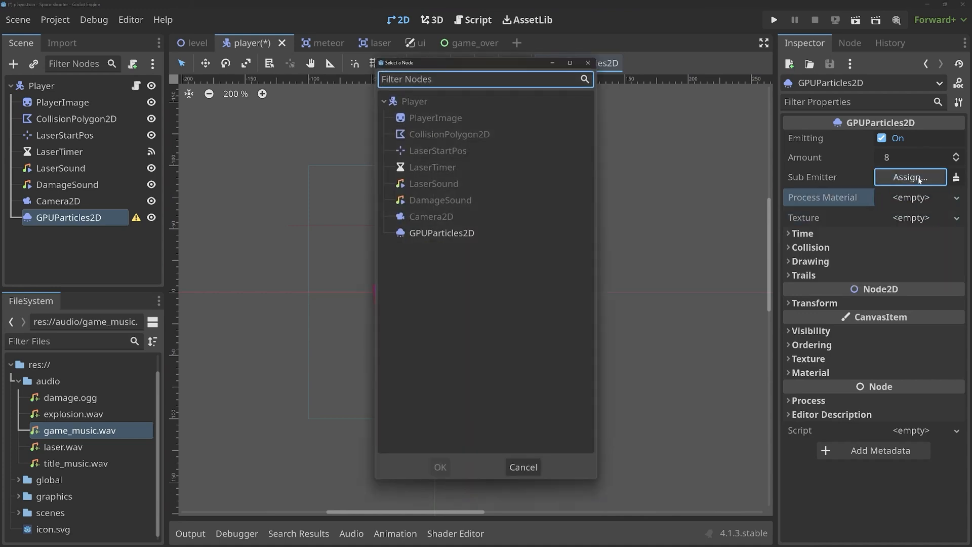
{"action": "left_click", "coordinate": [909, 197]}
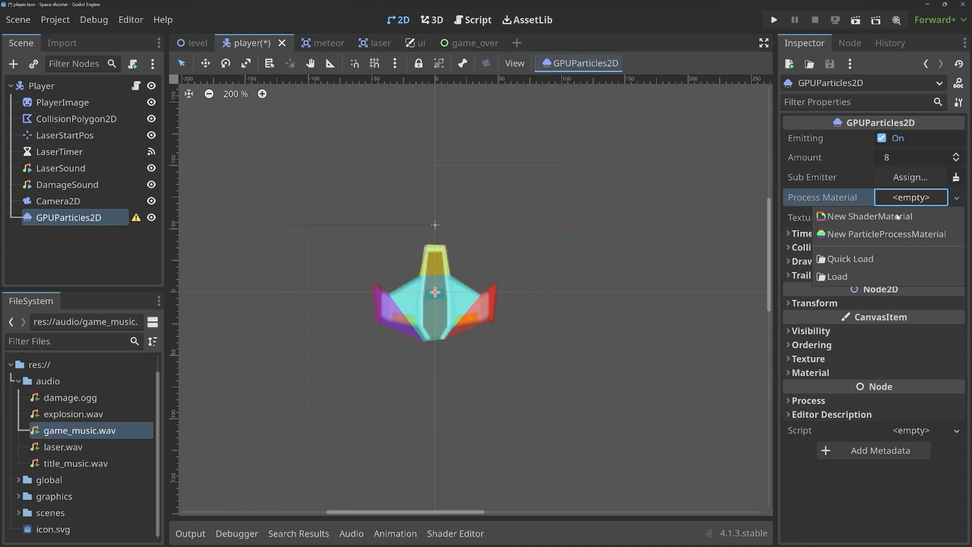
{"action": "mouse_move", "coordinate": [884, 234]}
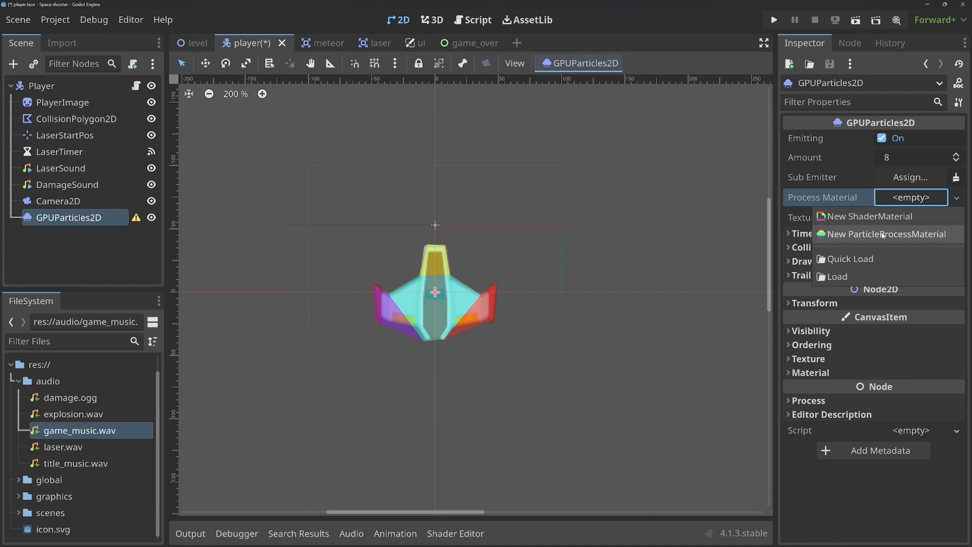
{"action": "left_click", "coordinate": [886, 234]}
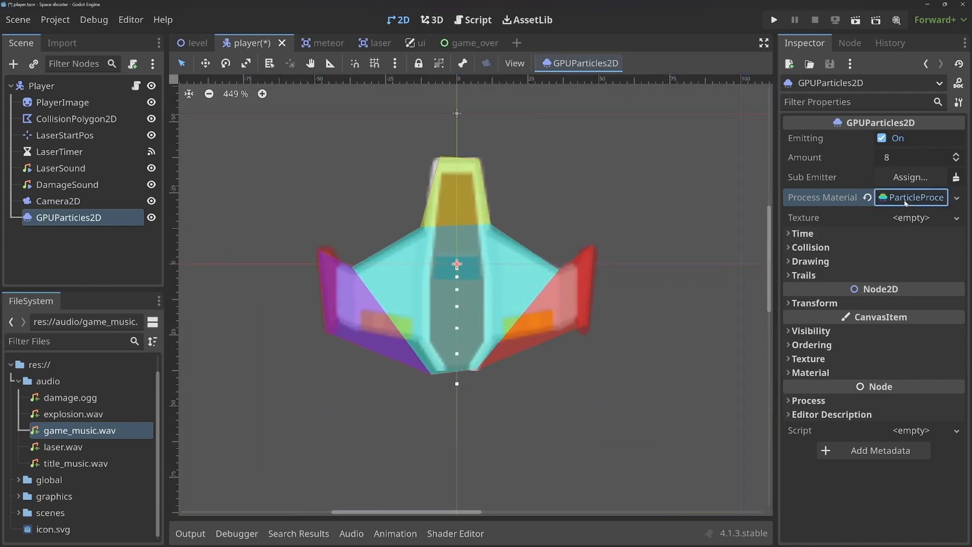
- Emit from a 12.35-radius sphere, enlarge the particles, and colour them red
{"action": "left_click", "coordinate": [910, 197]}
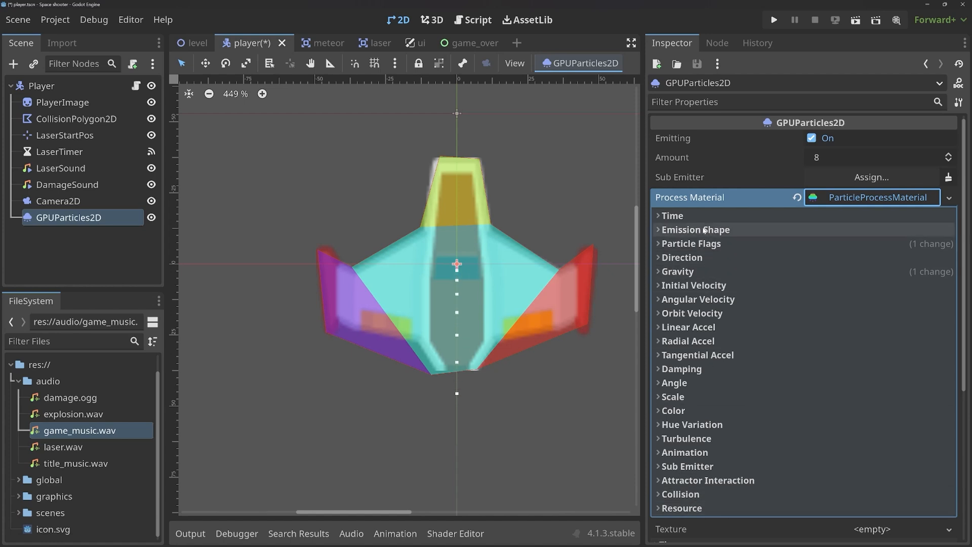
{"action": "left_click", "coordinate": [696, 230]}
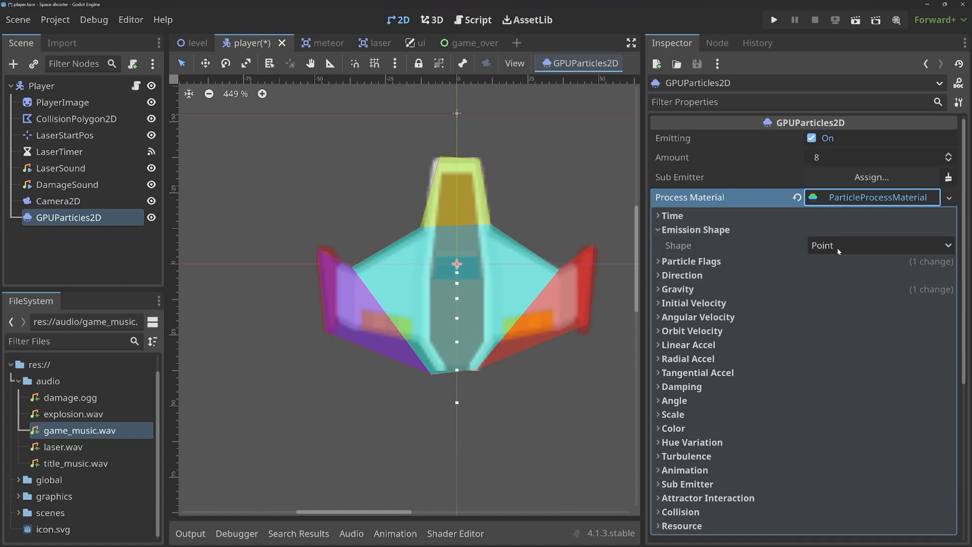
{"action": "left_click", "coordinate": [878, 245]}
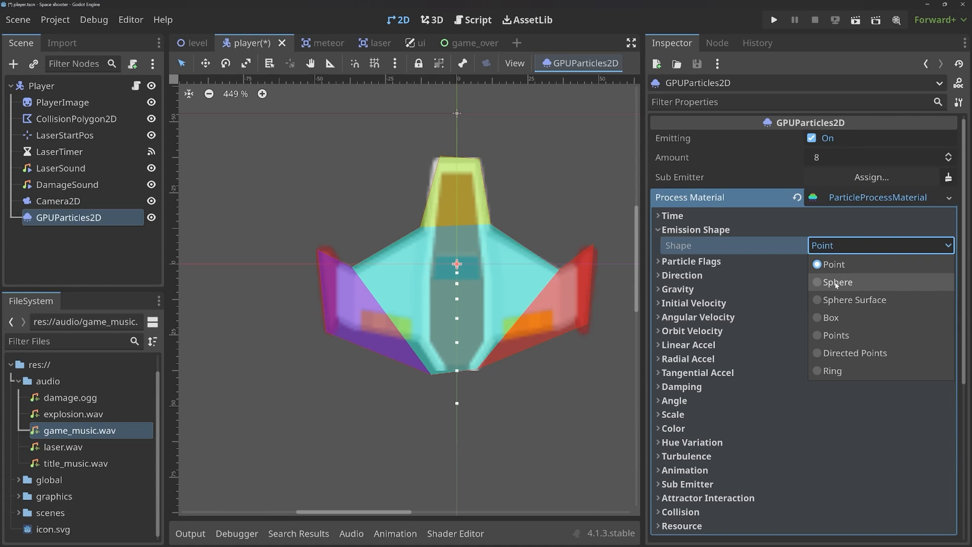
{"action": "left_click", "coordinate": [837, 282]}
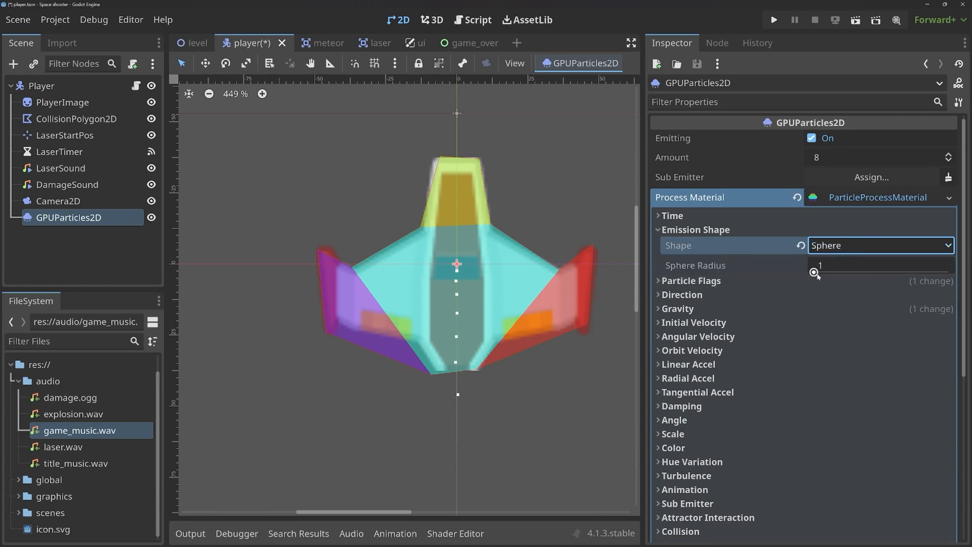
{"action": "left_click_drag", "start_coordinate": [814, 272], "coordinate": [825, 273]}
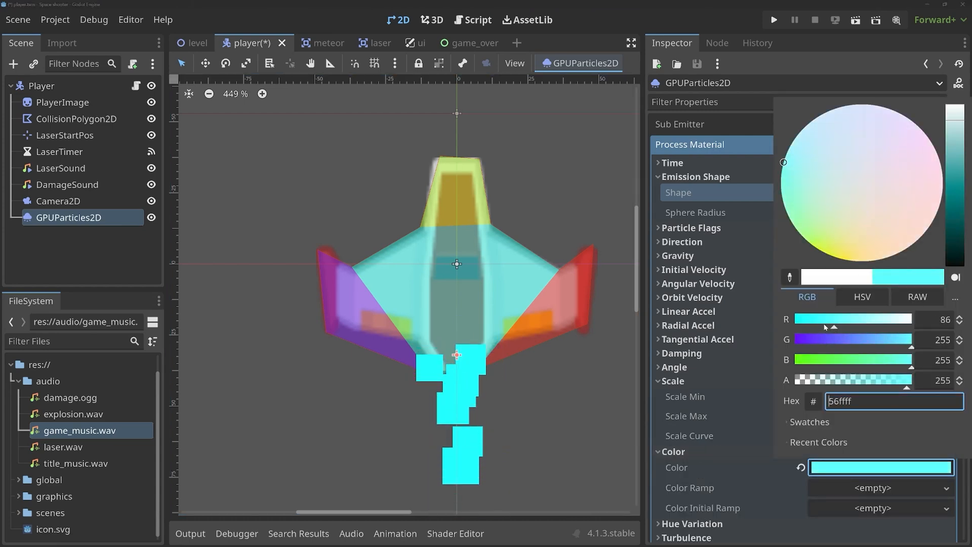
{"action": "left_click", "coordinate": [916, 124]}
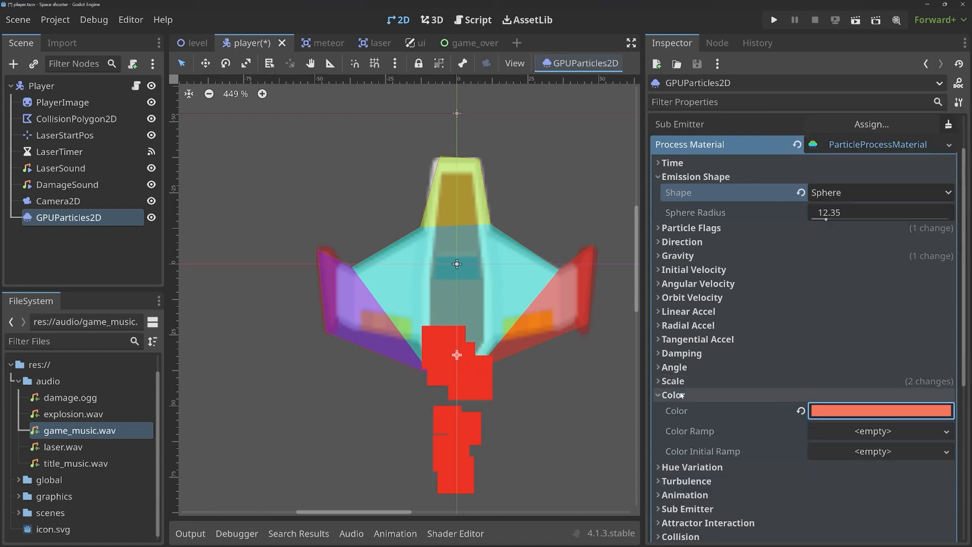
{"action": "left_click", "coordinate": [871, 431]}
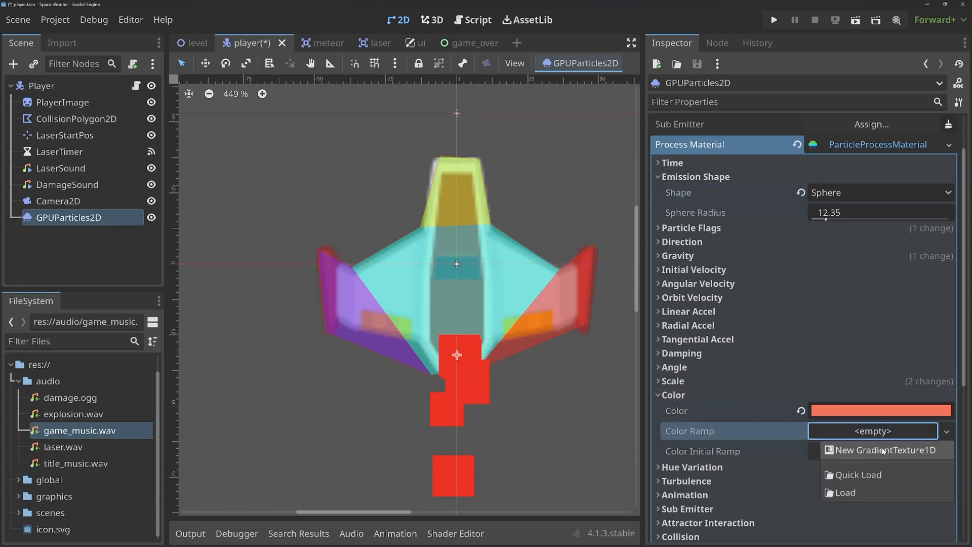
- Add a new GradientTexture1D colour ramp and collapse the Color section
{"action": "left_click", "coordinate": [886, 450]}
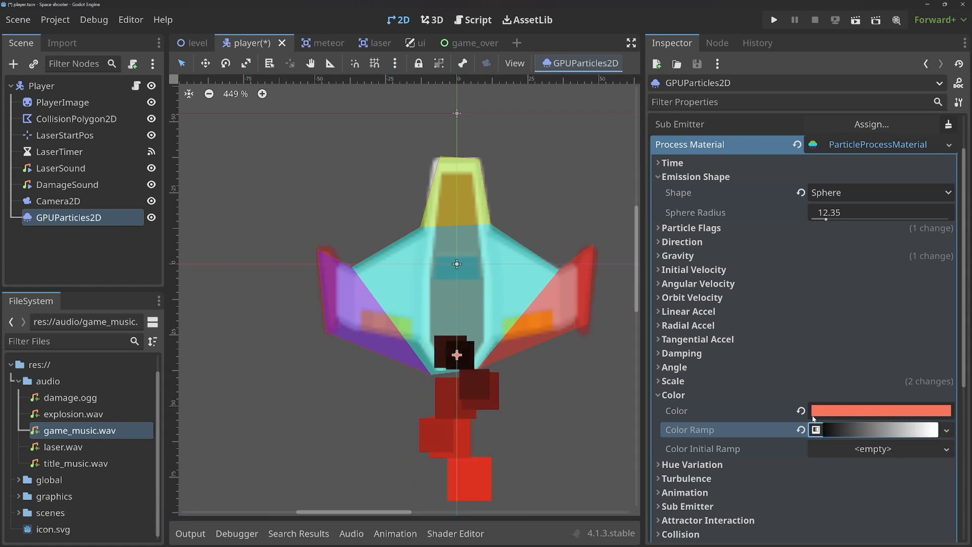
{"action": "left_click", "coordinate": [672, 395]}
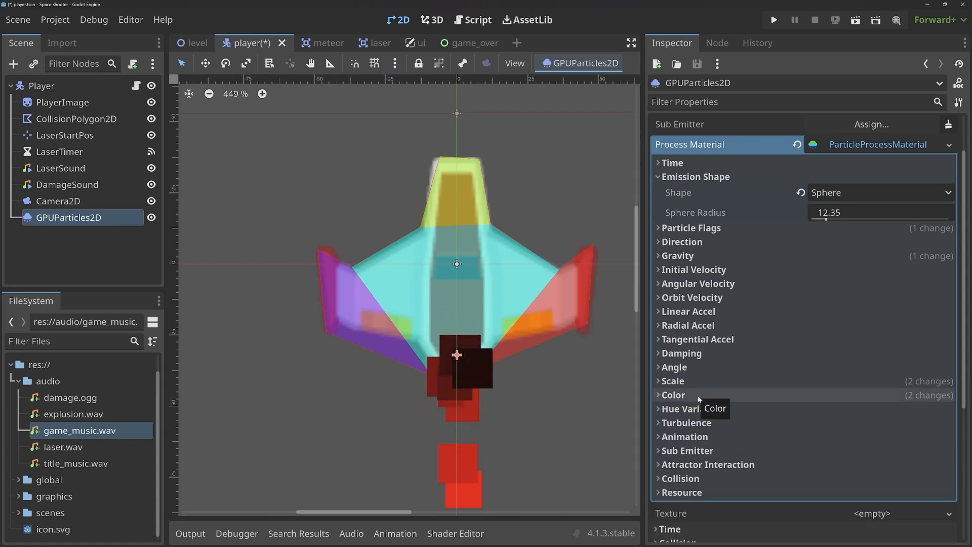
- Change the process material's Gravity Y from 98 to 20
{"action": "left_click", "coordinate": [677, 255]}
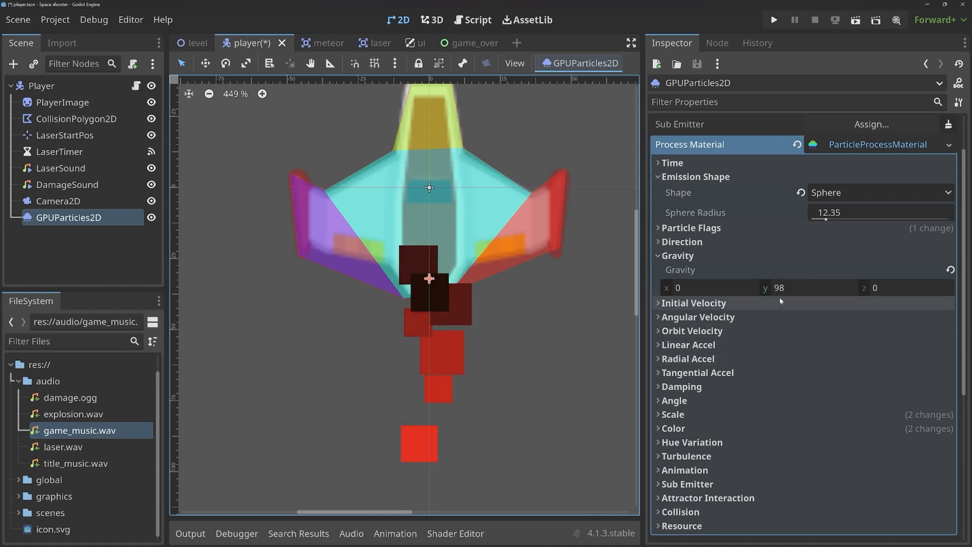
{"action": "left_click", "coordinate": [806, 287]}
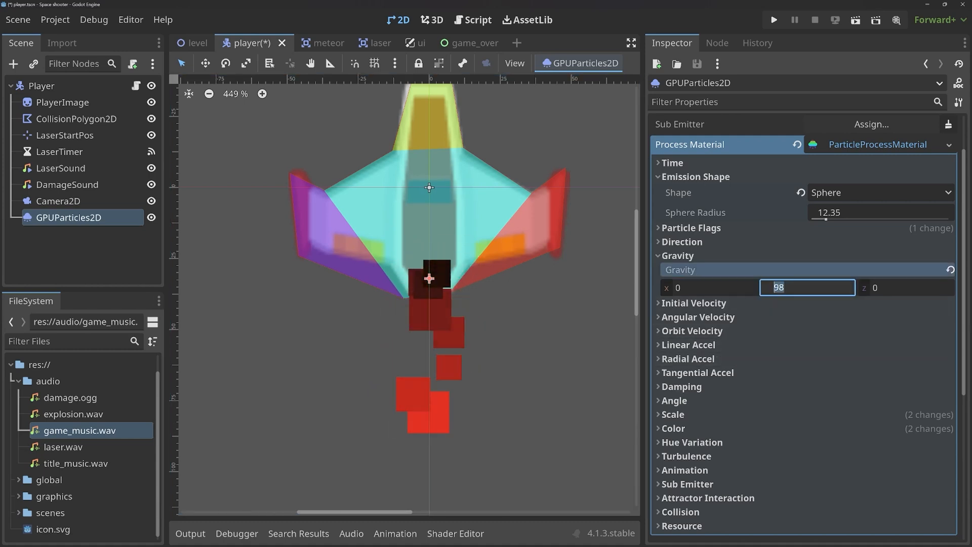
{"action": "type", "text": "0"}
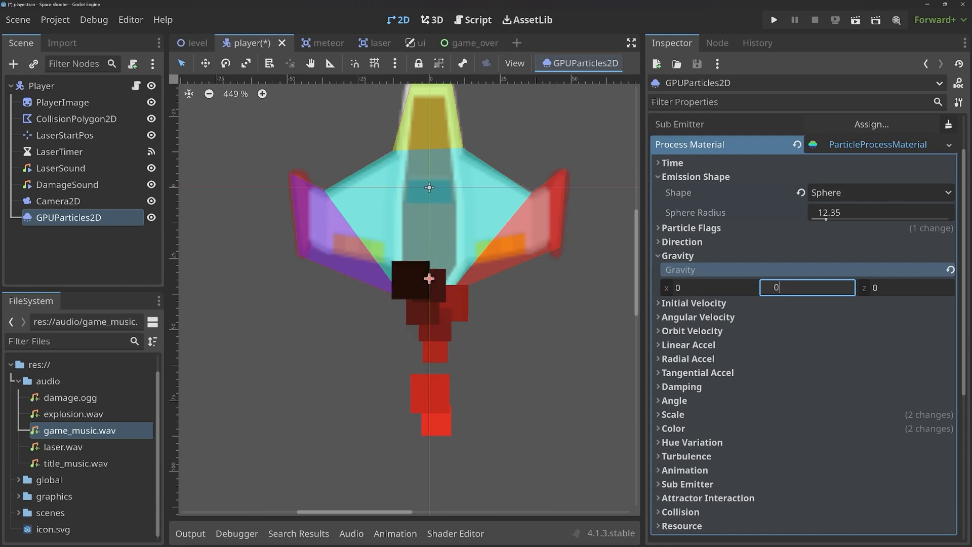
{"action": "left_click", "coordinate": [807, 288]}
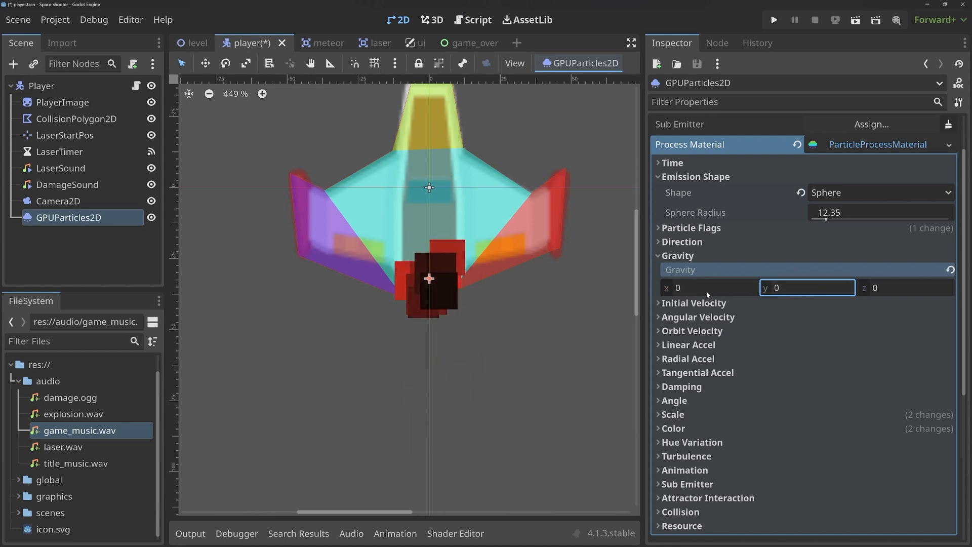
{"action": "type", "text": "100"}
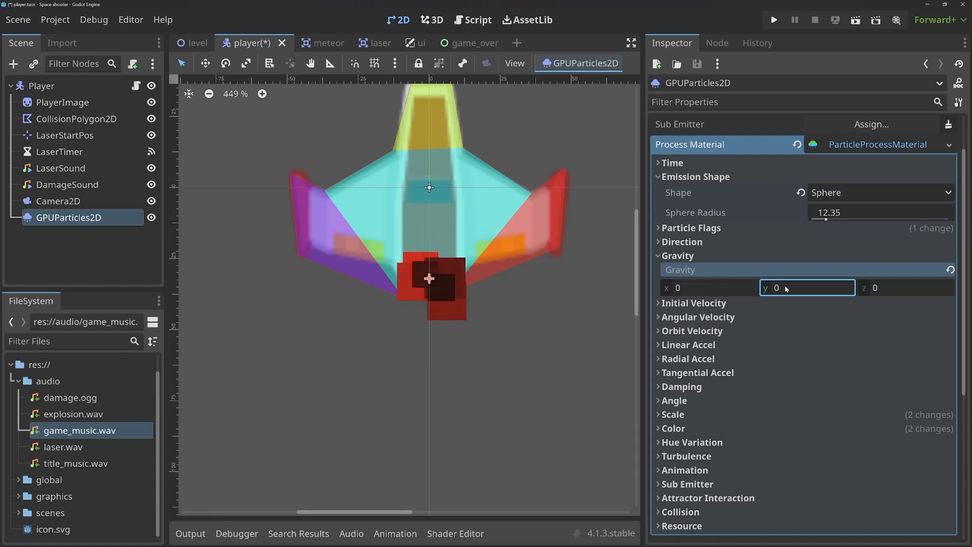
{"action": "type", "text": "2"}
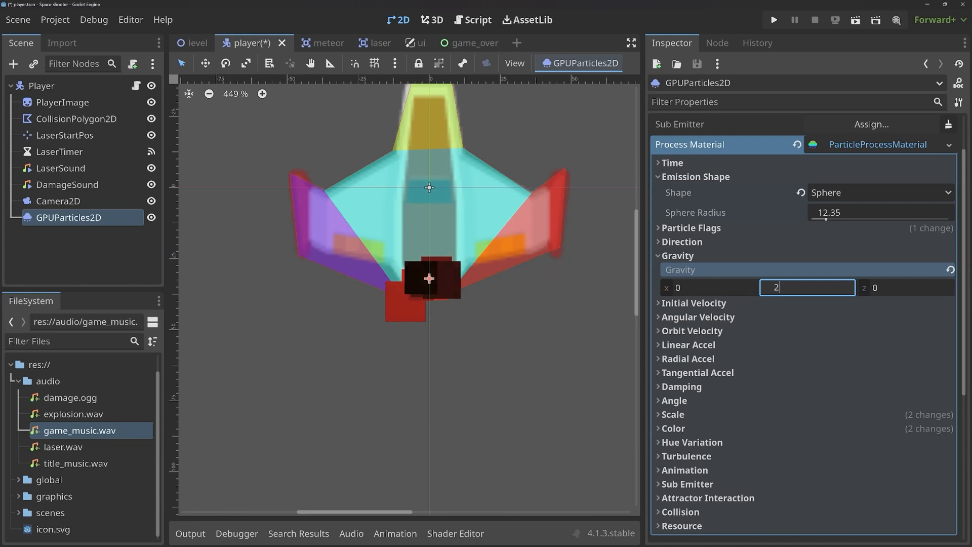
{"action": "type", "text": "0"}
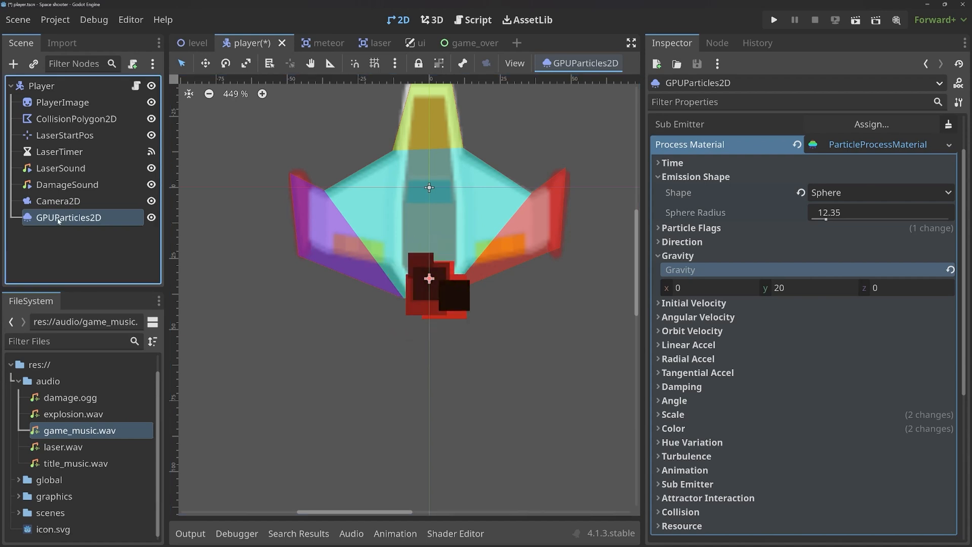
- Move GPUParticles2D first under Player so the trail draws behind the ship, then test-run
{"action": "left_click", "coordinate": [62, 102]}
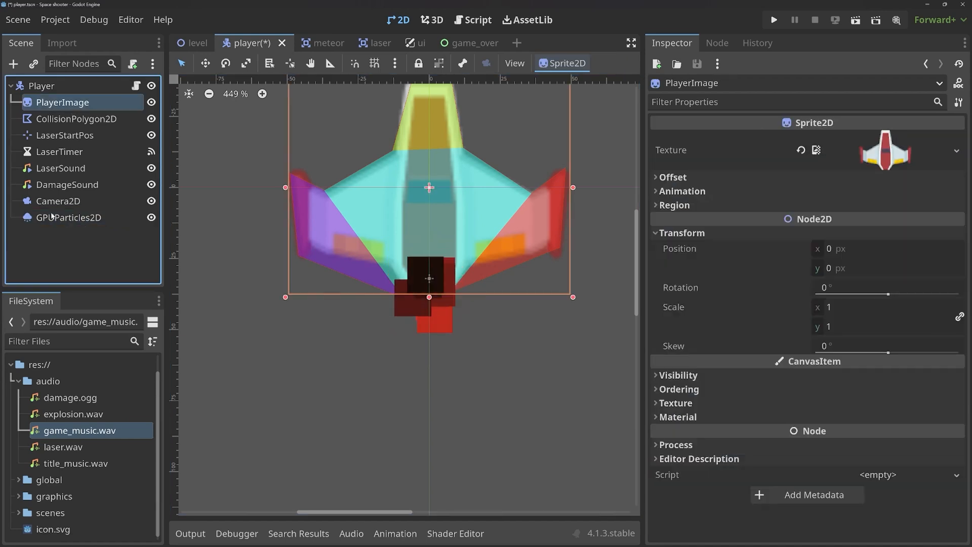
{"action": "left_click", "coordinate": [69, 217]}
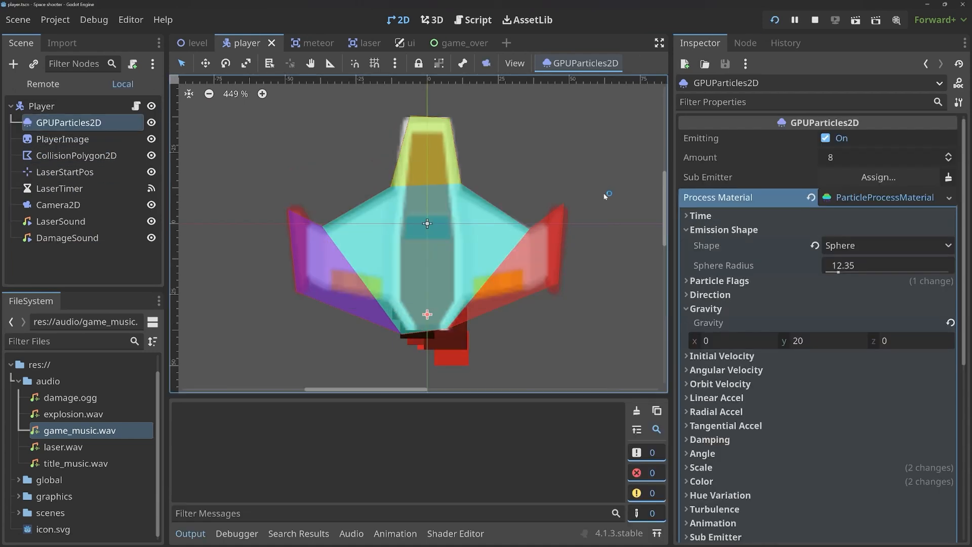
{"action": "left_click", "coordinate": [853, 19]}
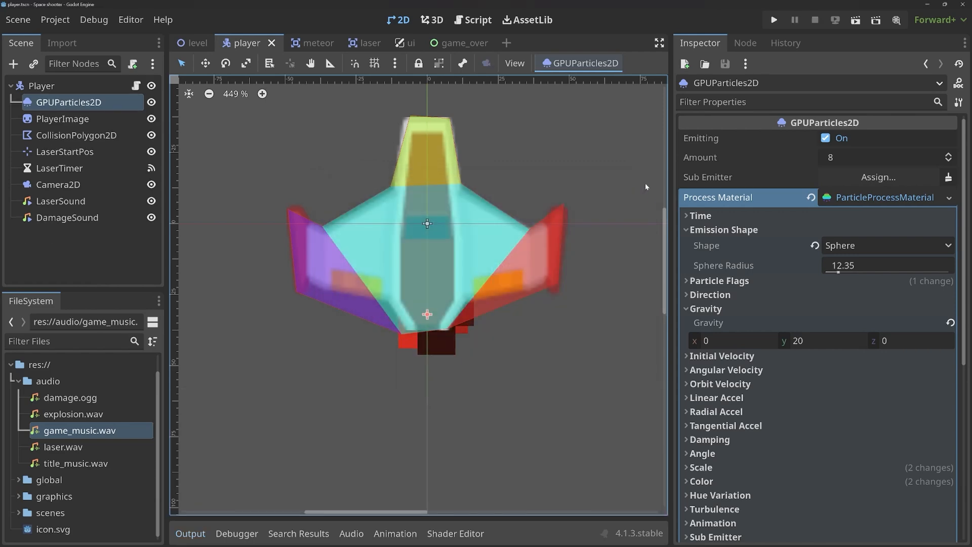
- Set the particle Lifetime to 0.4 seconds
{"action": "scroll", "scroll_direction": "down", "scroll_amount": 3}
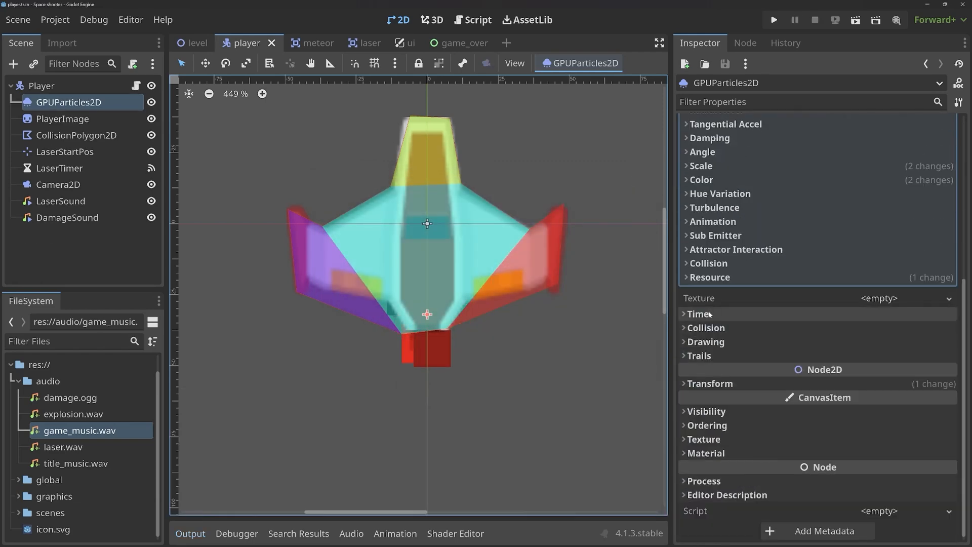
{"action": "left_click", "coordinate": [699, 314]}
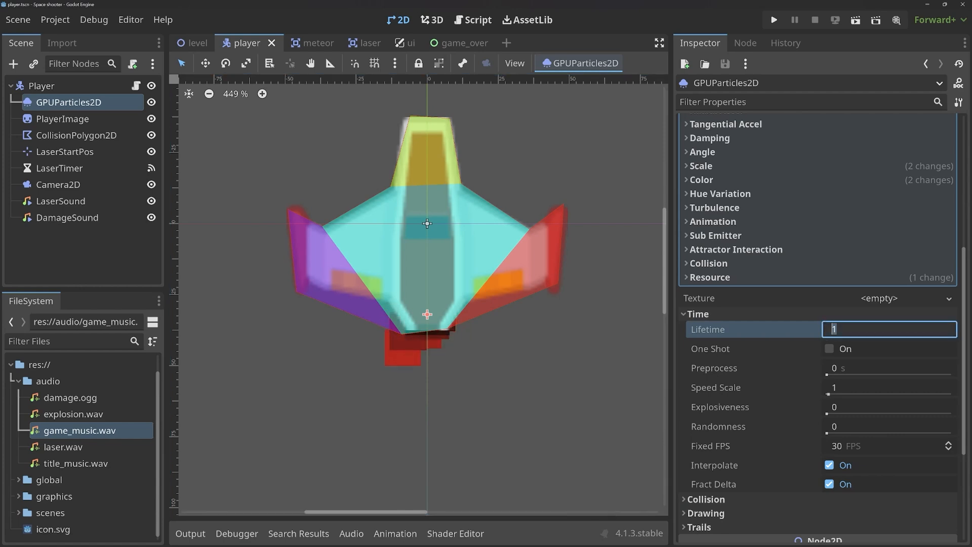
{"action": "type", "text": "0.4 s"}
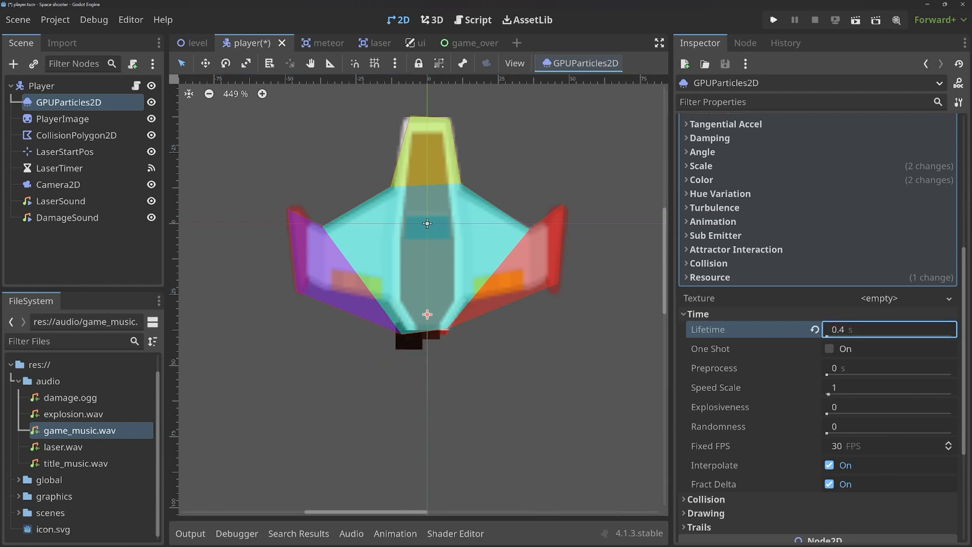
- Raise Gravity Y to 50 then 100, test-run the game, and collapse Process Material
{"action": "left_click", "coordinate": [773, 19]}
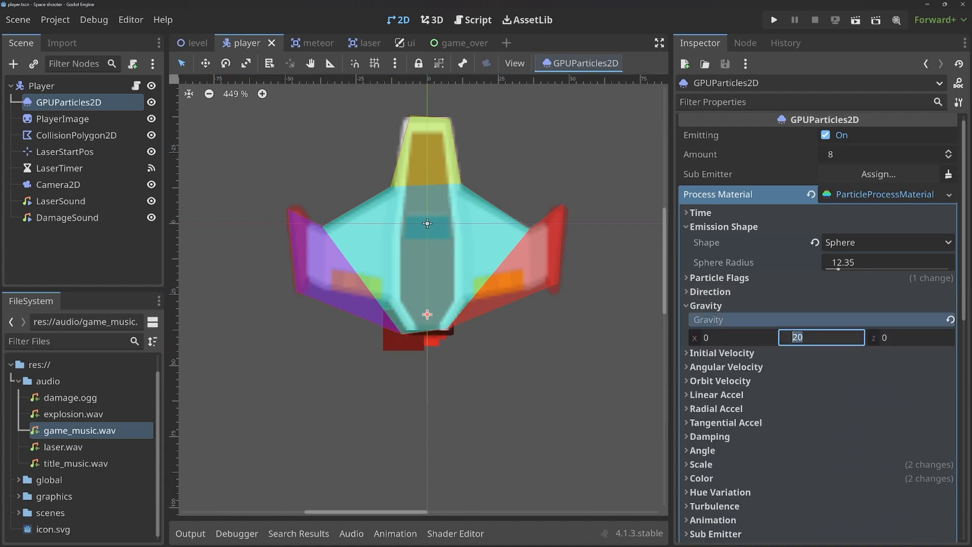
{"action": "type", "text": "50"}
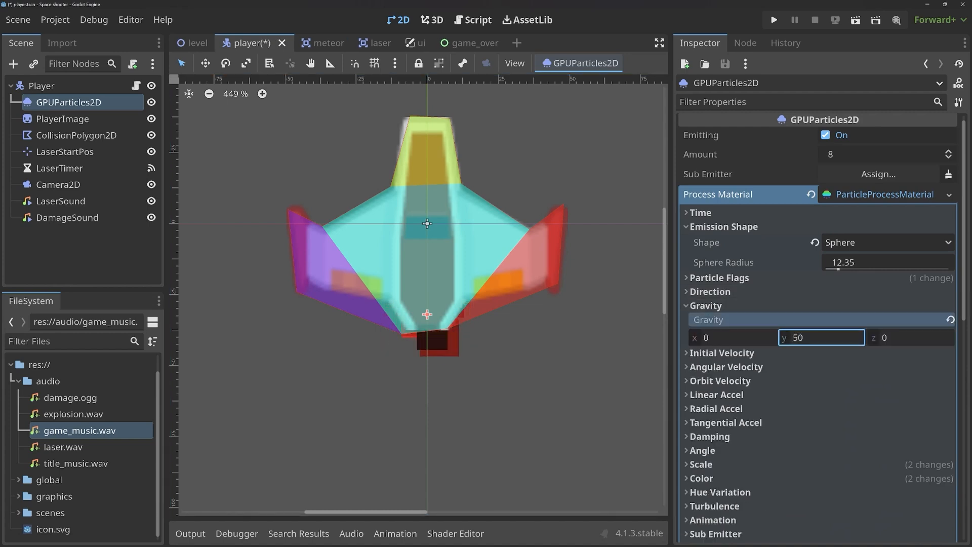
{"action": "left_click", "coordinate": [773, 20]}
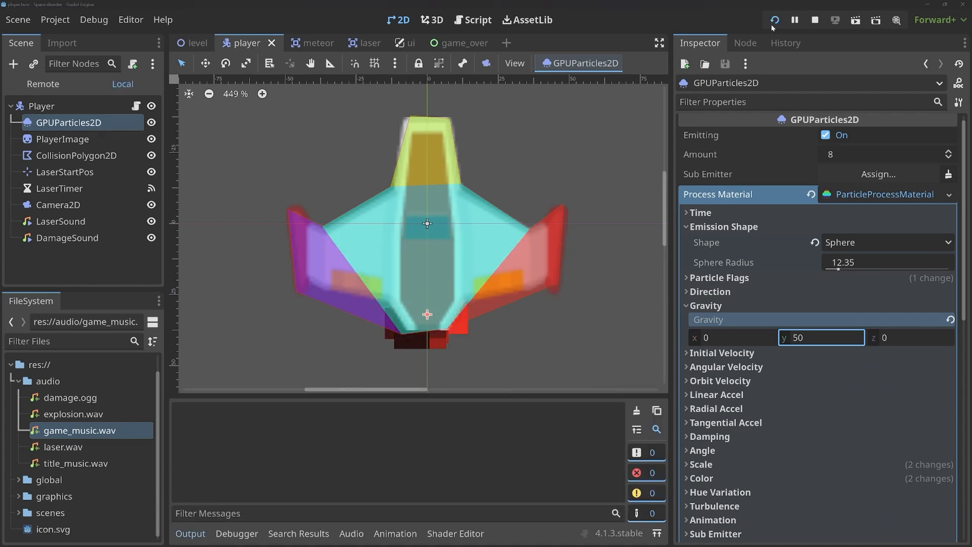
{"action": "left_click", "coordinate": [774, 20]}
{"action": "type", "text": "100"}
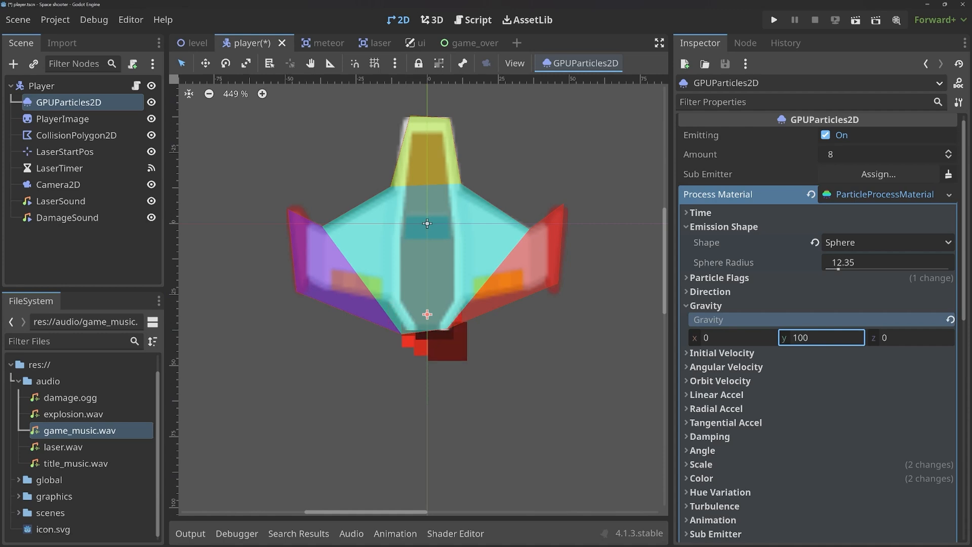
{"action": "left_click", "coordinate": [773, 19]}
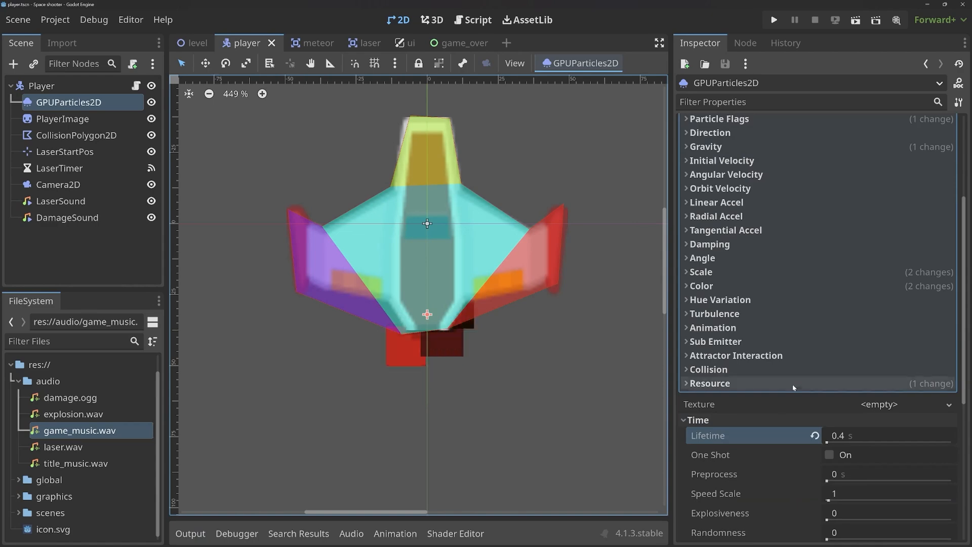
{"action": "left_click", "coordinate": [886, 404]}
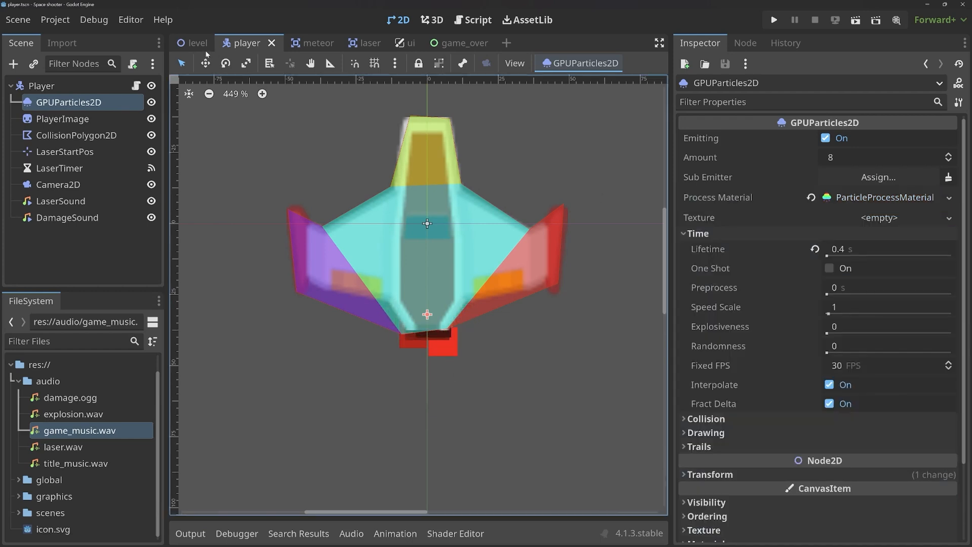
- In the level scene, search nodes for 'tilem' and 'light', reading PointLight2D and LightOccluder2D
{"action": "left_click", "coordinate": [198, 43]}
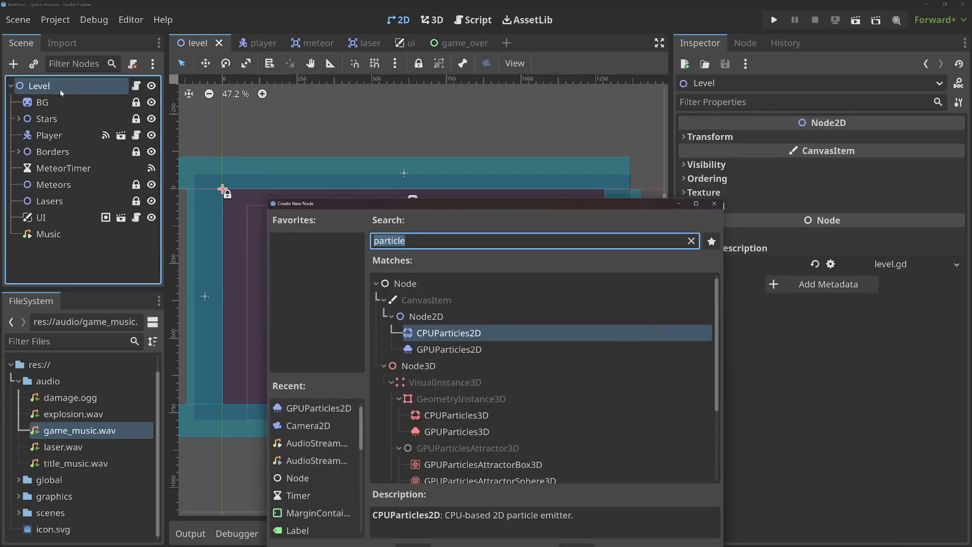
{"action": "left_click", "coordinate": [691, 241]}
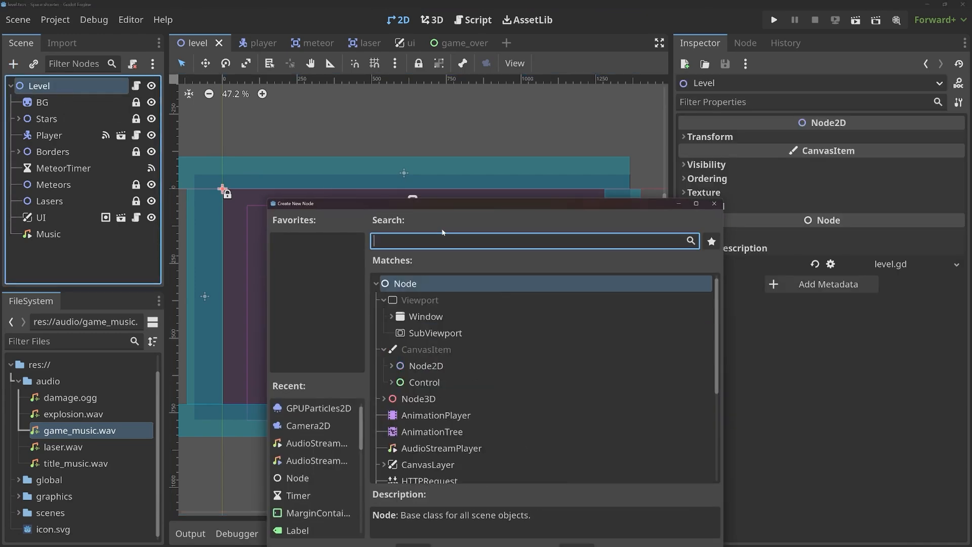
{"action": "type", "text": "tilem"}
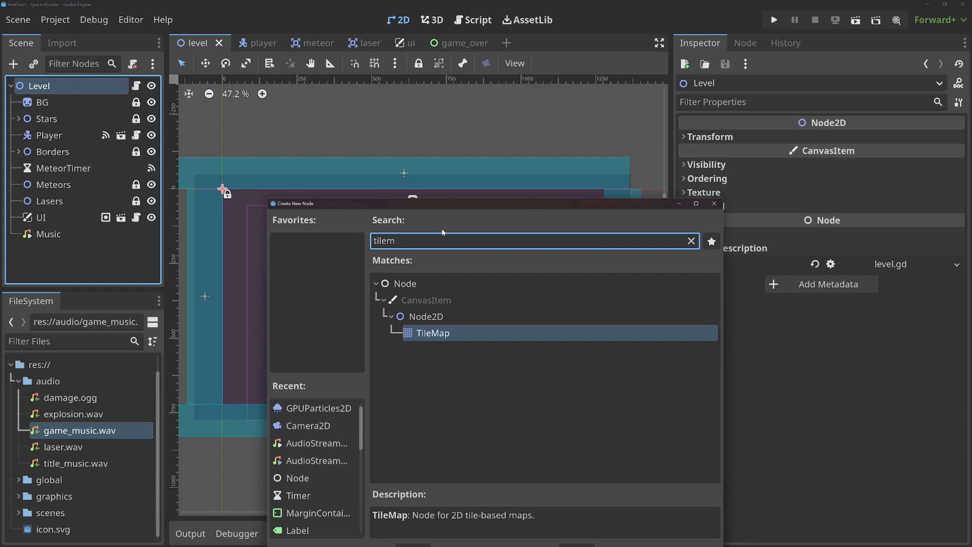
{"action": "type", "text": "light"}
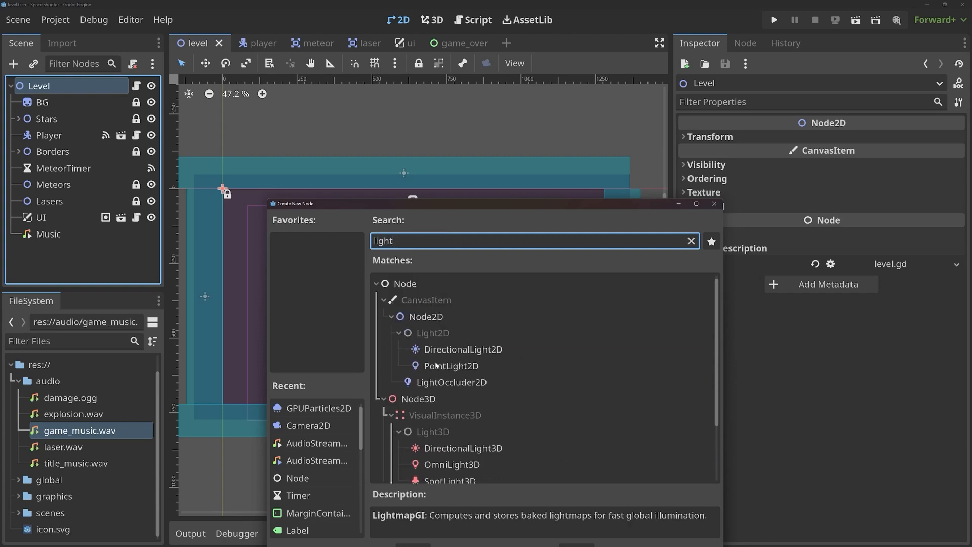
{"action": "left_click", "coordinate": [451, 365]}
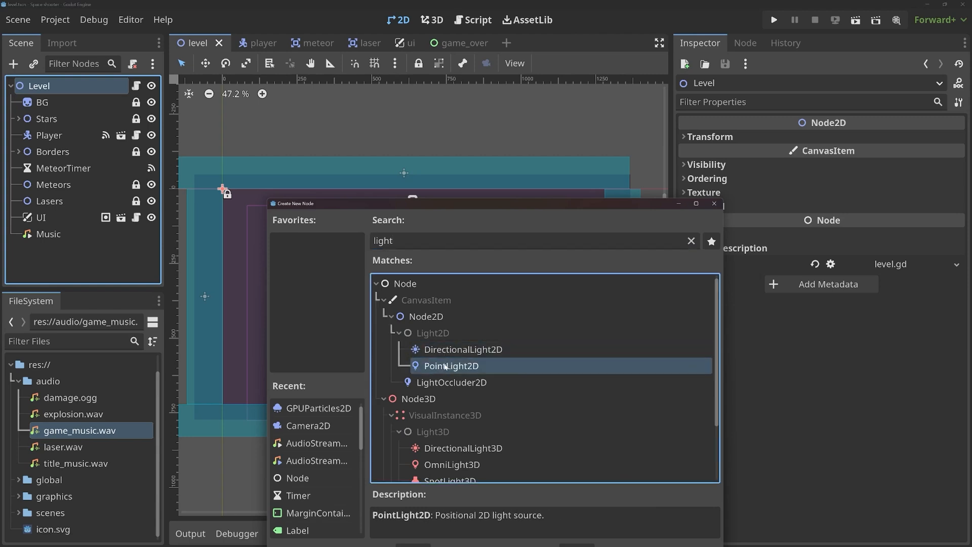
{"action": "left_click", "coordinate": [452, 382]}
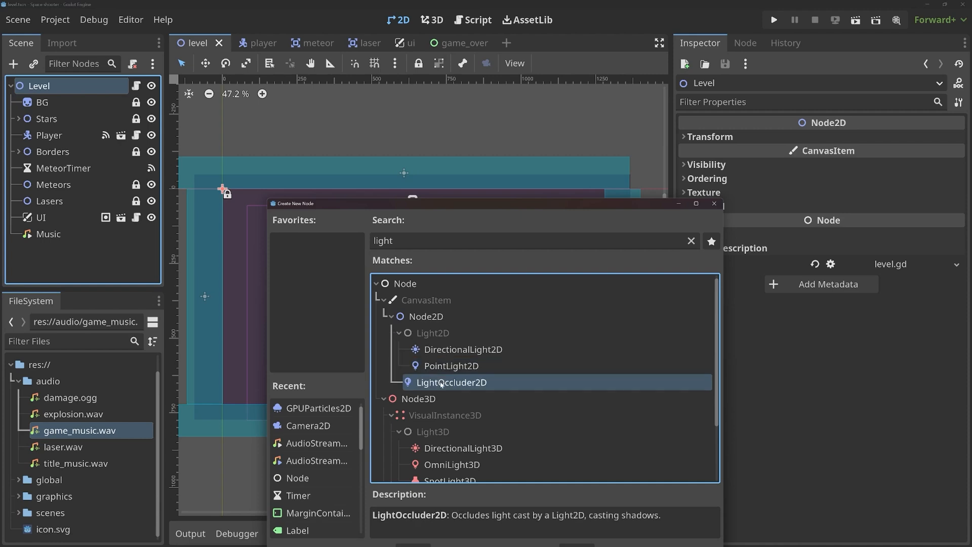
{"action": "mouse_move", "coordinate": [485, 390]}
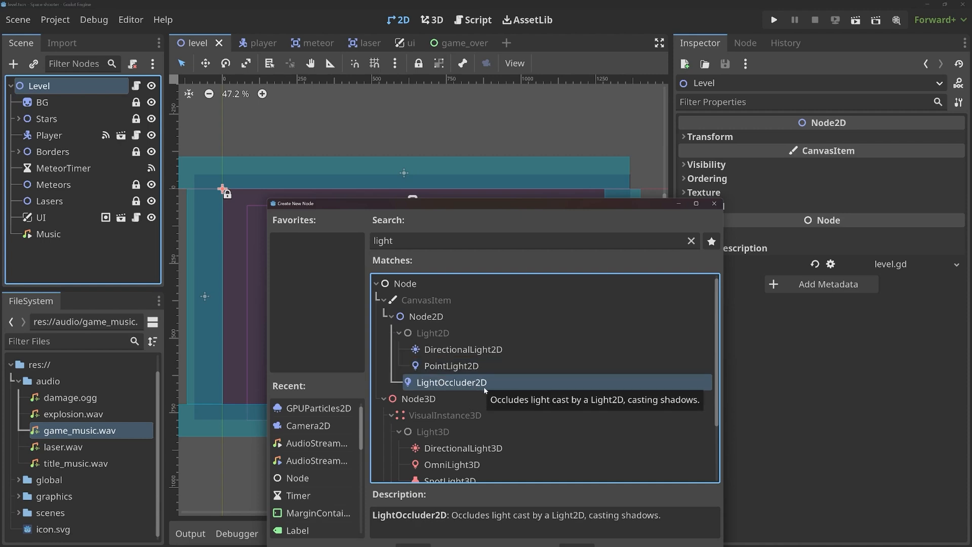
- Clear the search and browse all node types, reading PathFollow2D and Skeleton2D descriptions
{"action": "left_click", "coordinate": [691, 240]}
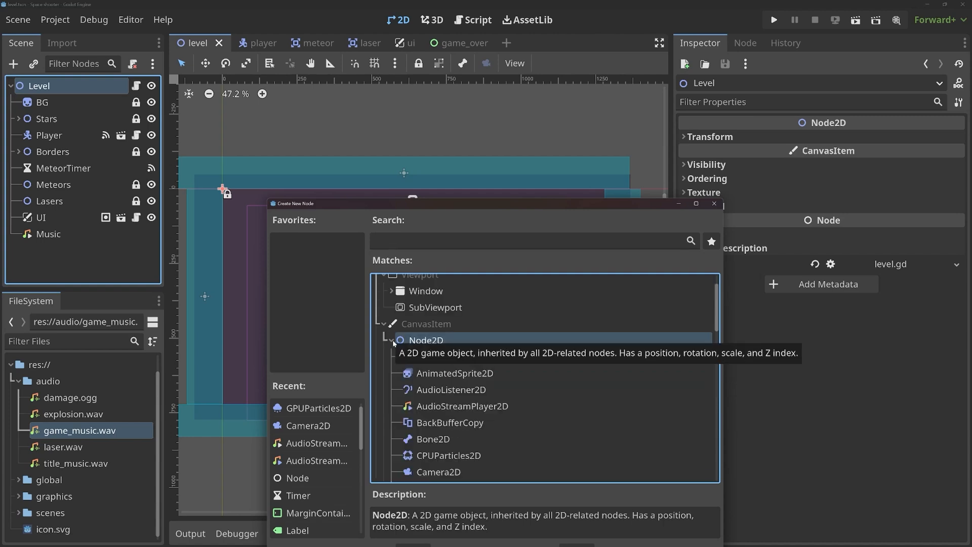
{"action": "scroll", "scroll_direction": "down", "scroll_amount": 3}
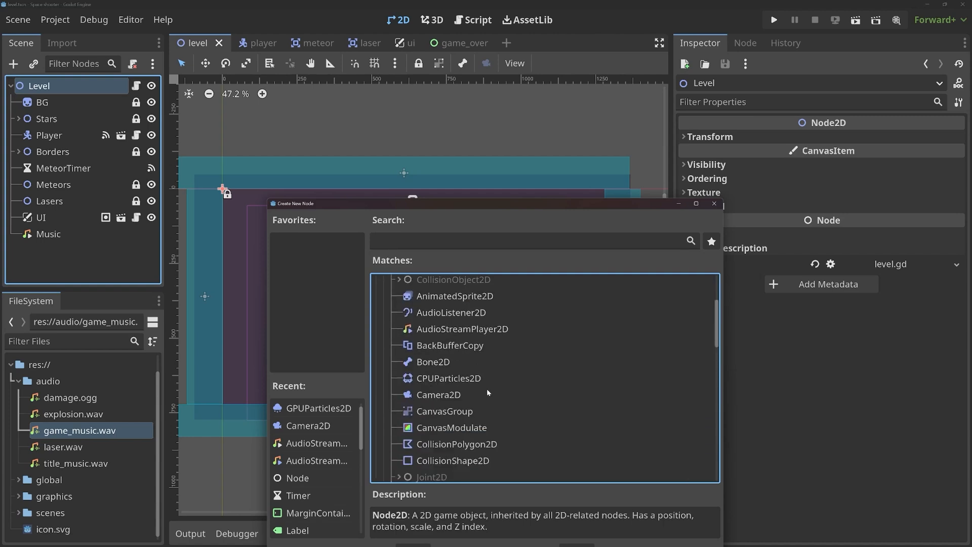
{"action": "scroll", "scroll_direction": "down", "scroll_amount": 3}
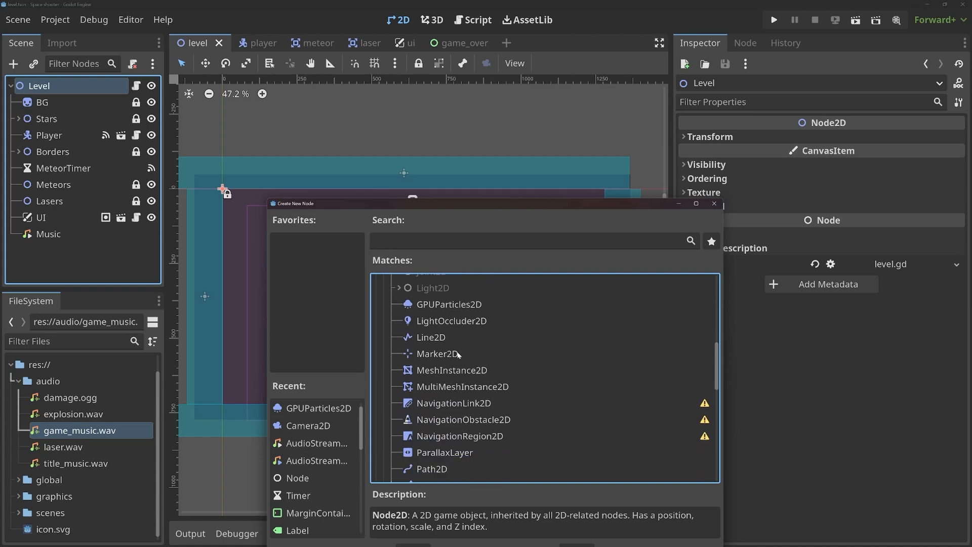
{"action": "mouse_move", "coordinate": [458, 355]}
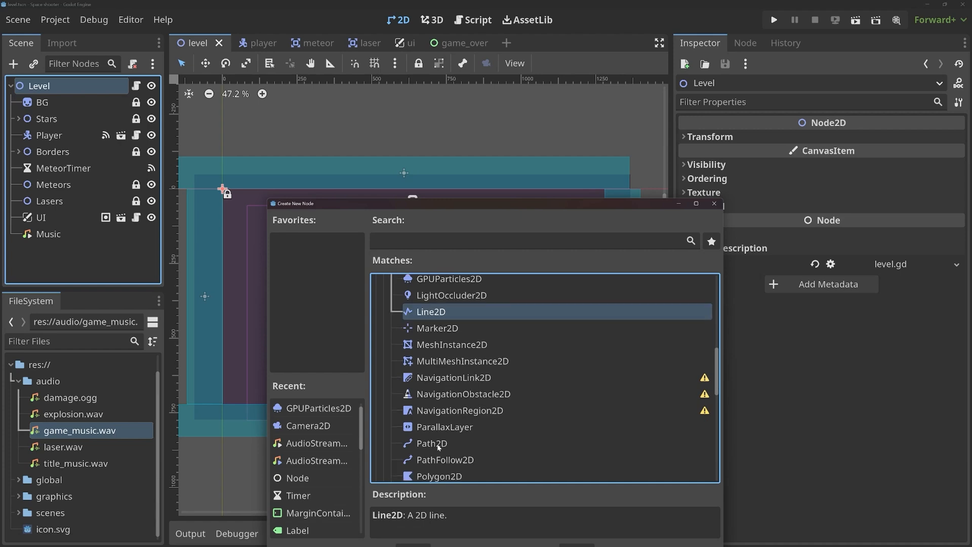
{"action": "left_click", "coordinate": [445, 459]}
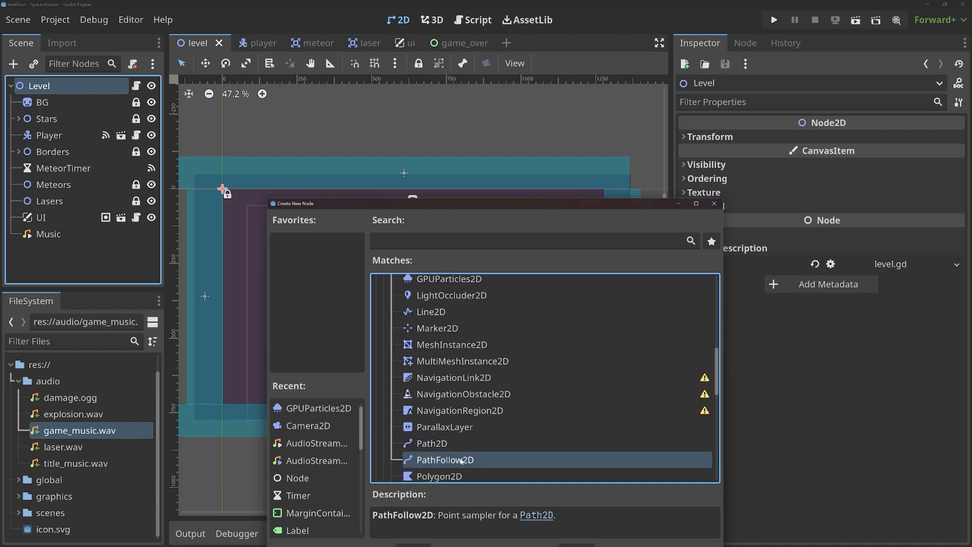
{"action": "scroll", "scroll_direction": "down", "scroll_amount": 3}
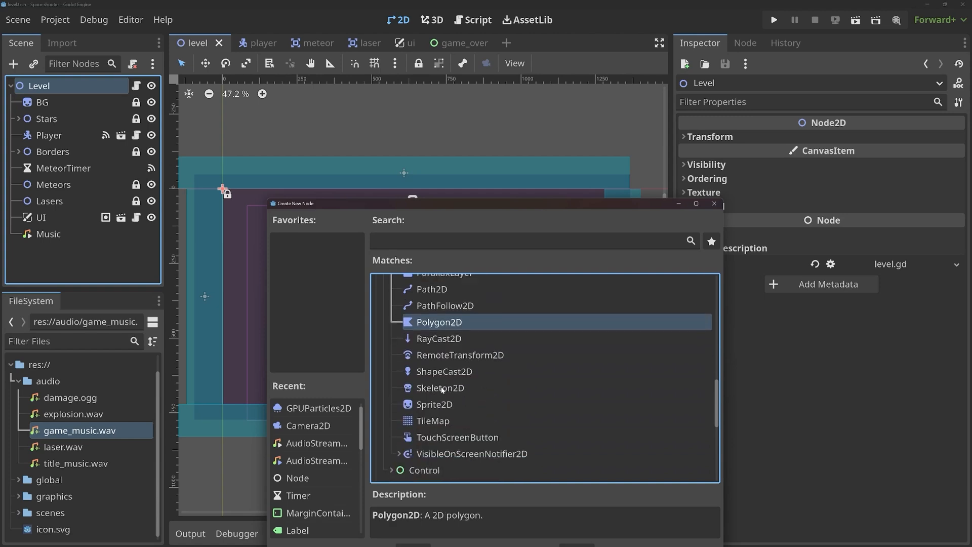
{"action": "left_click", "coordinate": [441, 387]}
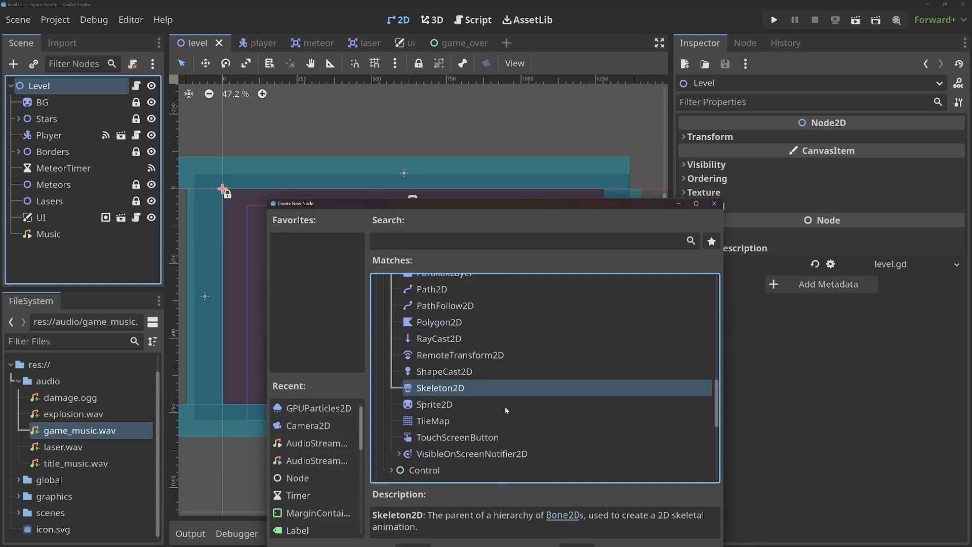